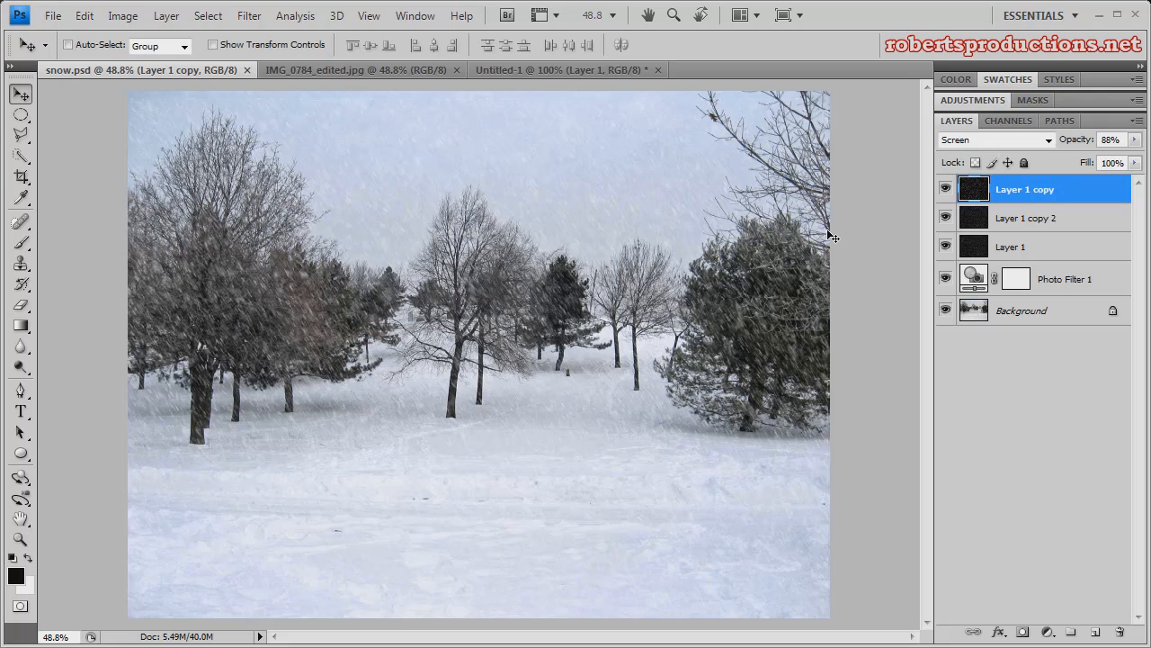
{"action": "mouse_move", "coordinate": [798, 229]}
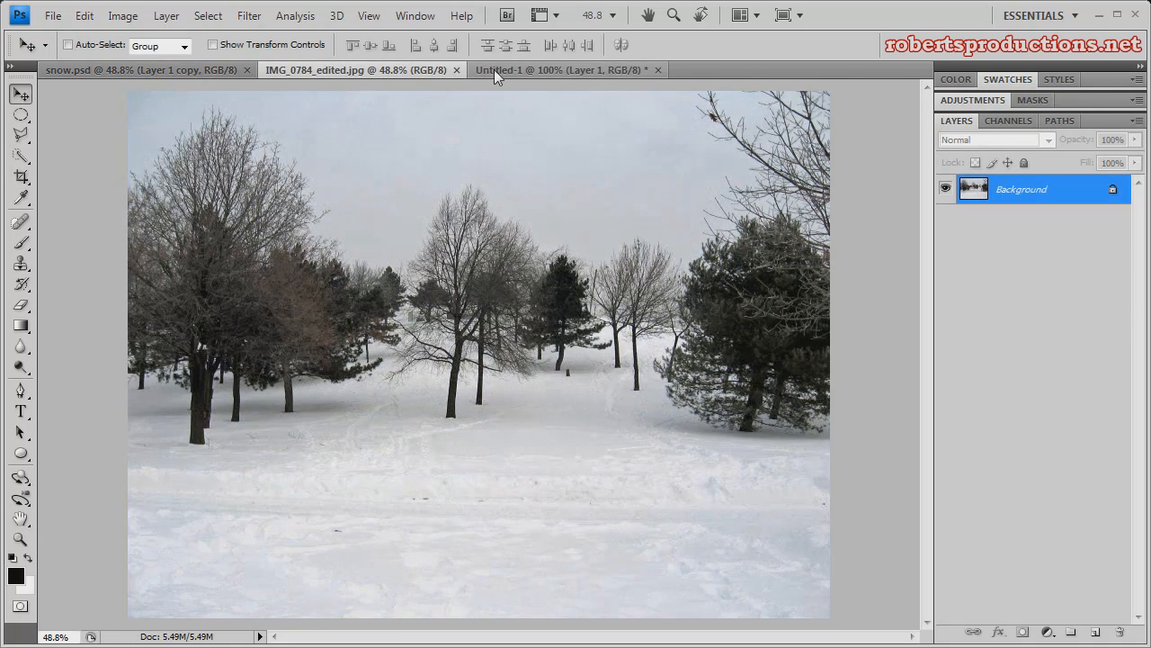
{"action": "mouse_move", "coordinate": [530, 74]}
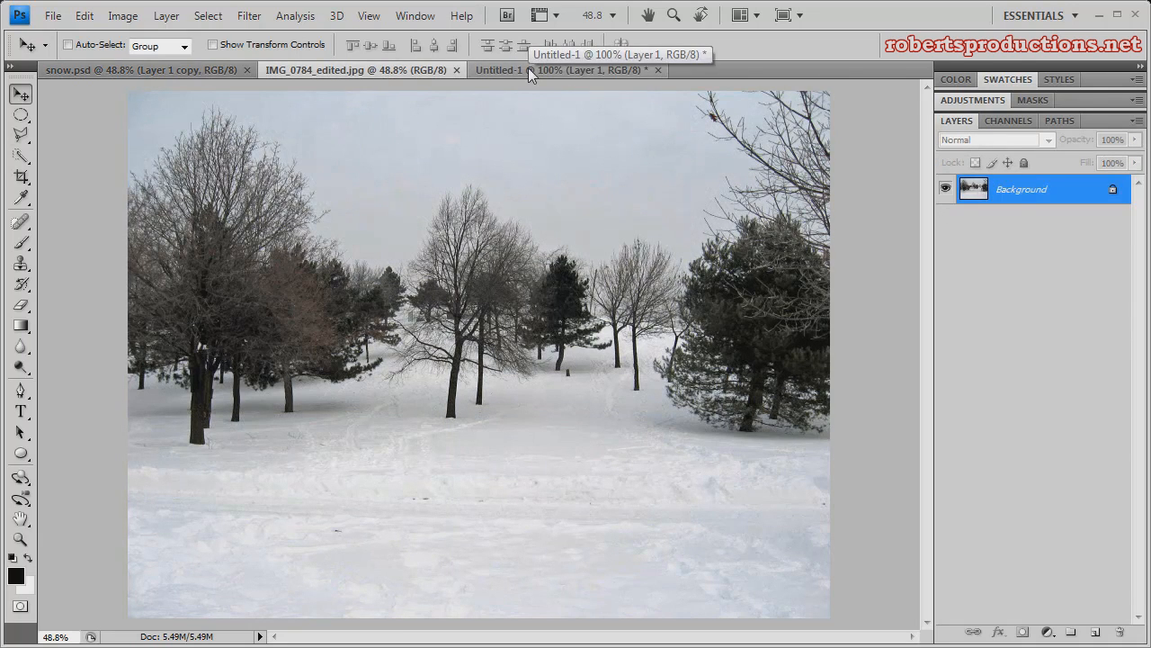
Float the Untitled-1 woman-and-baby document and reposition it over the park photo
{"action": "left_click", "coordinate": [567, 70]}
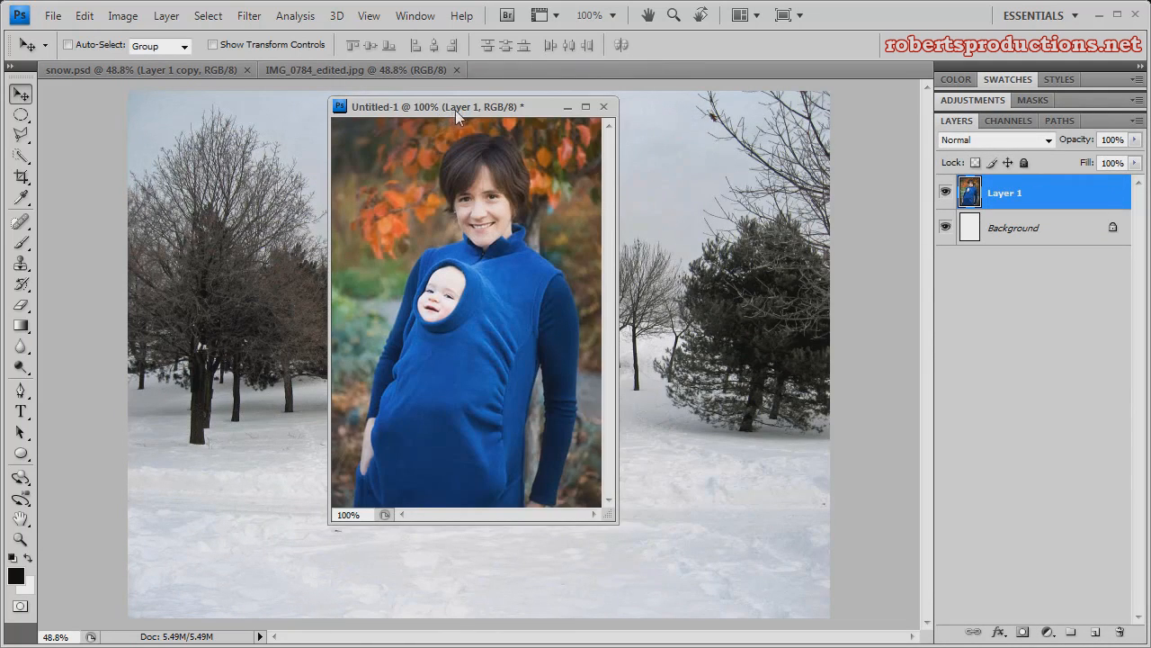
{"action": "left_click_drag", "start_coordinate": [459, 106], "coordinate": [571, 108]}
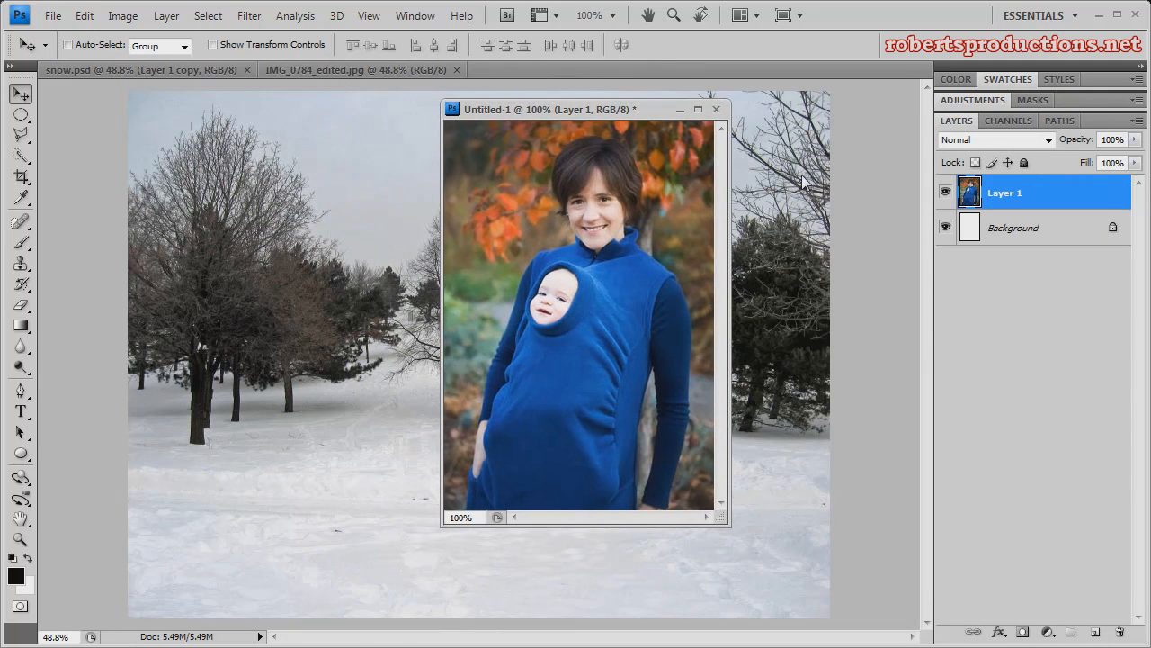
{"action": "mouse_move", "coordinate": [780, 153]}
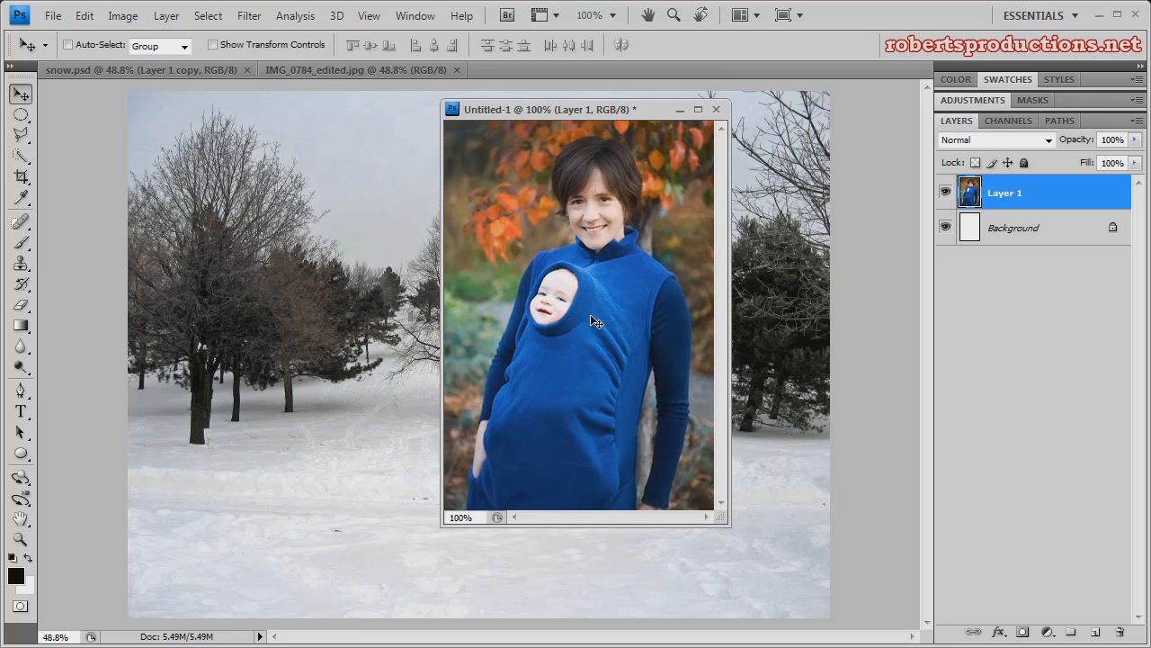
{"action": "mouse_move", "coordinate": [612, 340]}
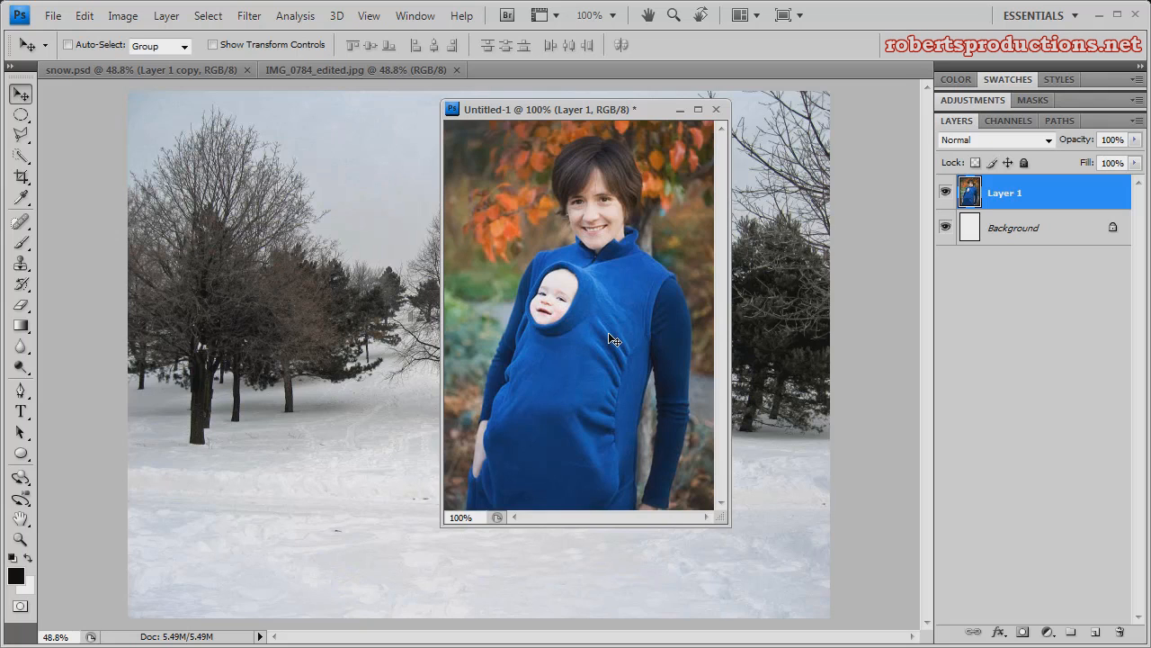
{"action": "mouse_move", "coordinate": [622, 300]}
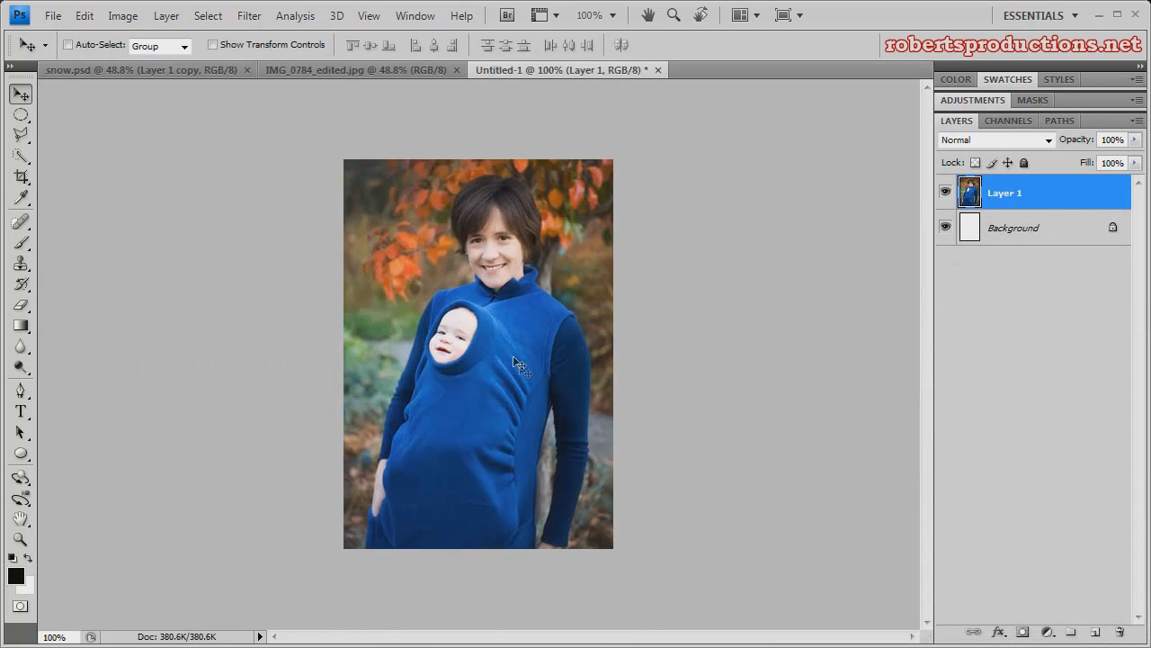
Switch to IMG_0784_edited.jpg and add an empty layer above its background
{"action": "left_click", "coordinate": [355, 70]}
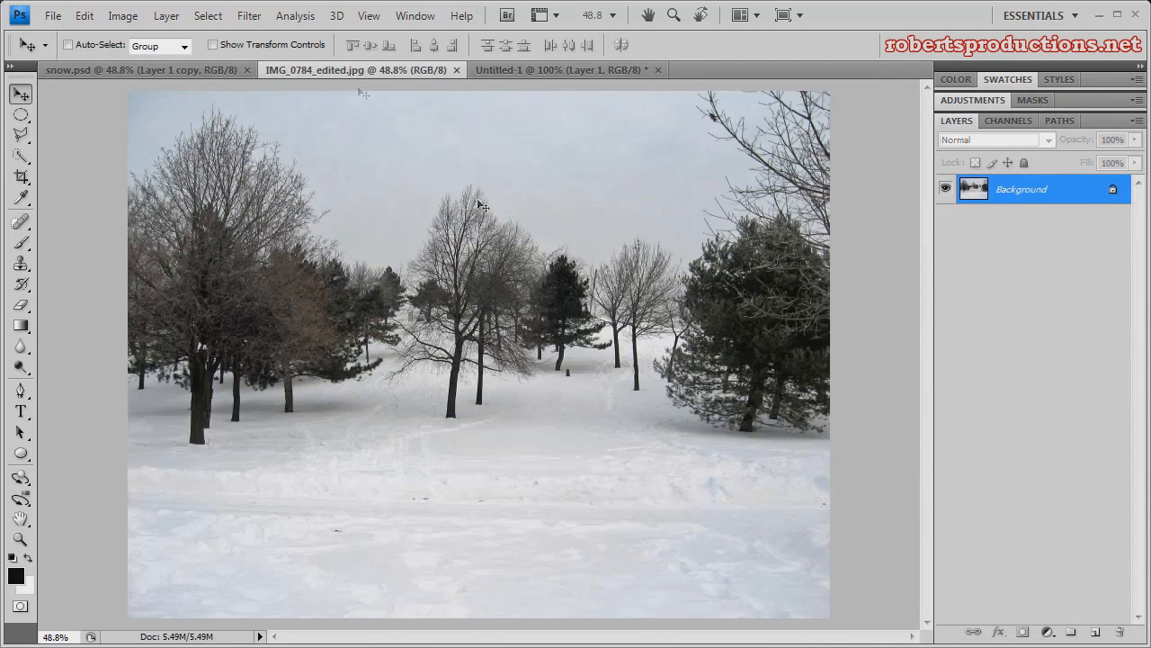
{"action": "mouse_move", "coordinate": [714, 267]}
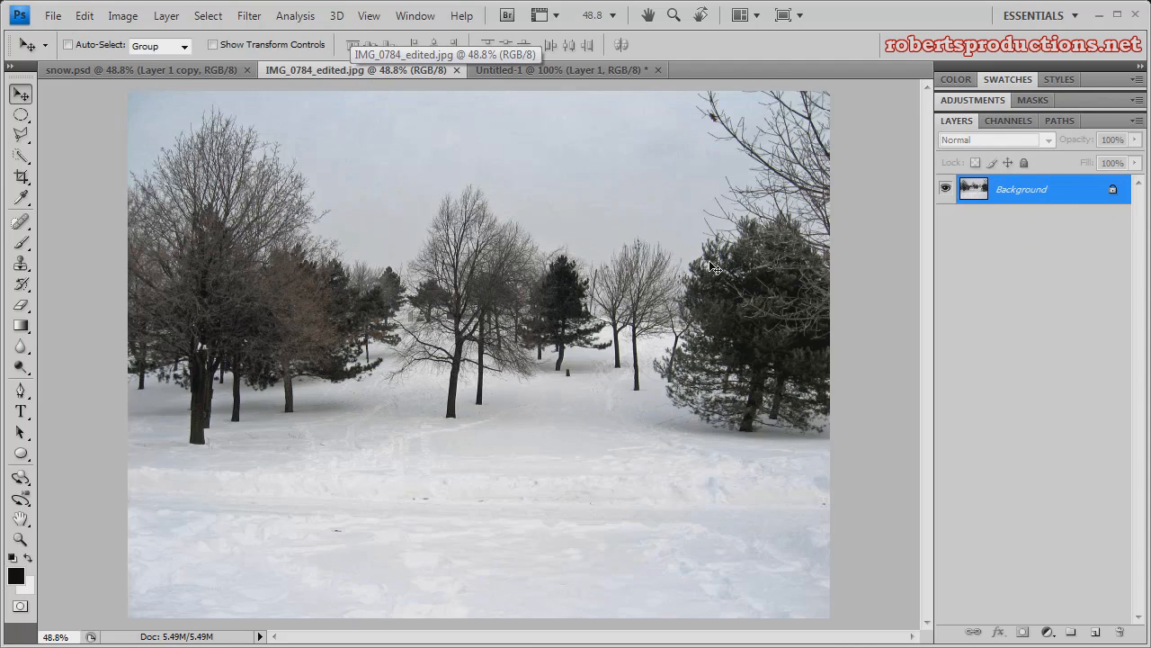
{"action": "mouse_move", "coordinate": [1037, 550]}
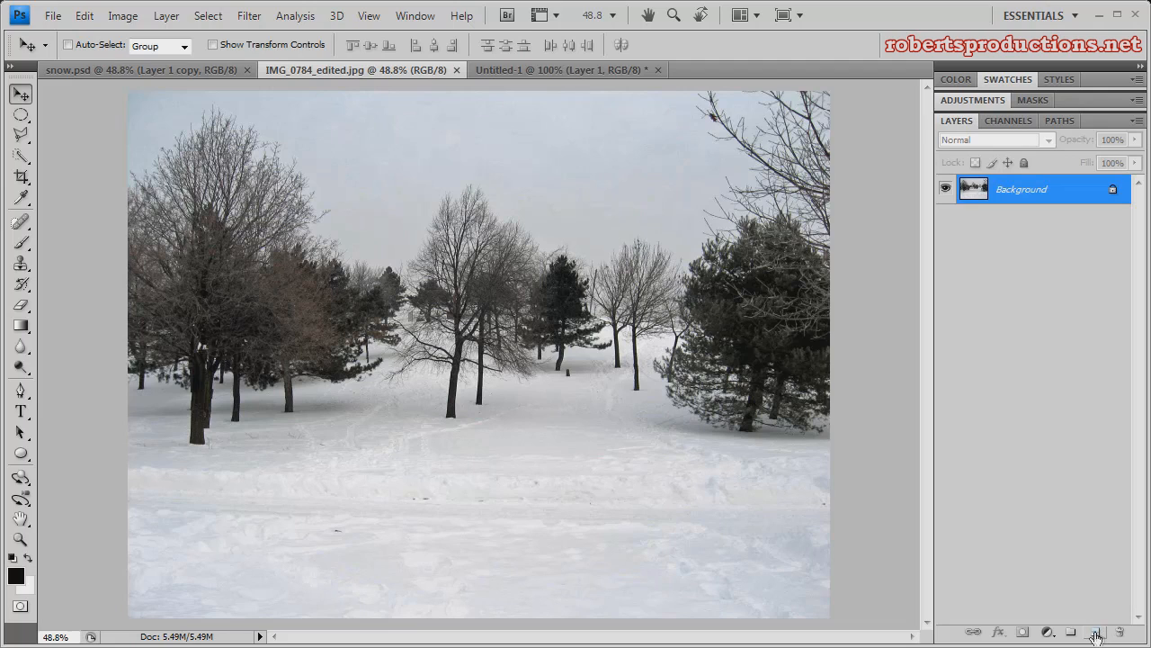
{"action": "left_click", "coordinate": [1095, 631]}
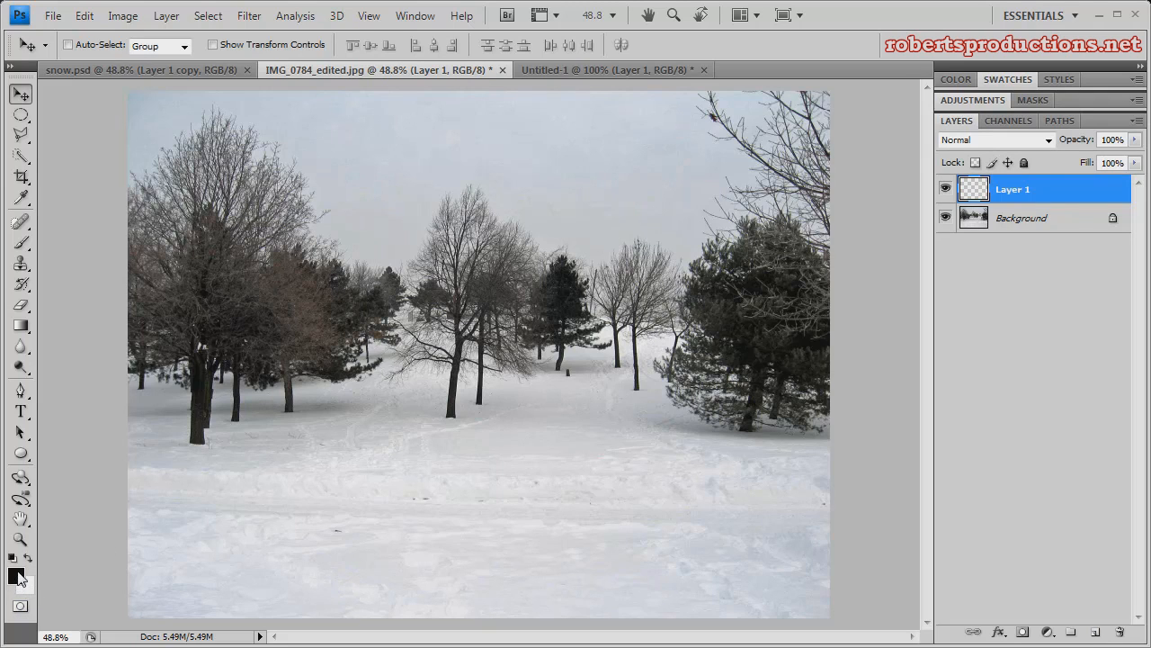
{"action": "mouse_move", "coordinate": [19, 578]}
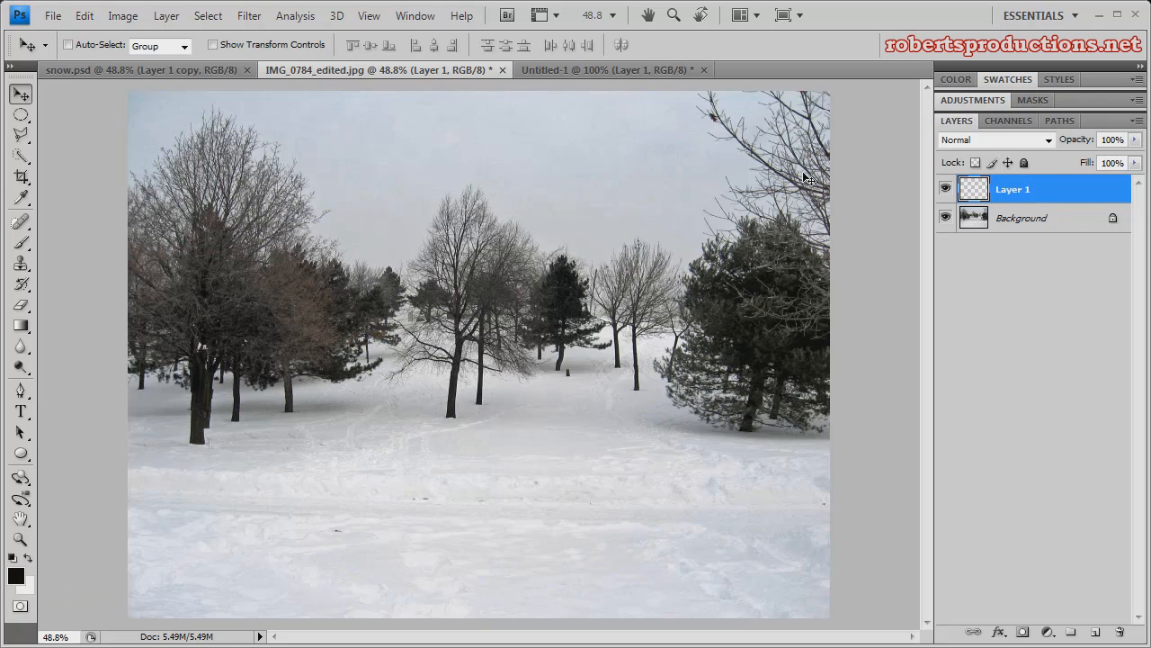
{"action": "mouse_move", "coordinate": [928, 297]}
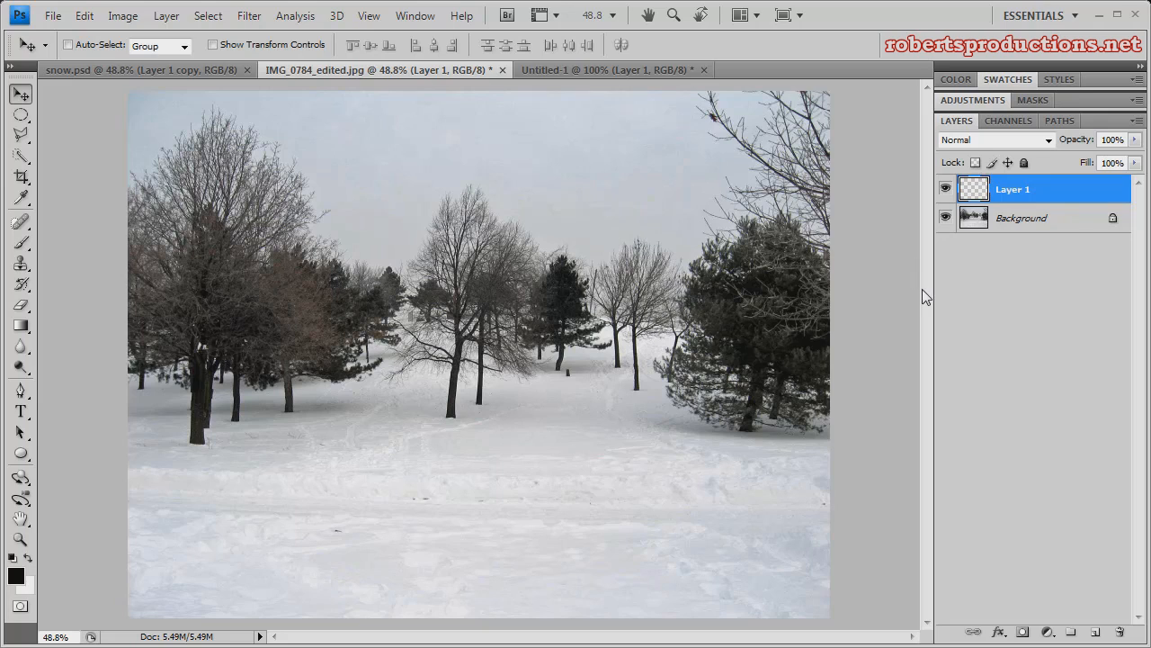
{"action": "mouse_move", "coordinate": [908, 295]}
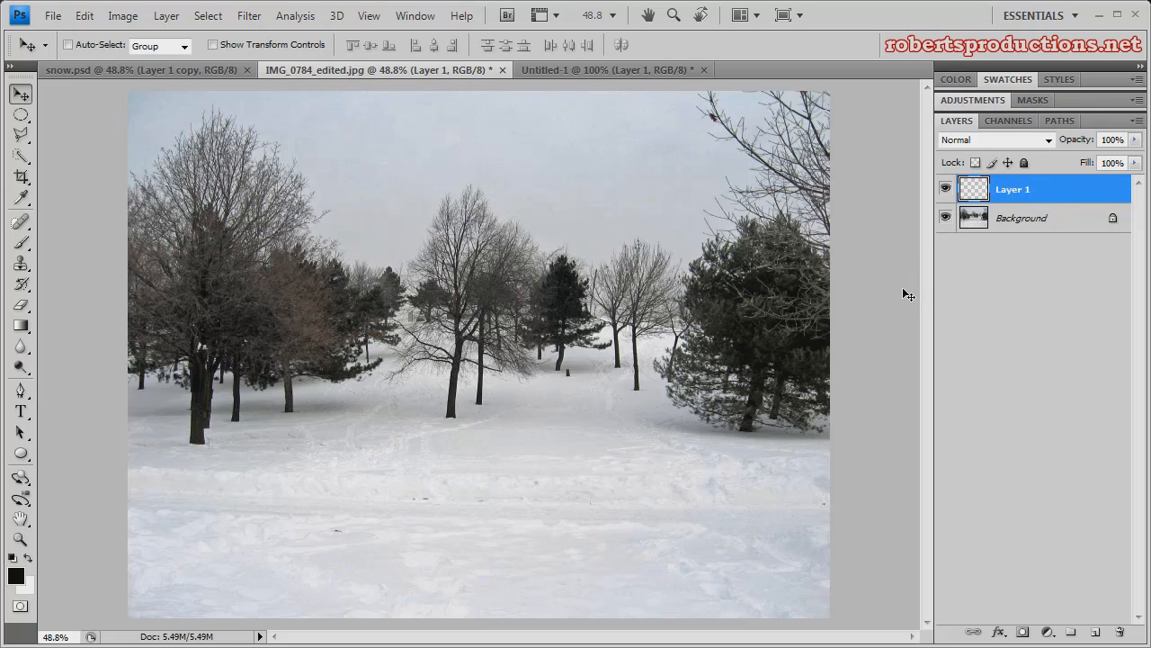
{"action": "mouse_move", "coordinate": [905, 293]}
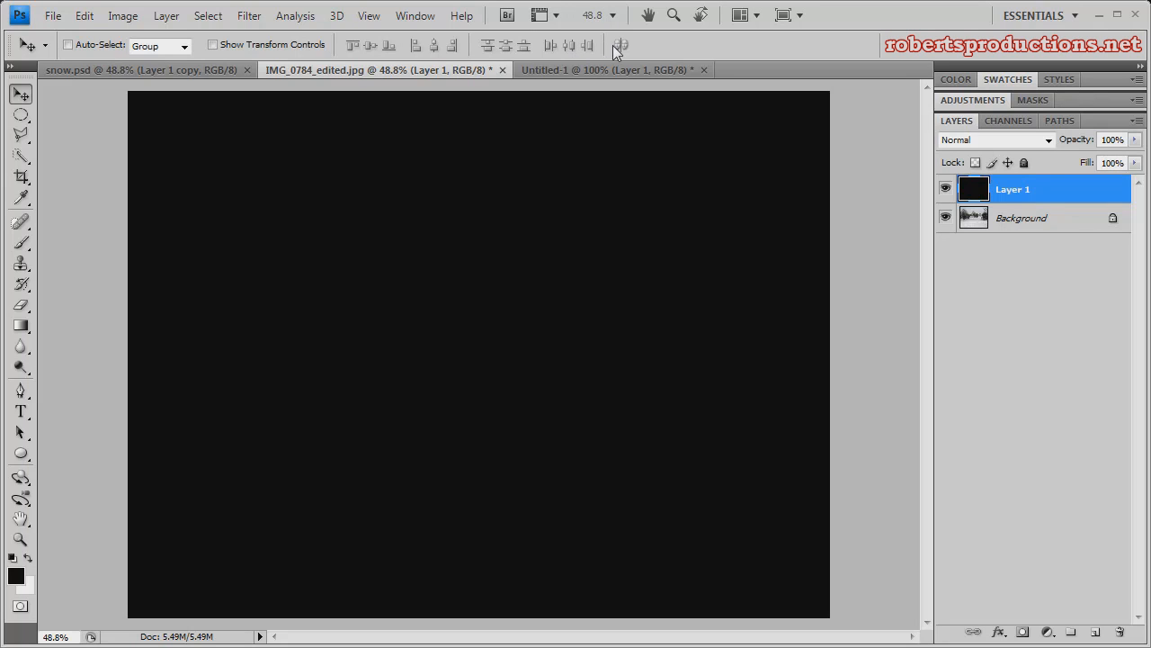
{"action": "mouse_move", "coordinate": [585, 146]}
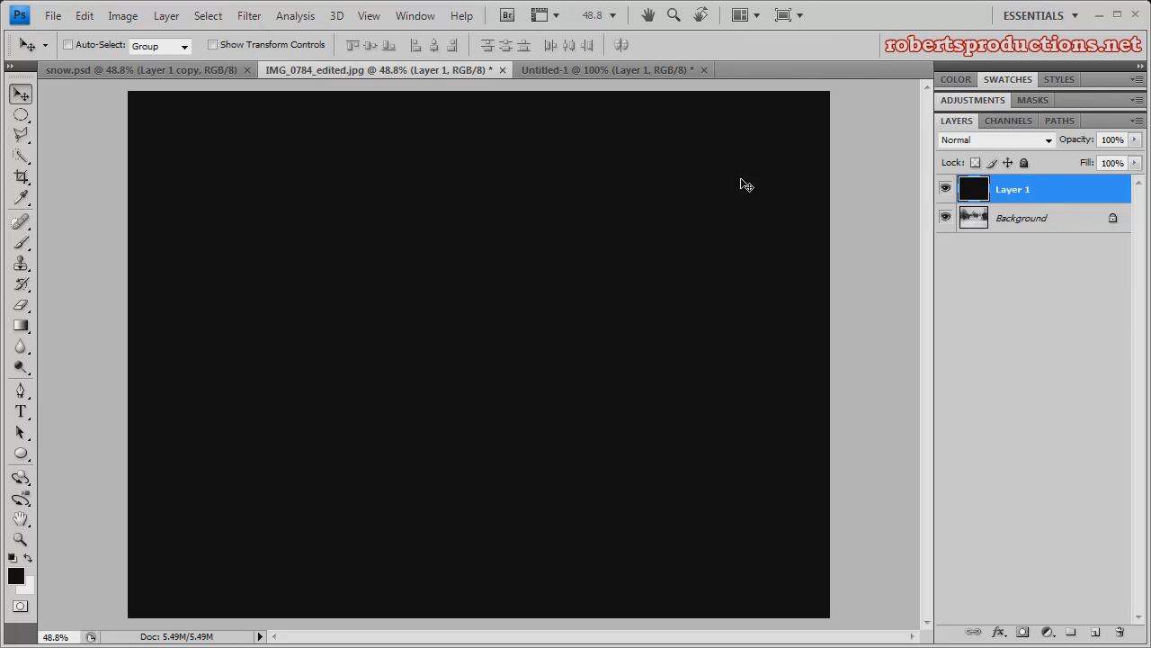
Apply Add Noise at 100%, Gaussian, Monochromatic to the black layer
{"action": "left_click", "coordinate": [249, 16]}
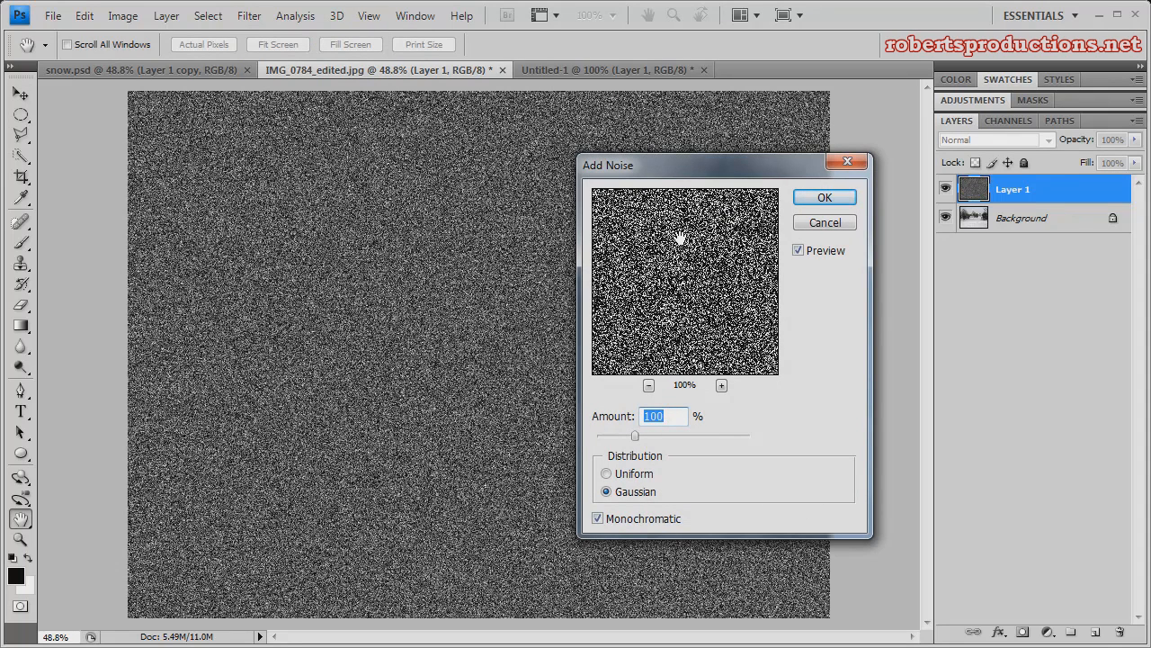
{"action": "mouse_move", "coordinate": [623, 438]}
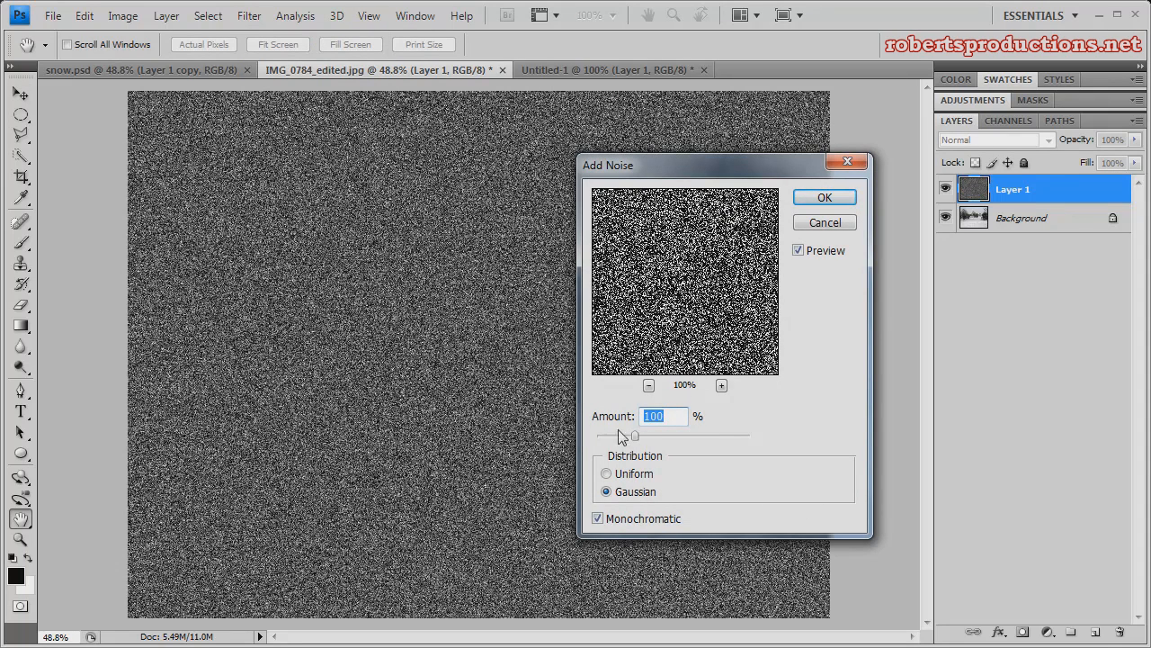
{"action": "mouse_move", "coordinate": [600, 418]}
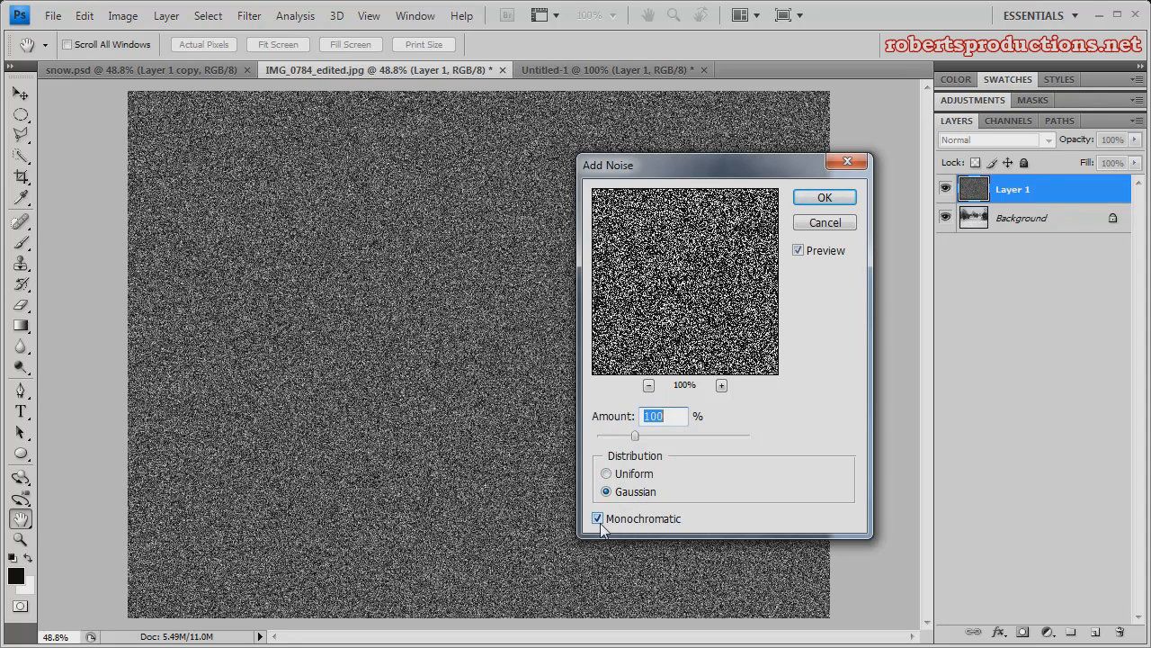
{"action": "left_click", "coordinate": [597, 518]}
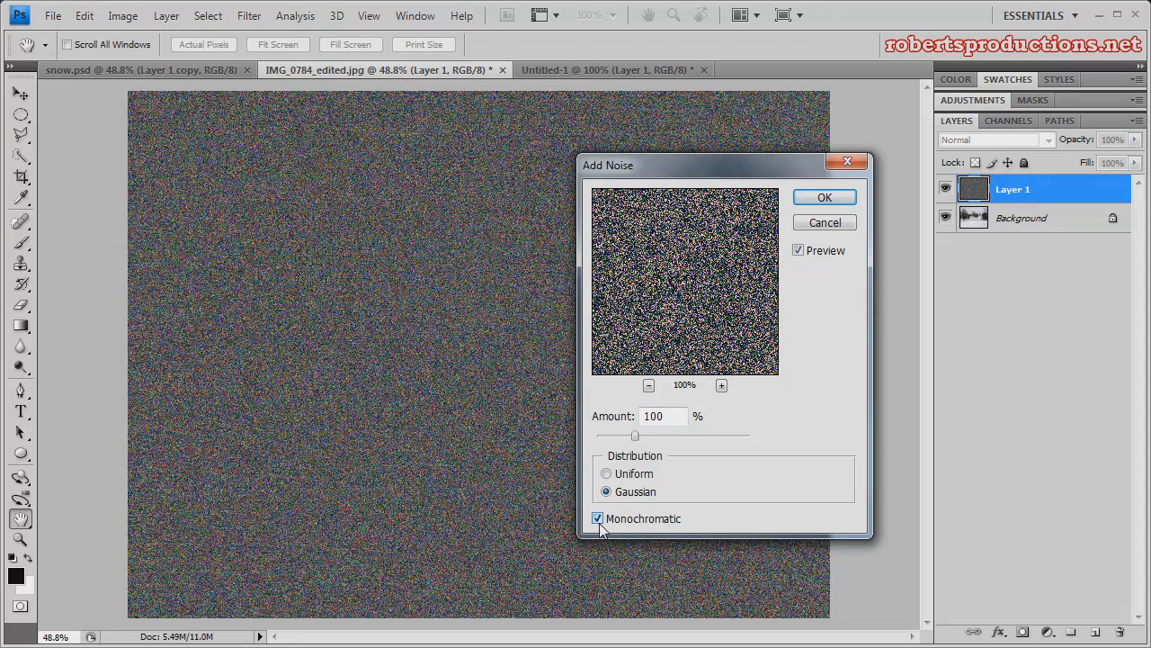
{"action": "left_click", "coordinate": [597, 518]}
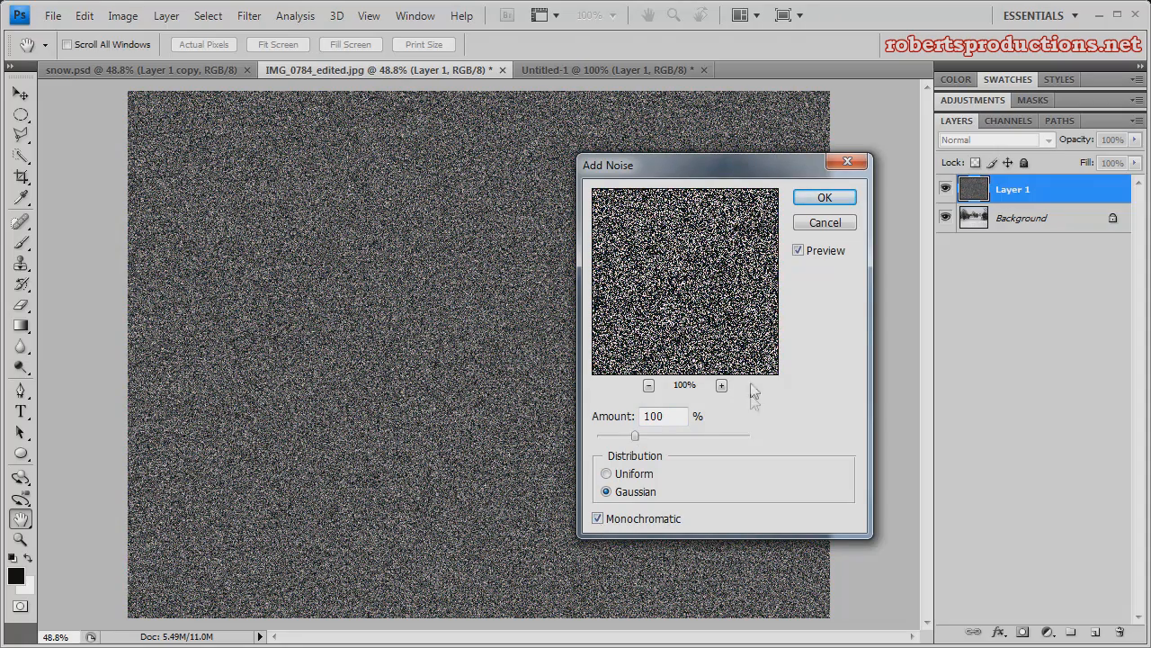
{"action": "left_click", "coordinate": [823, 197]}
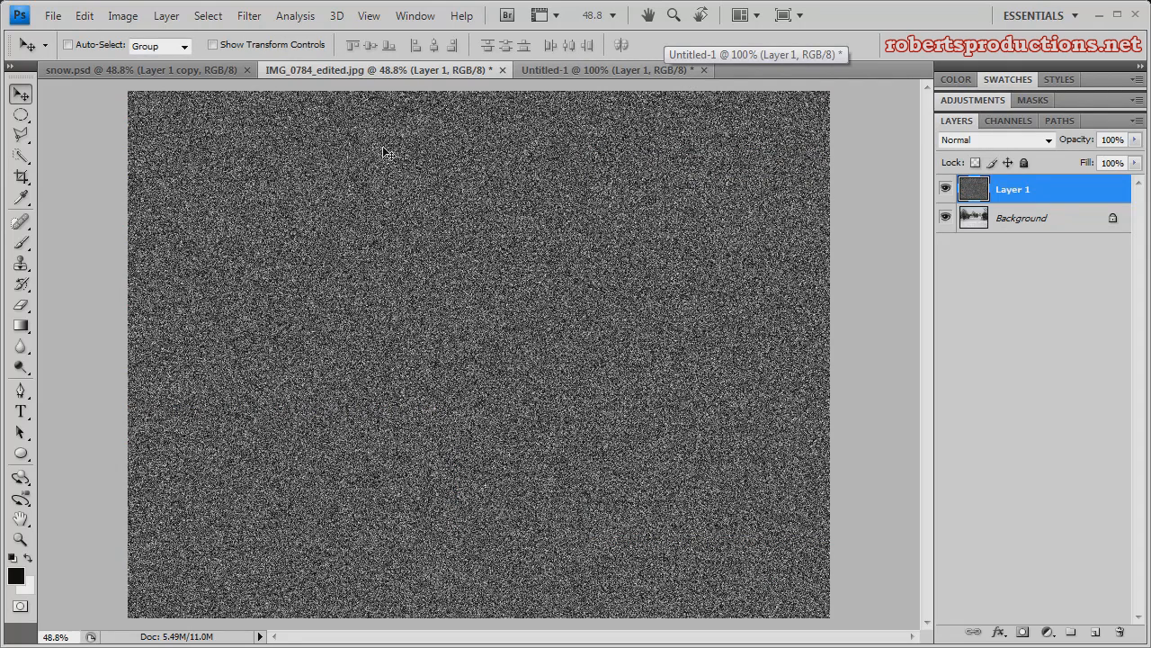
Soften the grey noise layer with a slight blur filter
{"action": "left_click", "coordinate": [249, 15]}
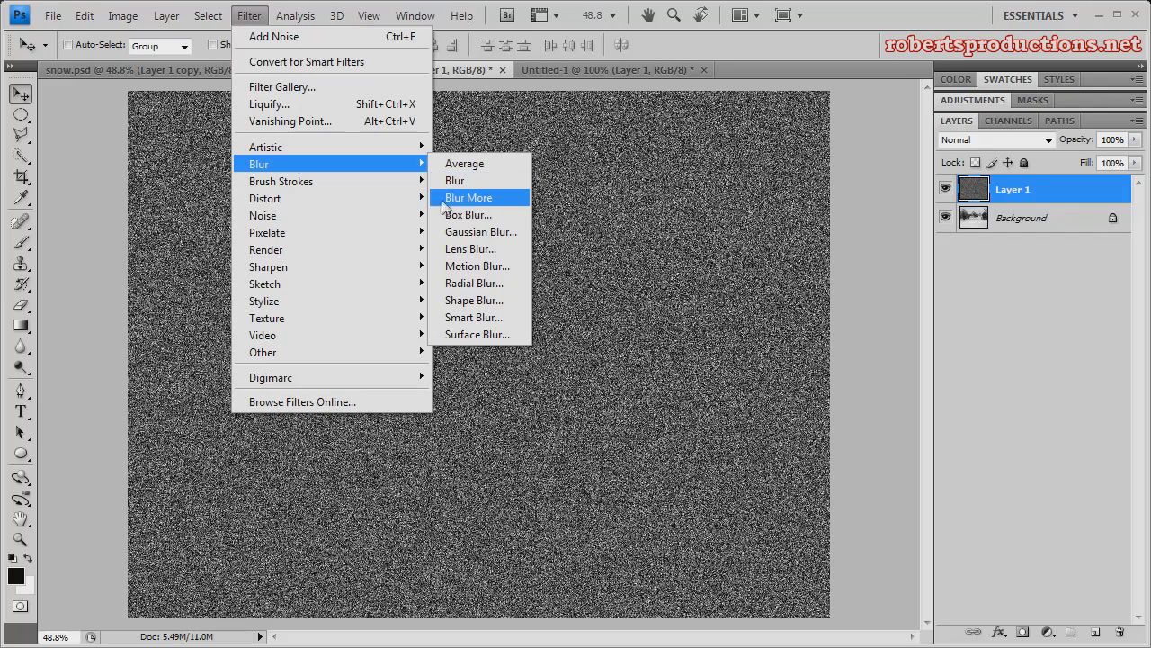
{"action": "left_click", "coordinate": [468, 197]}
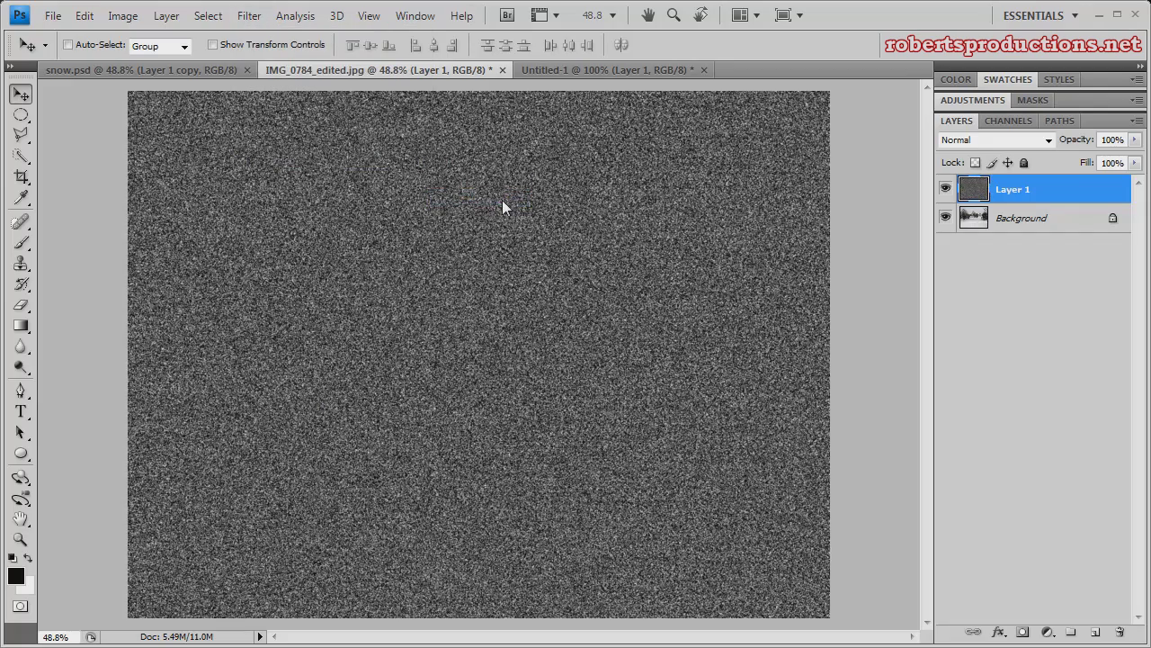
{"action": "mouse_move", "coordinate": [391, 162]}
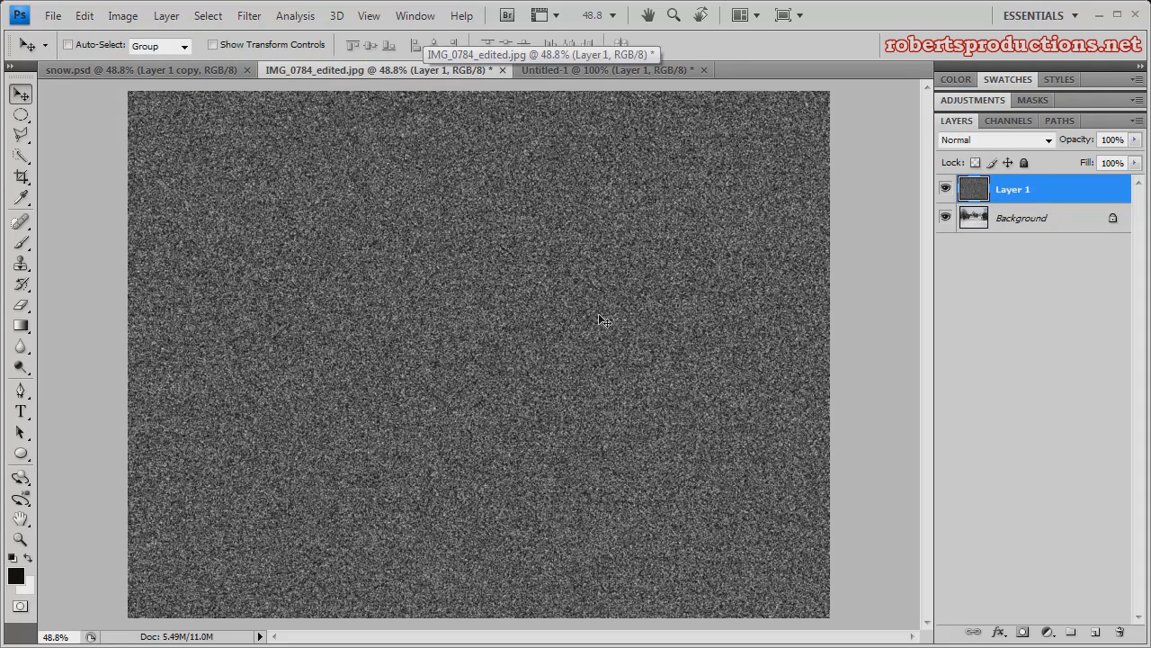
{"action": "mouse_move", "coordinate": [557, 270]}
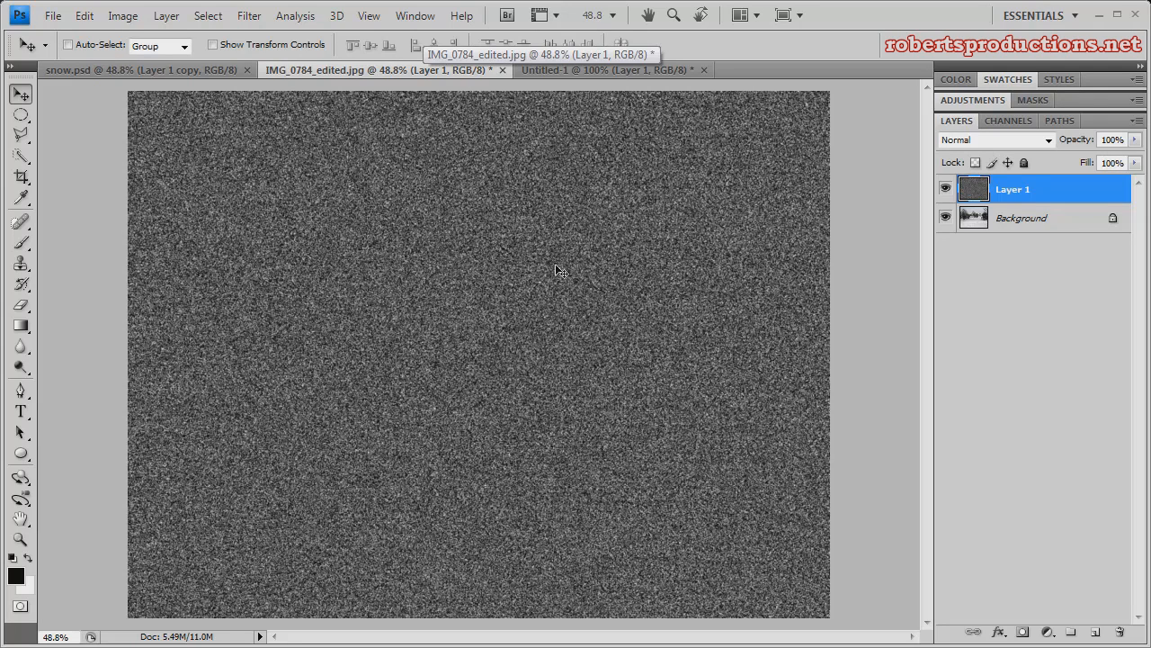
{"action": "mouse_move", "coordinate": [214, 114]}
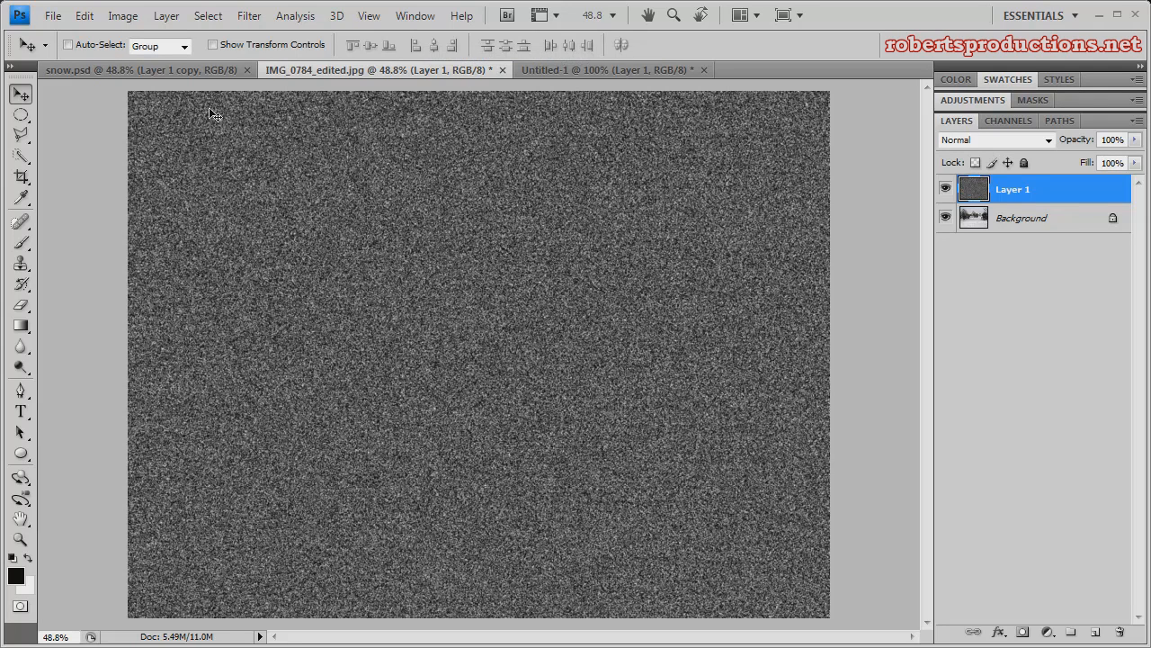
Apply Levels with input black 178 and white 197 to the noise layer
{"action": "left_click", "coordinate": [123, 16]}
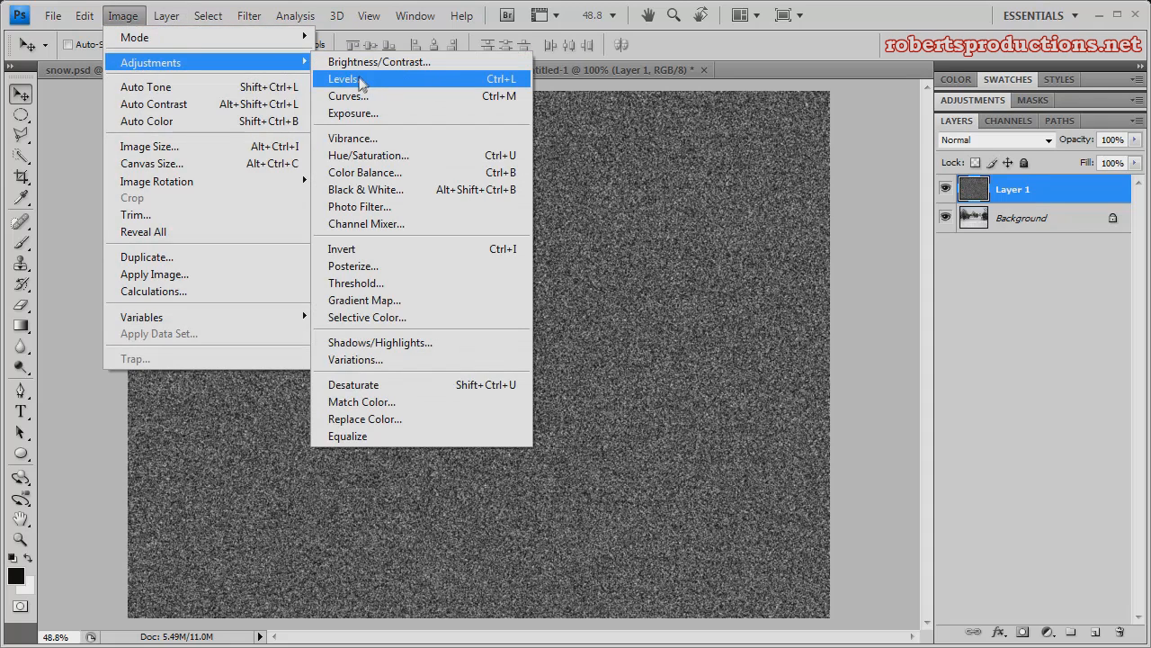
{"action": "left_click", "coordinate": [344, 78]}
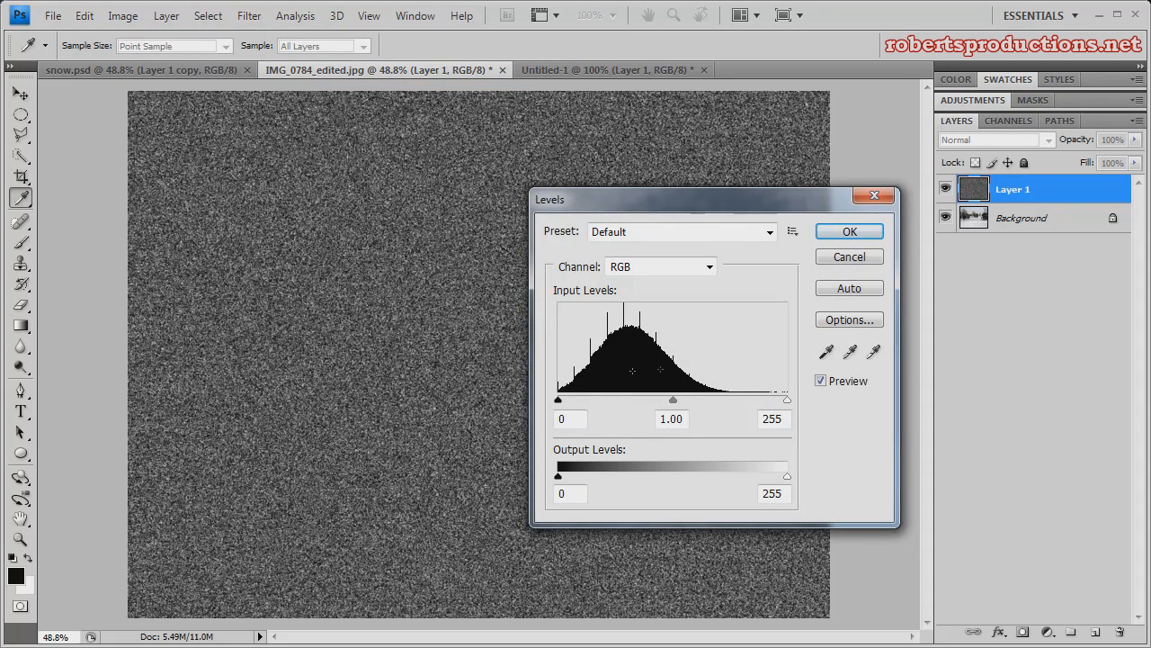
{"action": "left_click_drag", "start_coordinate": [558, 399], "coordinate": [689, 399]}
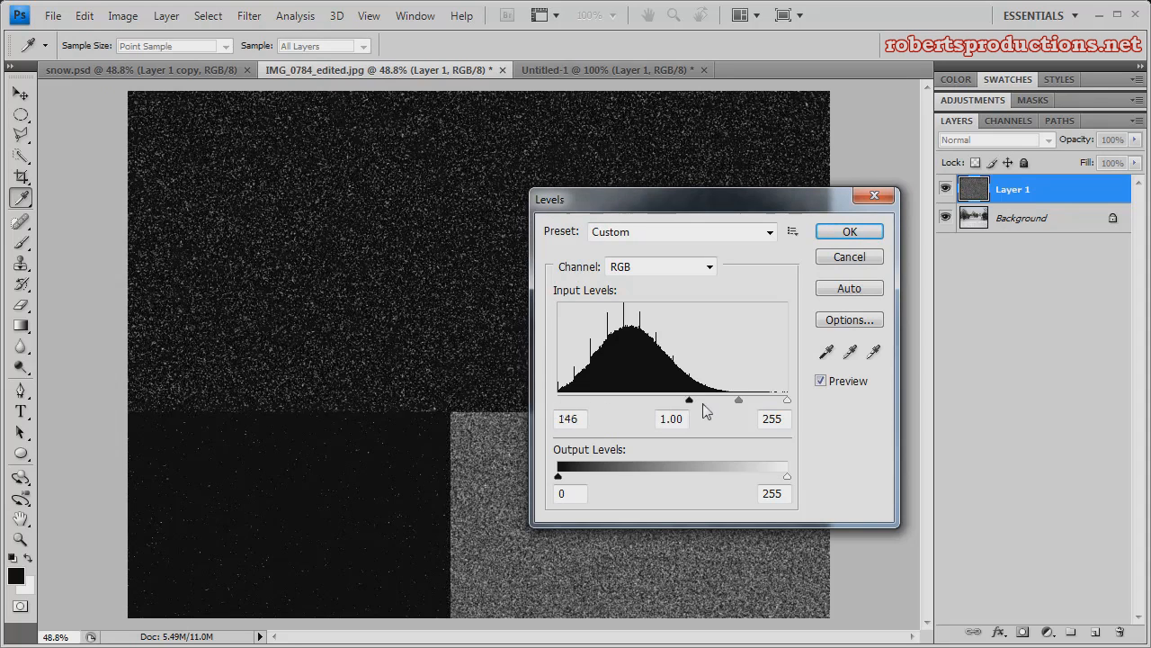
{"action": "left_click_drag", "start_coordinate": [689, 400], "coordinate": [711, 400]}
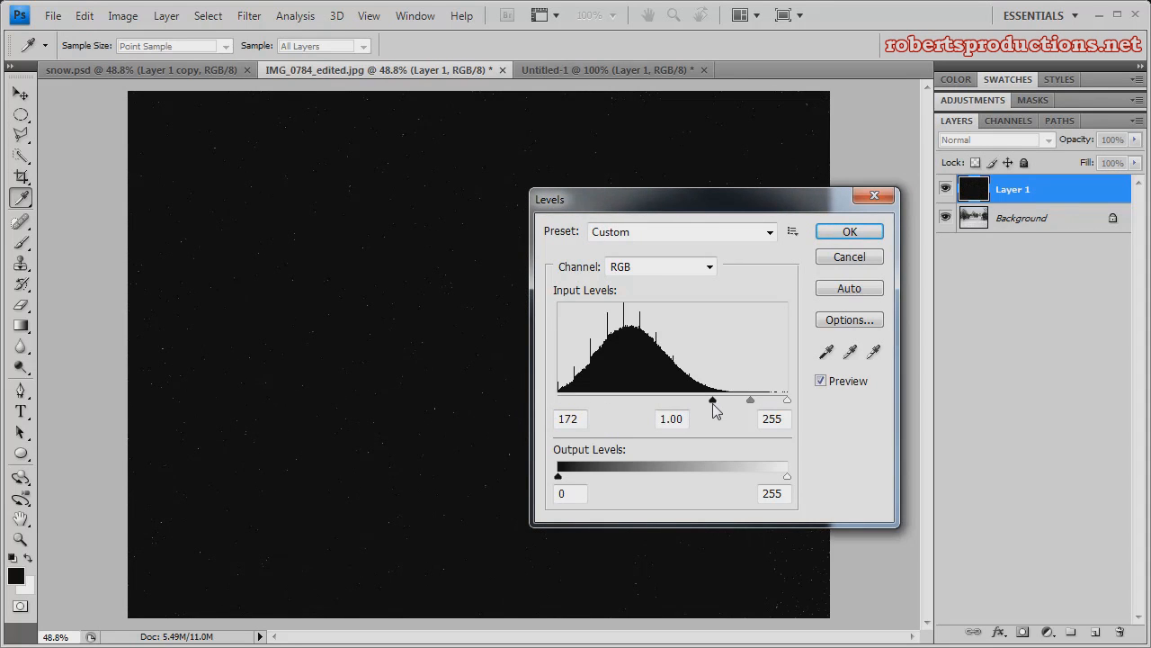
{"action": "left_click_drag", "start_coordinate": [785, 399], "coordinate": [763, 399]}
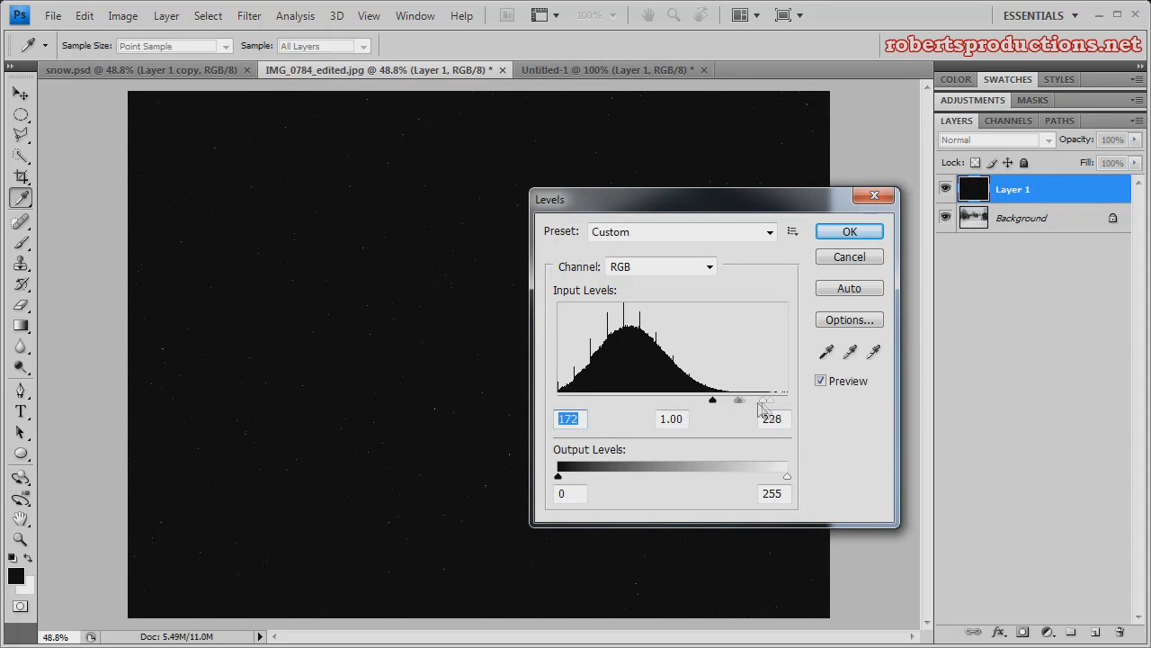
{"action": "left_click_drag", "start_coordinate": [764, 400], "coordinate": [724, 399]}
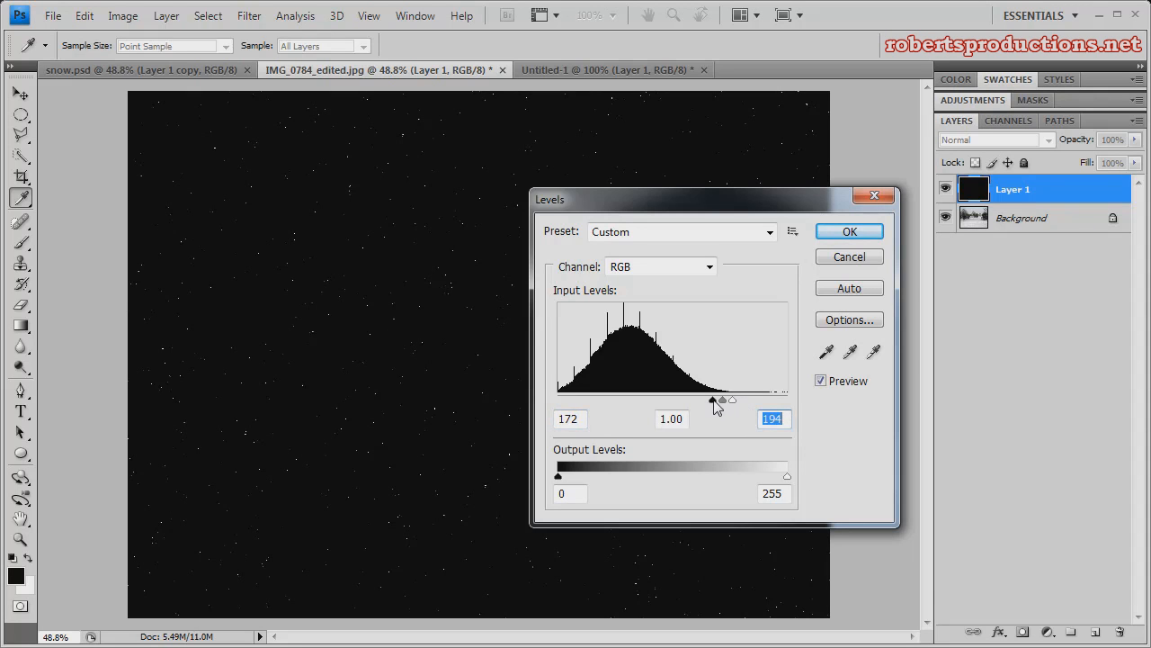
{"action": "left_click_drag", "start_coordinate": [714, 400], "coordinate": [725, 399]}
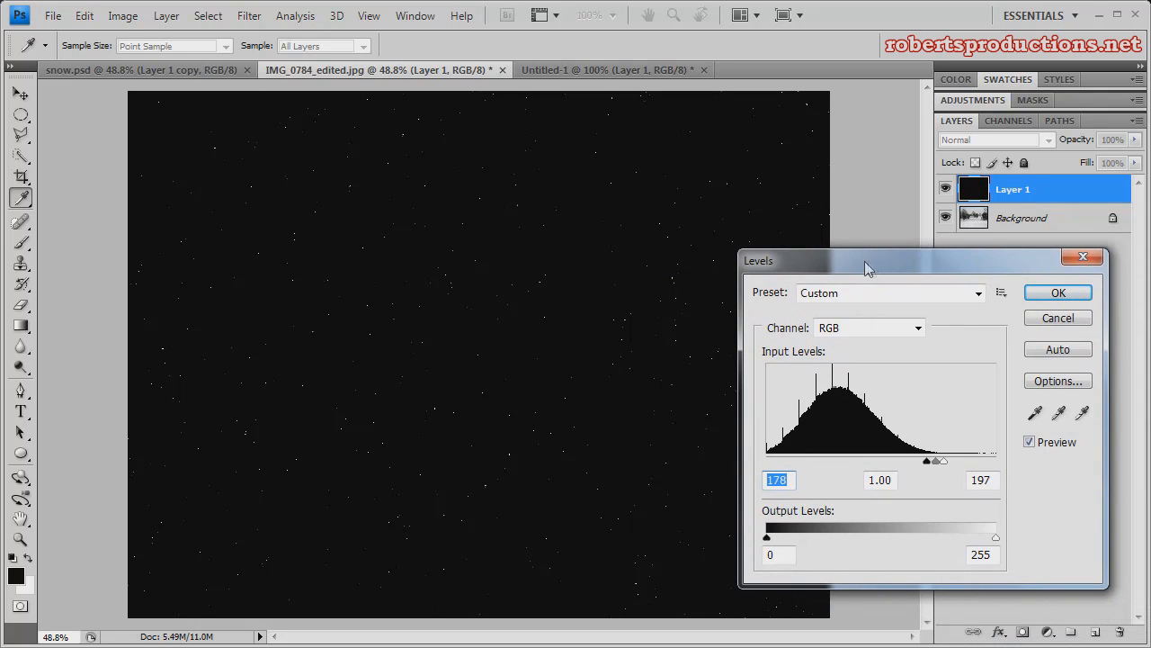
{"action": "left_click_drag", "start_coordinate": [868, 259], "coordinate": [619, 236]}
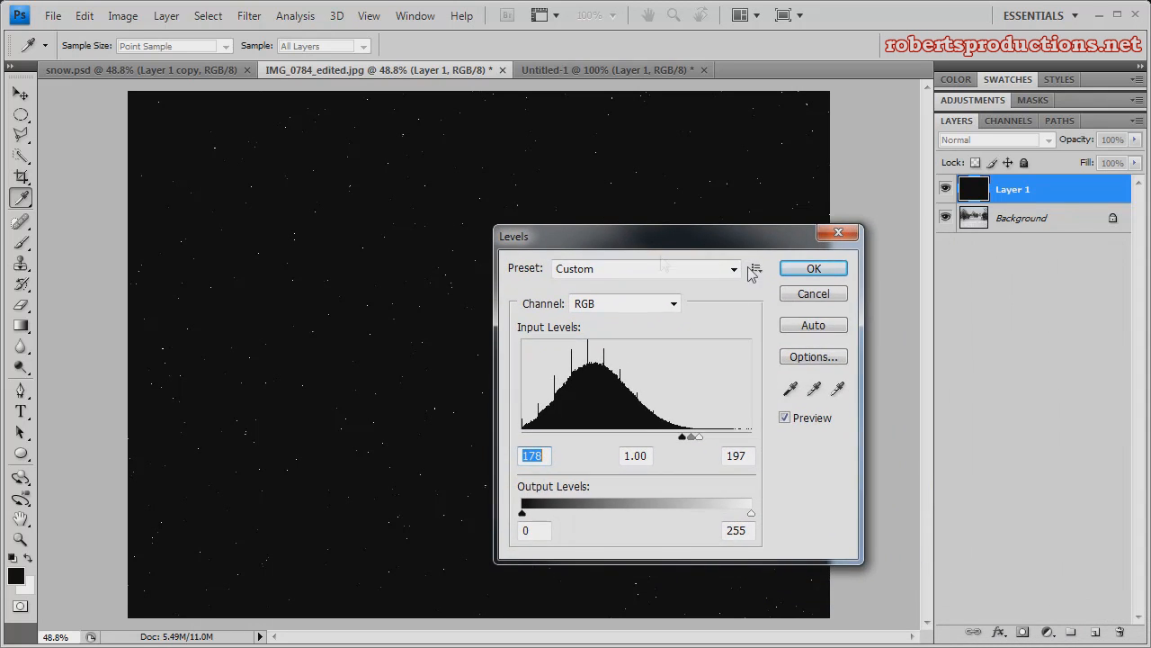
{"action": "left_click", "coordinate": [813, 268]}
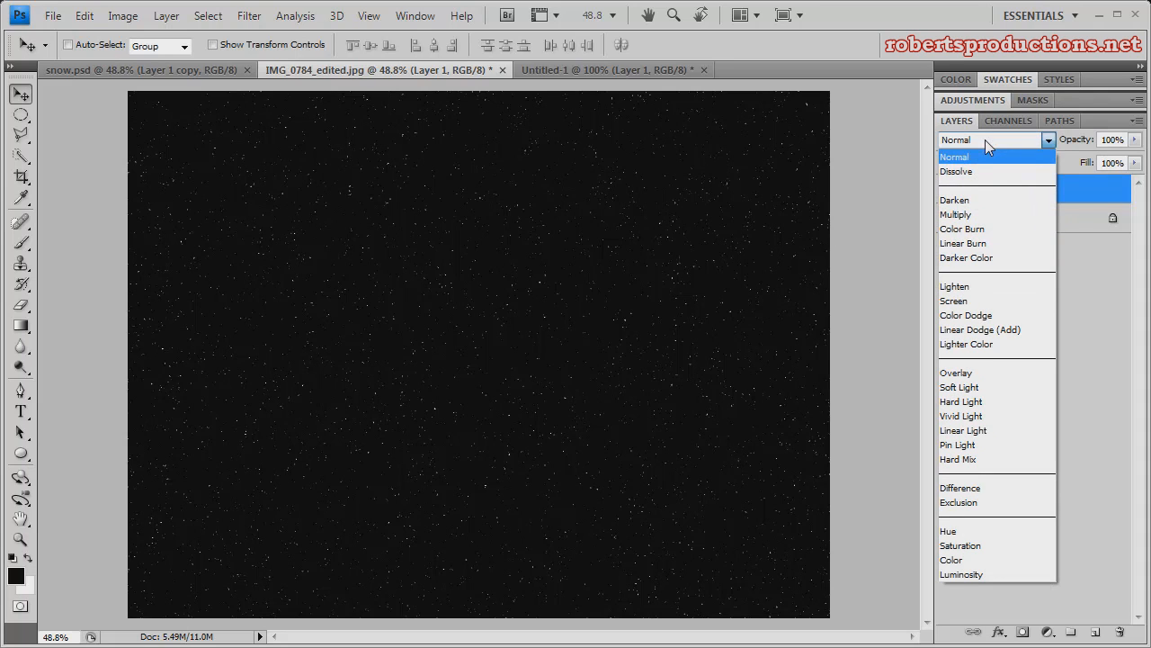
{"action": "mouse_move", "coordinate": [987, 261]}
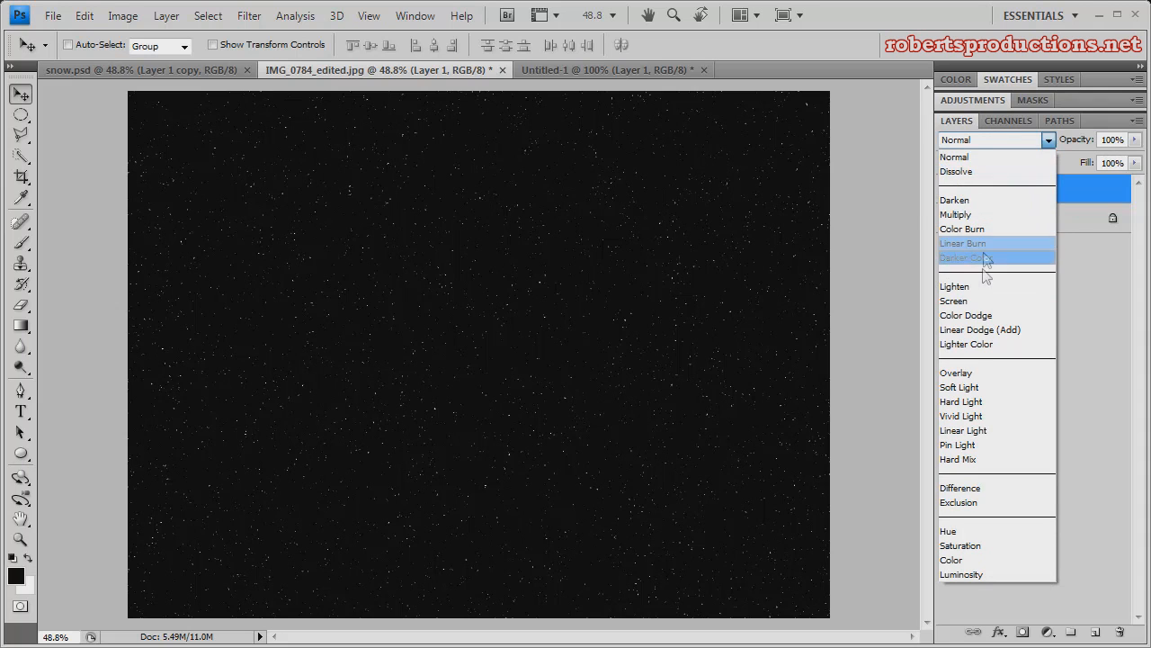
Set Layer 1's blending mode to Screen
{"action": "left_click", "coordinate": [953, 300]}
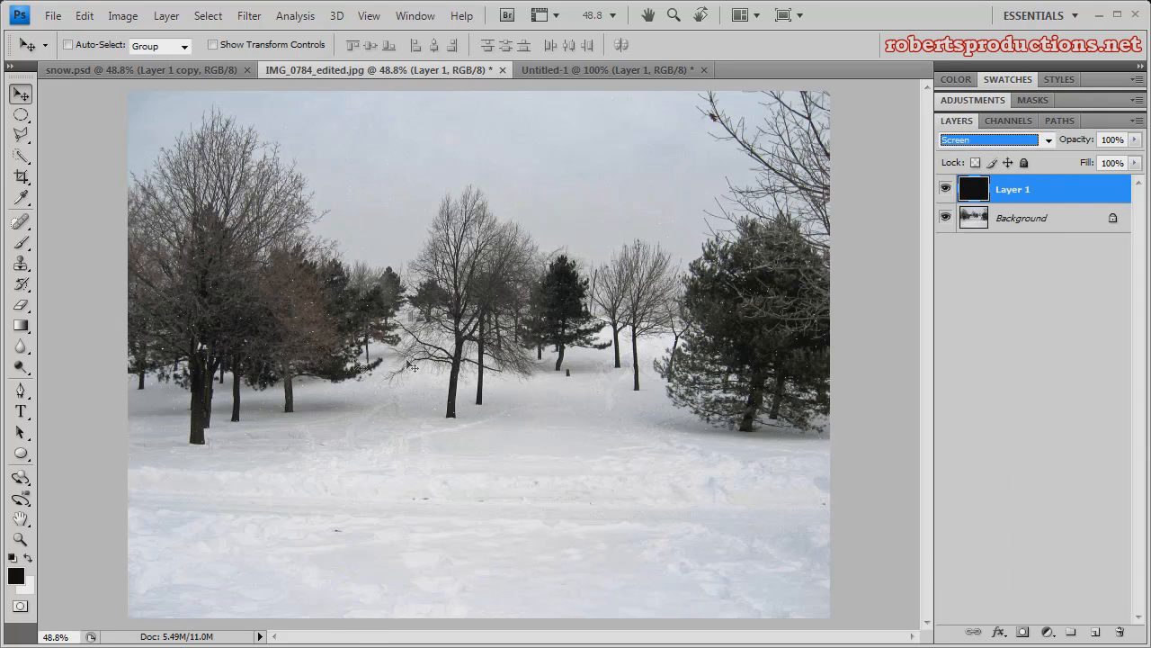
{"action": "mouse_move", "coordinate": [742, 351]}
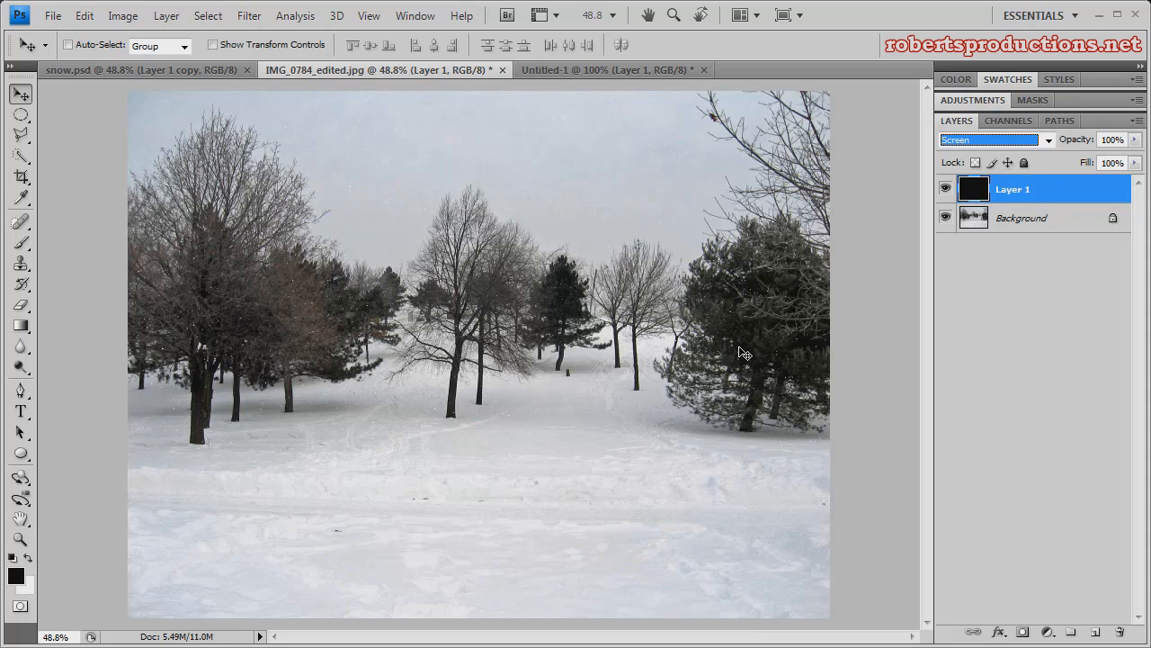
{"action": "mouse_move", "coordinate": [718, 349]}
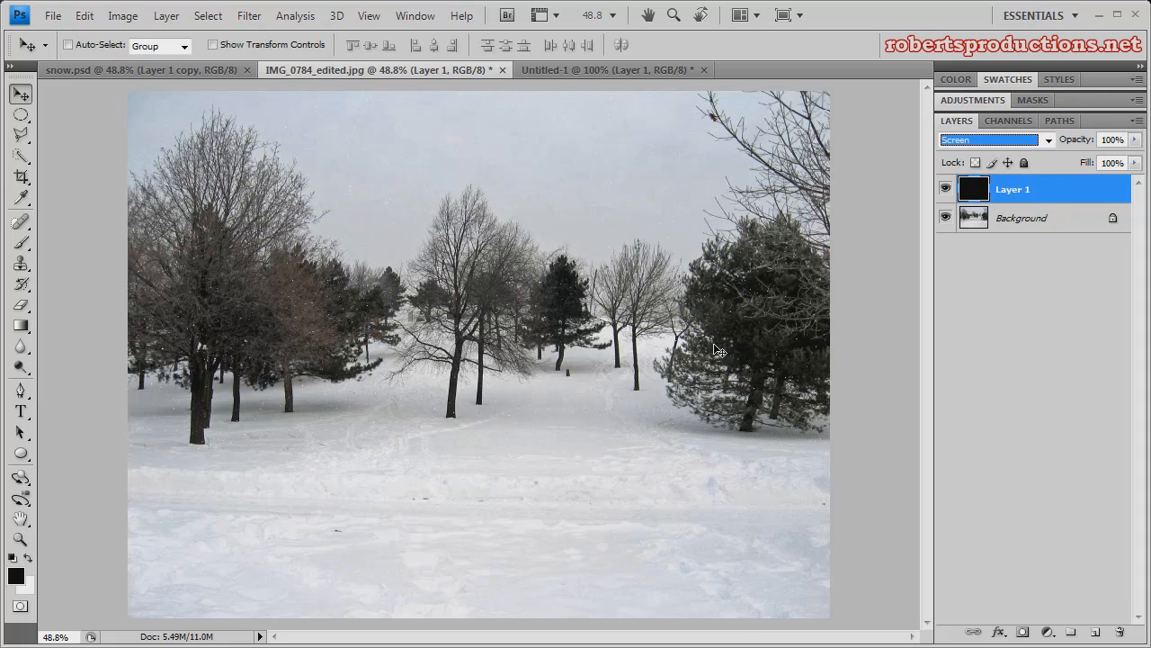
{"action": "mouse_move", "coordinate": [916, 189]}
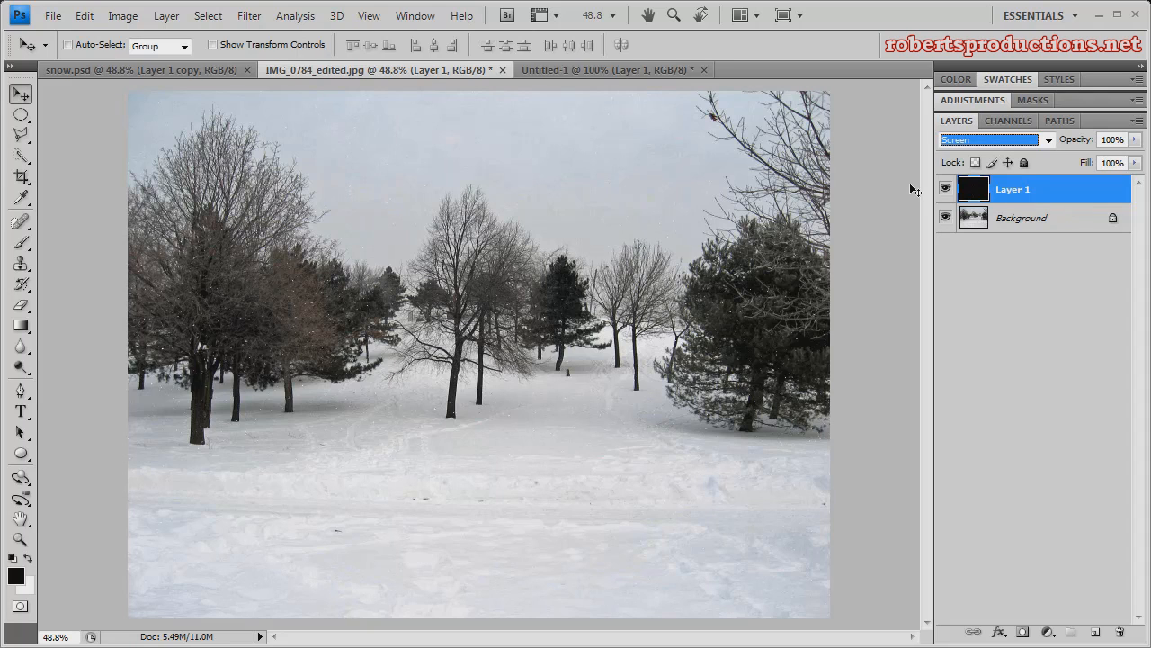
{"action": "mouse_move", "coordinate": [261, 205]}
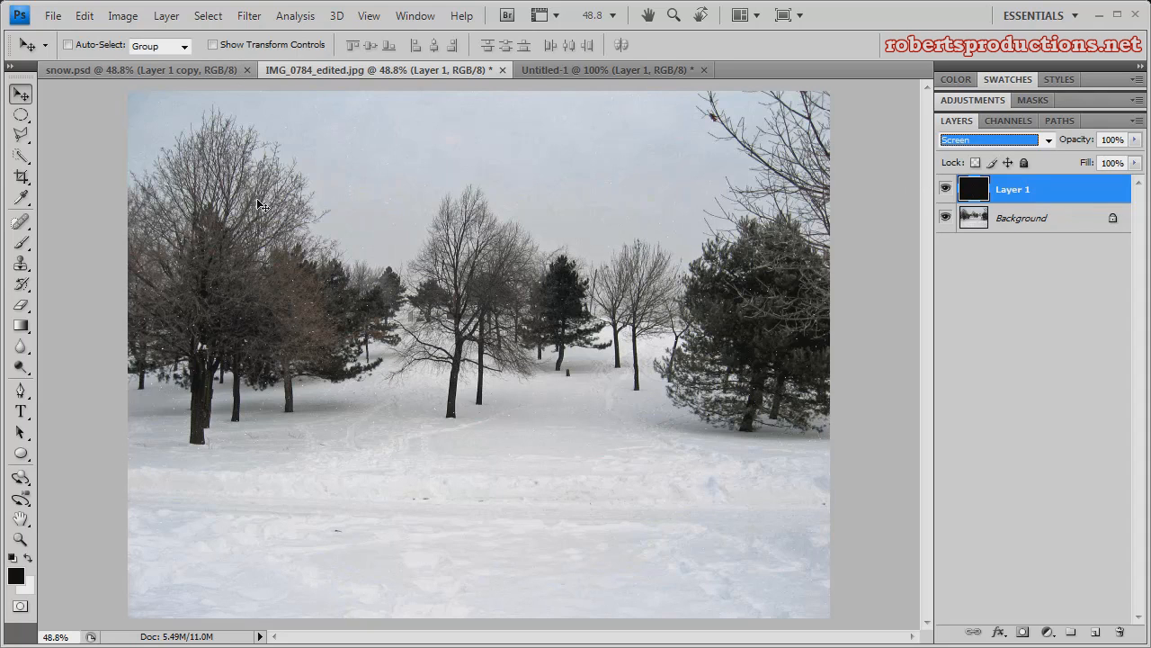
Apply Motion Blur at about -60° and 10 pixels to the snow layer
{"action": "left_click", "coordinate": [249, 15]}
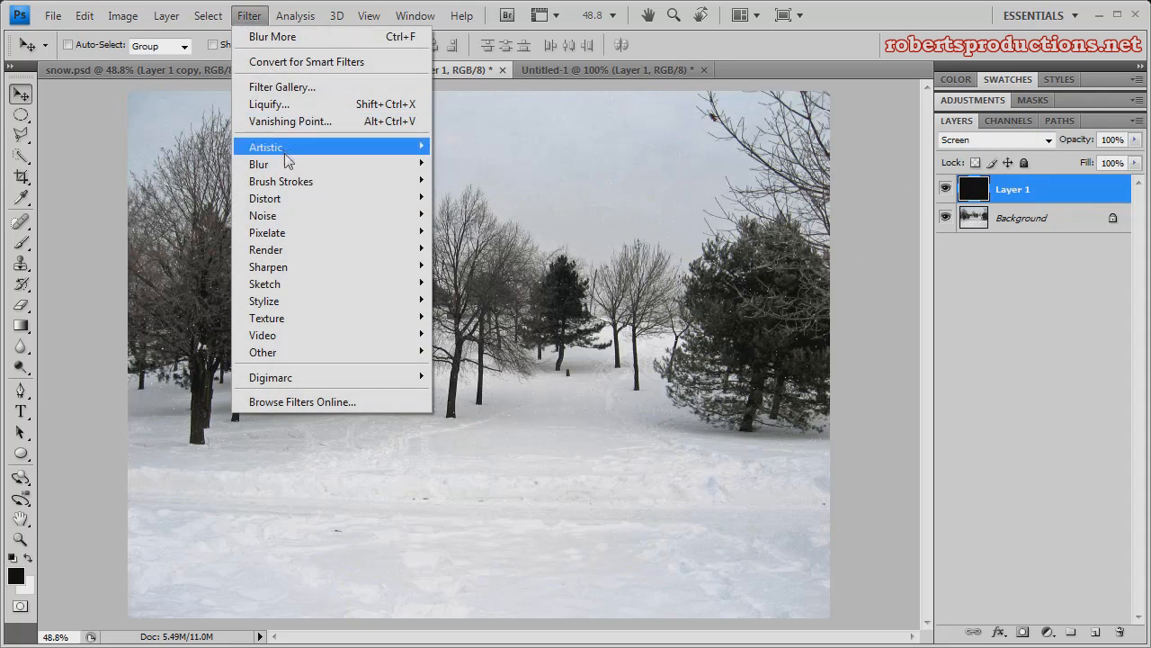
{"action": "mouse_move", "coordinate": [259, 164]}
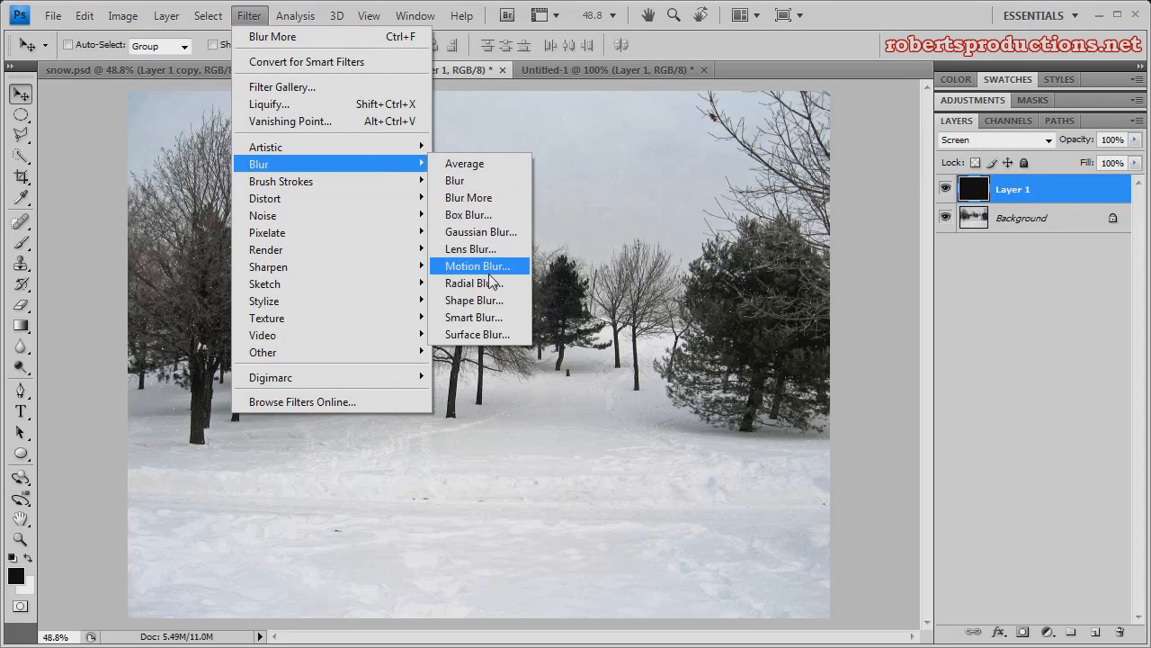
{"action": "left_click", "coordinate": [477, 265]}
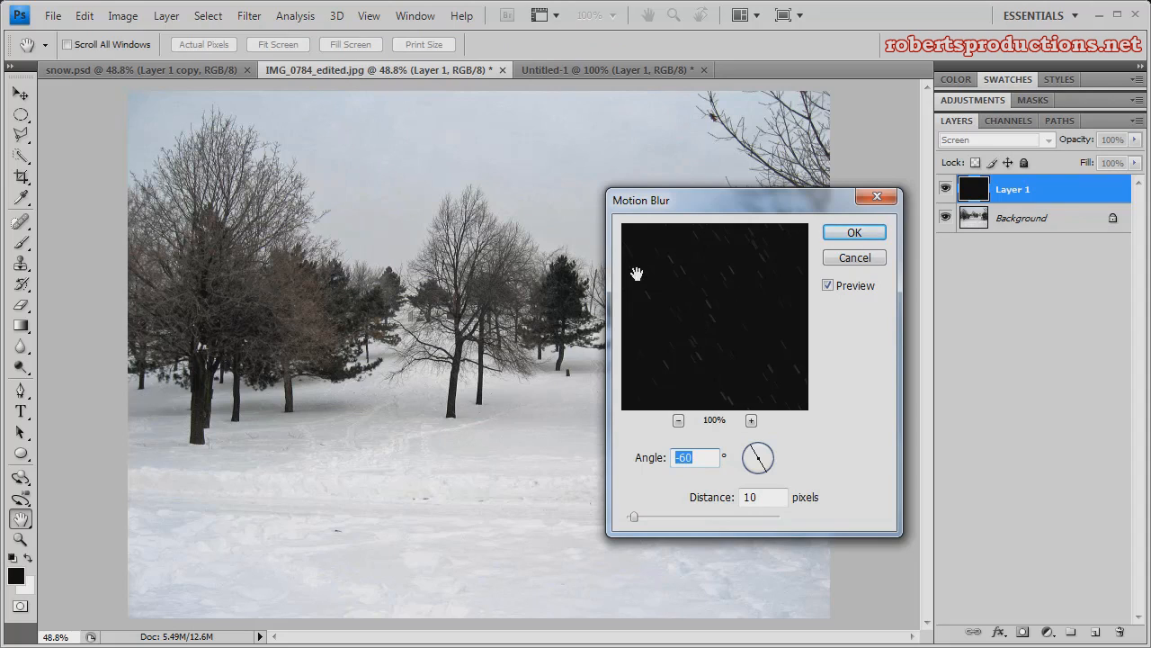
{"action": "mouse_move", "coordinate": [637, 457]}
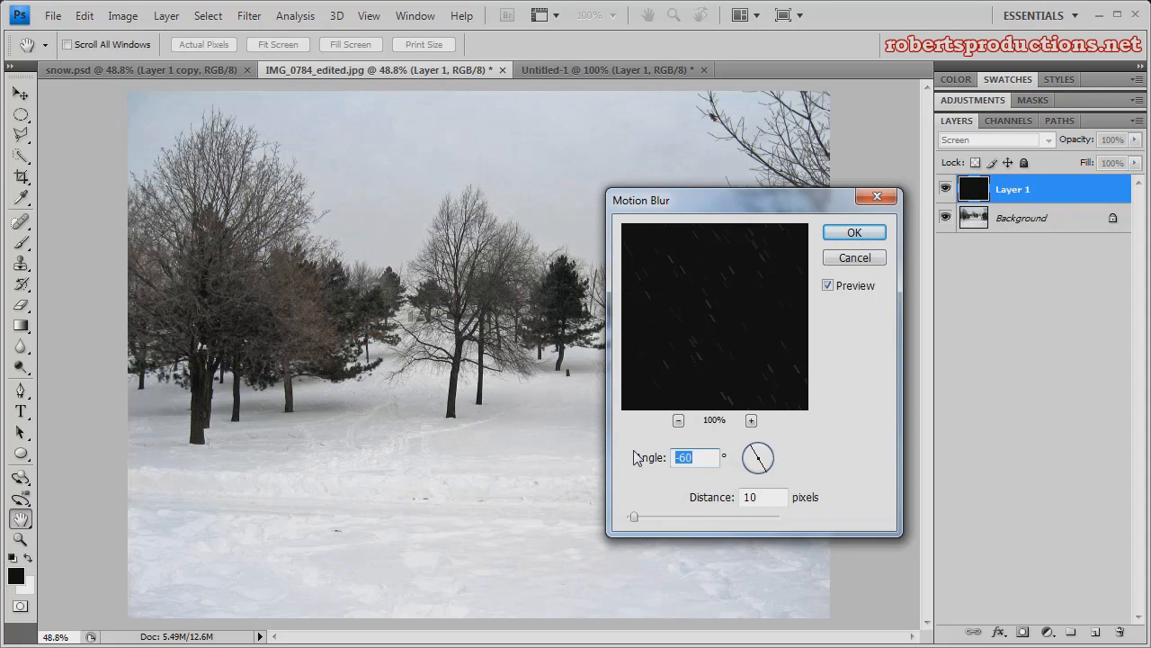
{"action": "left_click_drag", "start_coordinate": [758, 468], "coordinate": [758, 447]}
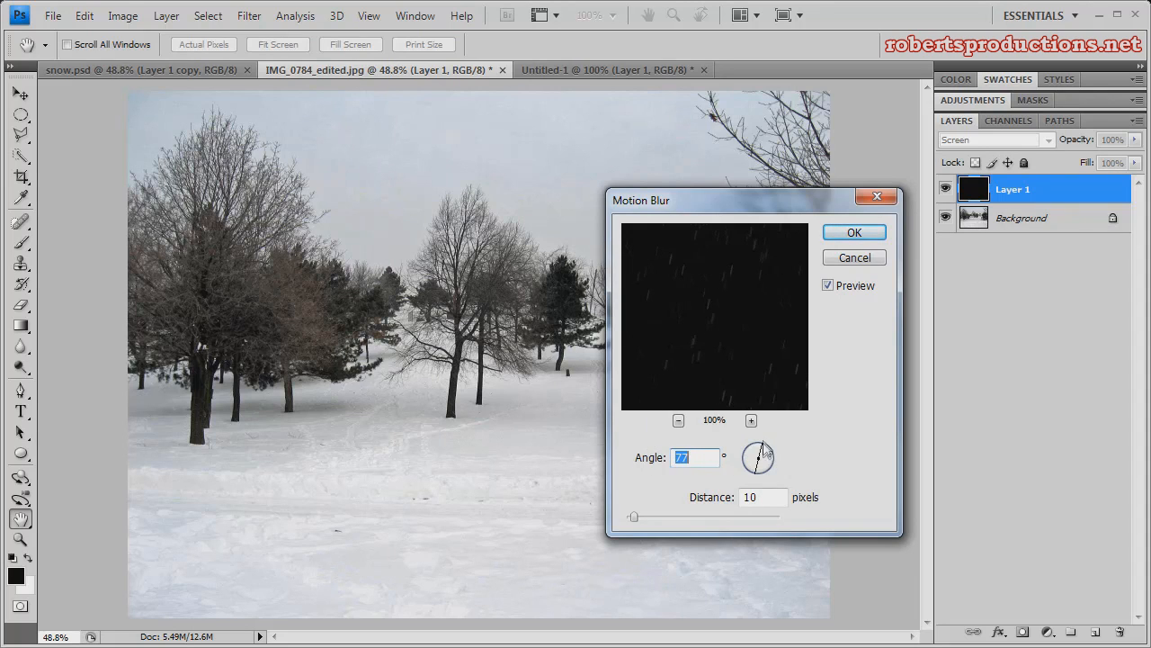
{"action": "left_click_drag", "start_coordinate": [763, 445], "coordinate": [758, 452]}
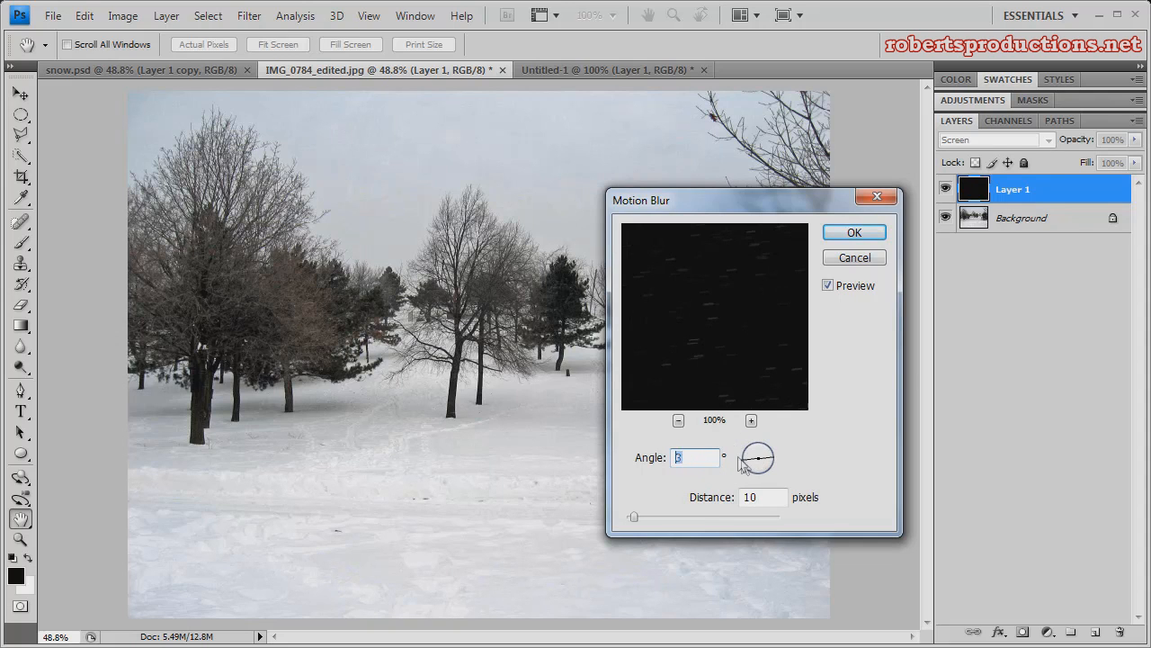
{"action": "left_click_drag", "start_coordinate": [763, 449], "coordinate": [757, 464]}
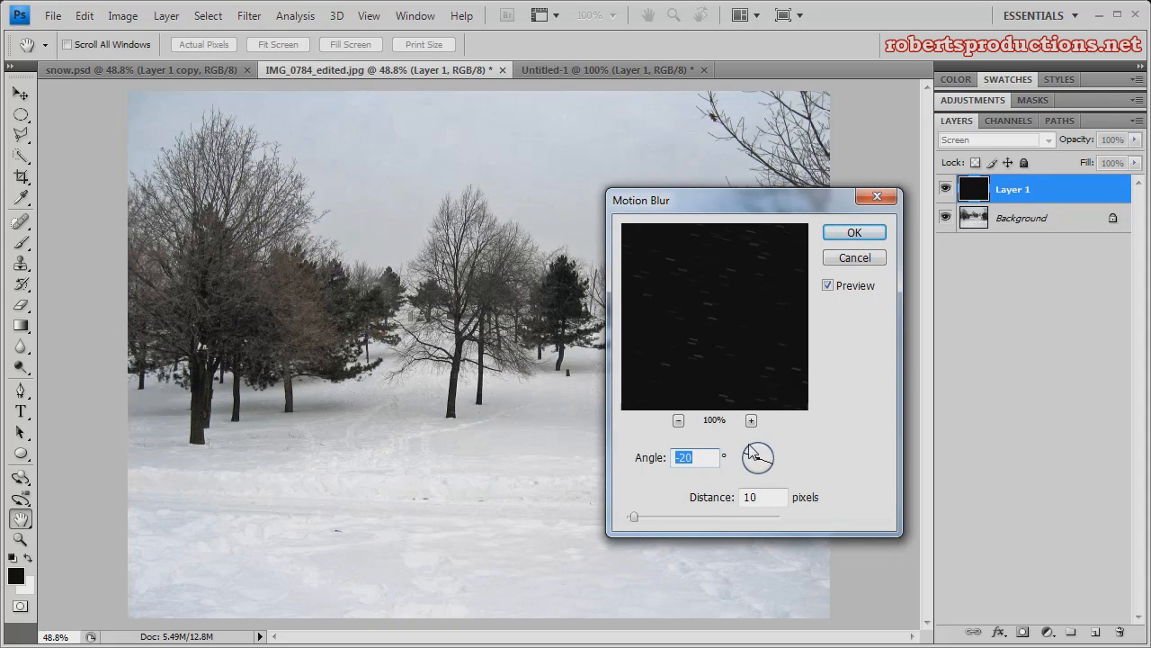
{"action": "left_click_drag", "start_coordinate": [758, 457], "coordinate": [751, 463]}
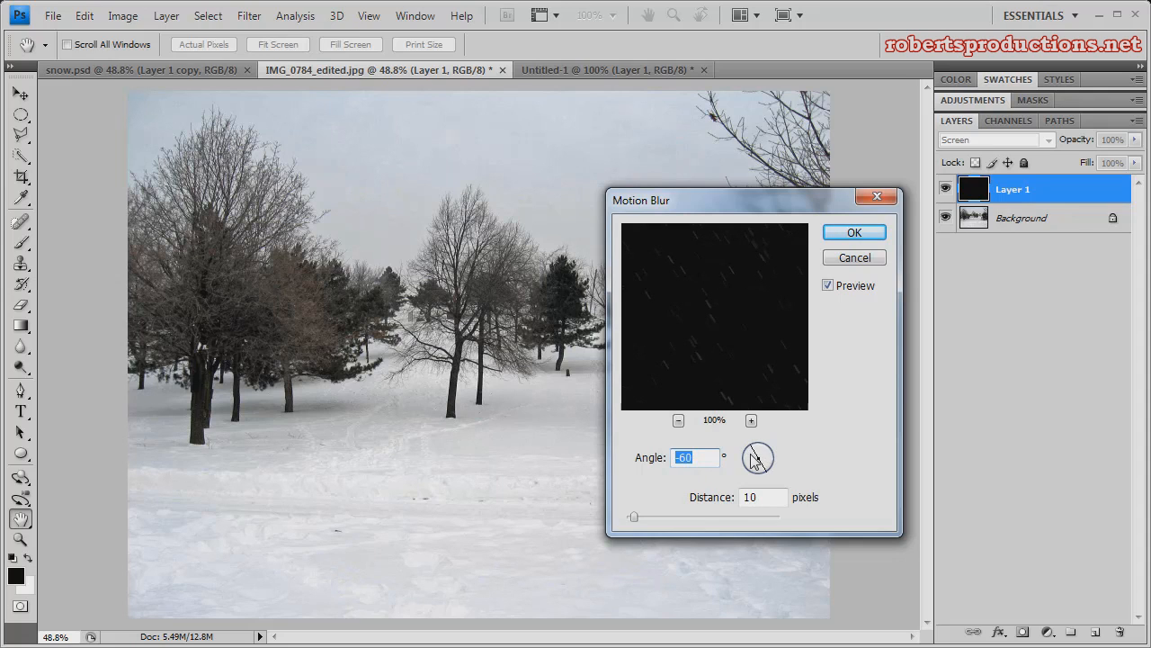
{"action": "mouse_move", "coordinate": [711, 457]}
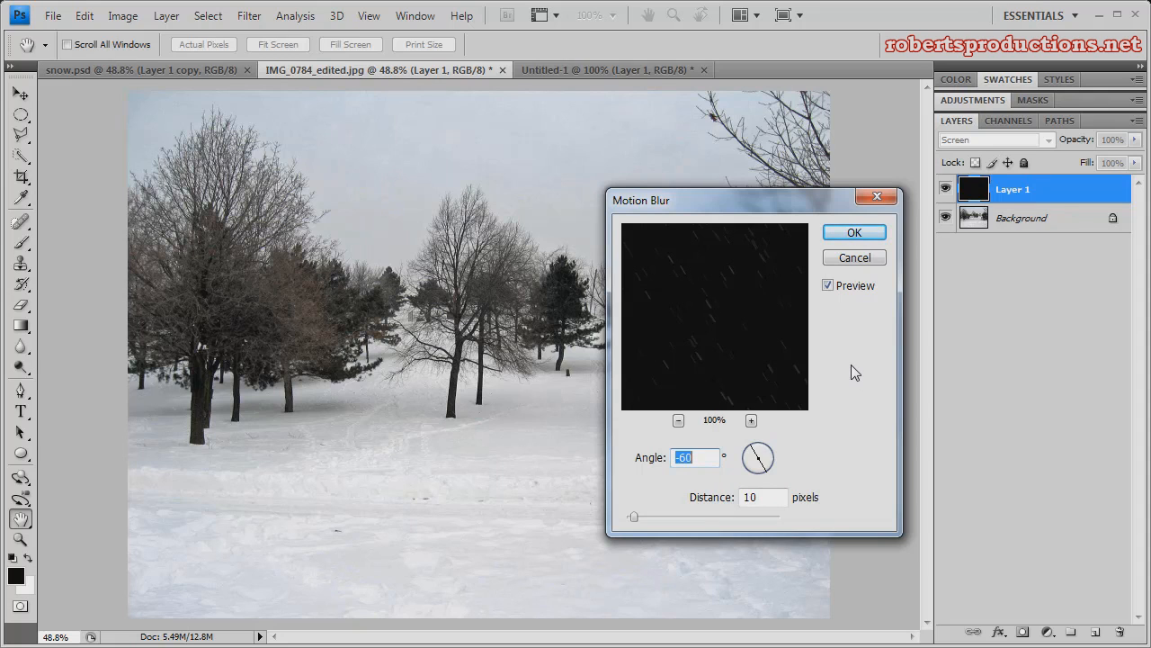
{"action": "left_click", "coordinate": [854, 231]}
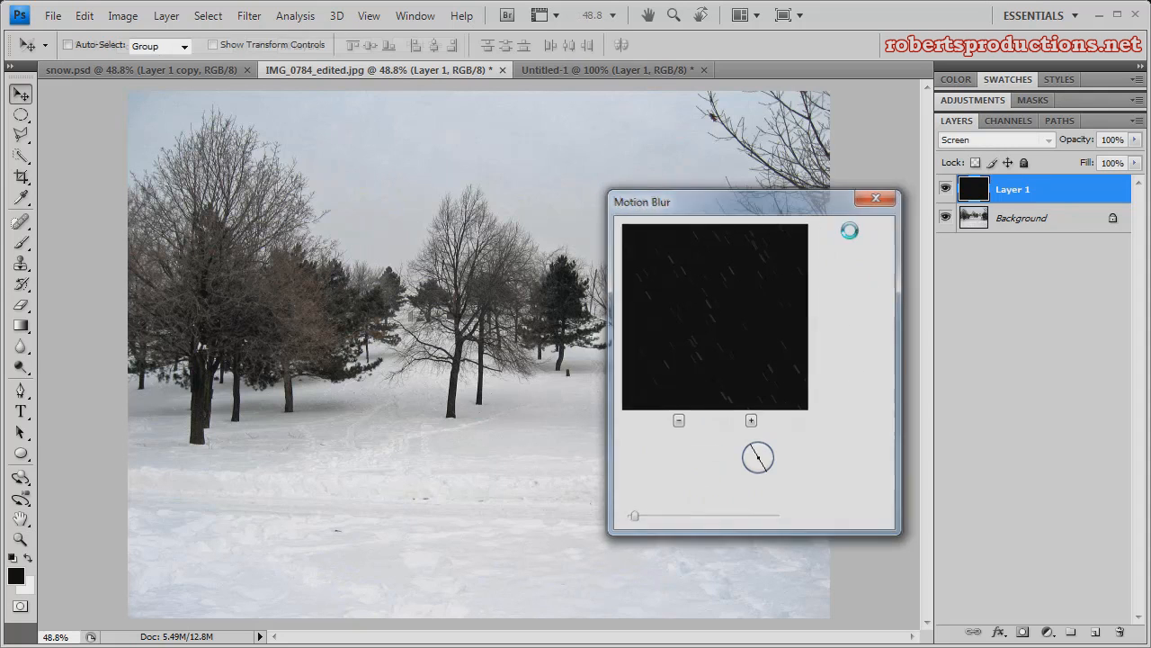
{"action": "left_click", "coordinate": [874, 199]}
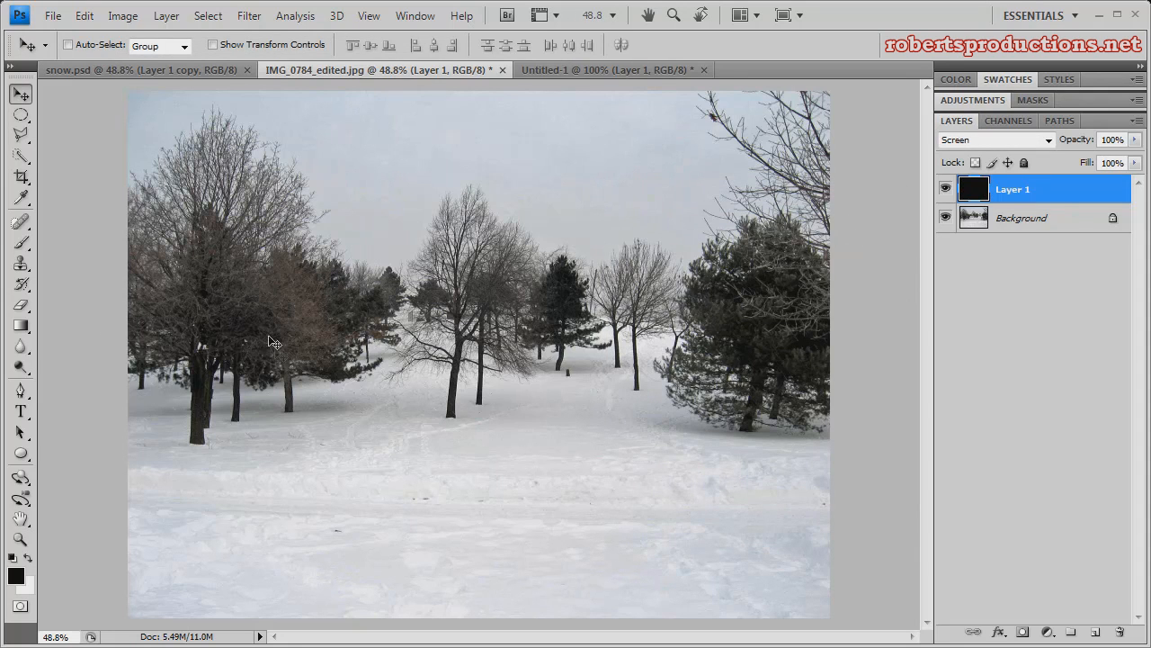
{"action": "mouse_move", "coordinate": [742, 278]}
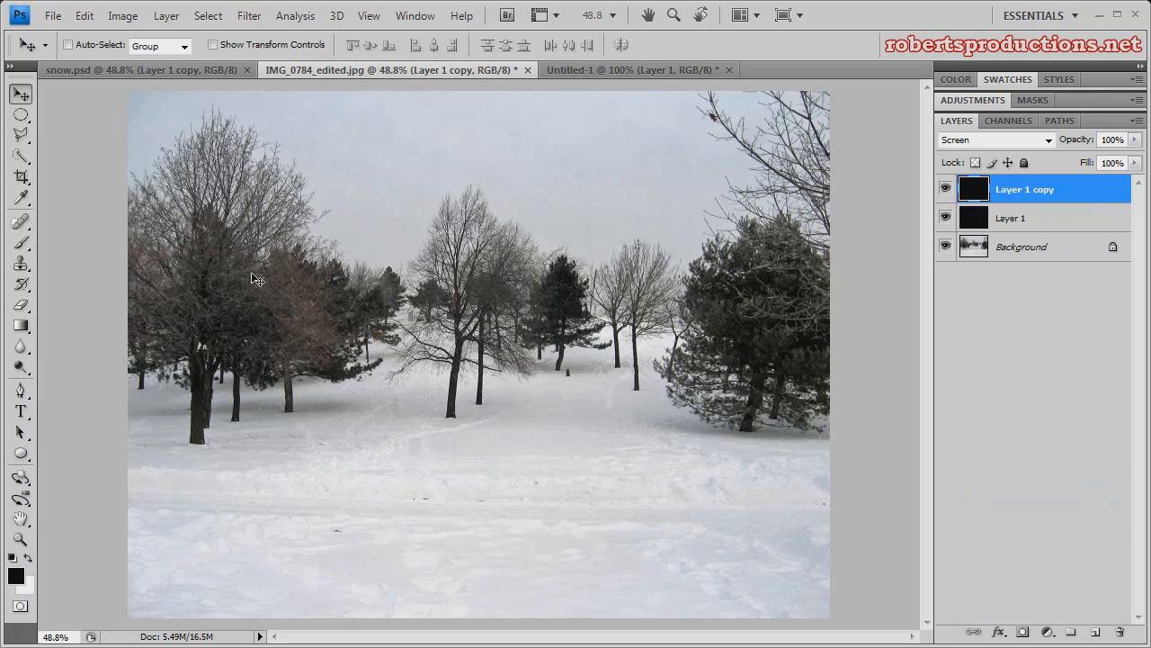
{"action": "mouse_move", "coordinate": [1055, 229]}
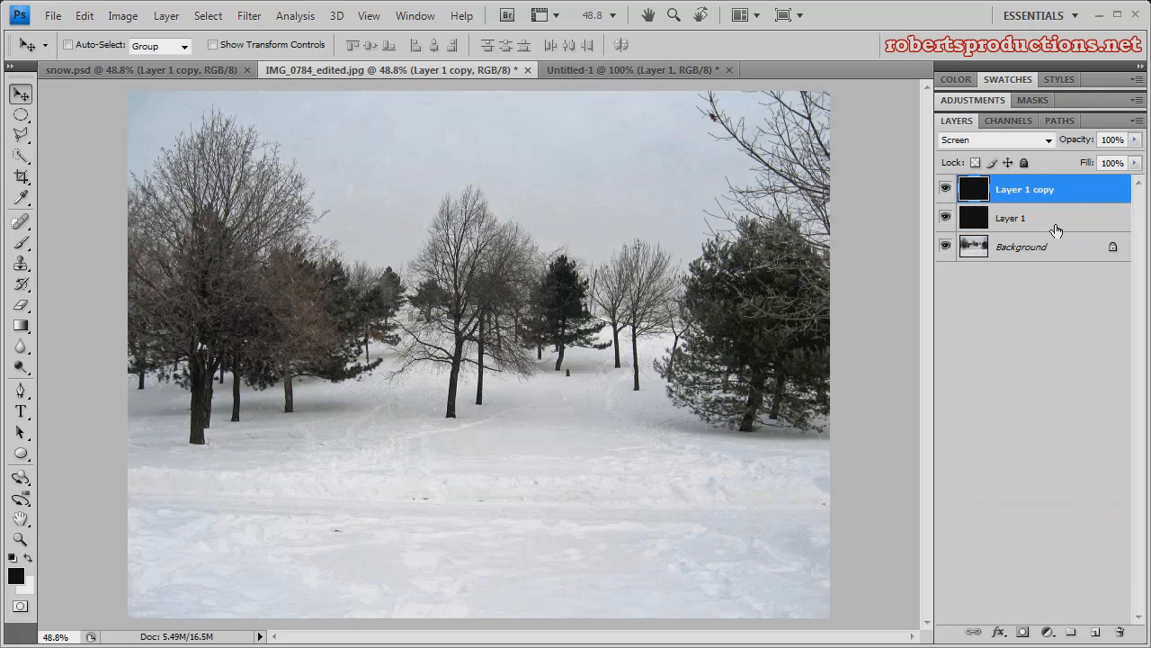
Duplicate Layer 1 copy via the New Layer button for a third snow layer
{"action": "left_click_drag", "start_coordinate": [1026, 189], "coordinate": [1025, 504]}
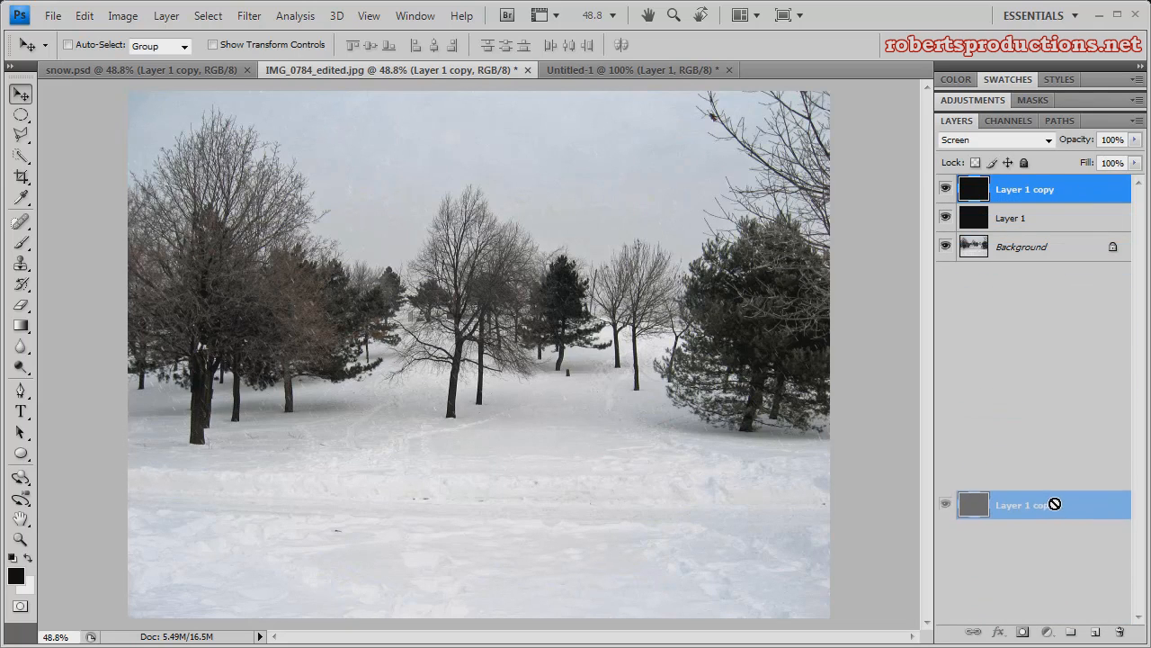
{"action": "left_click_drag", "start_coordinate": [1021, 503], "coordinate": [1020, 610]}
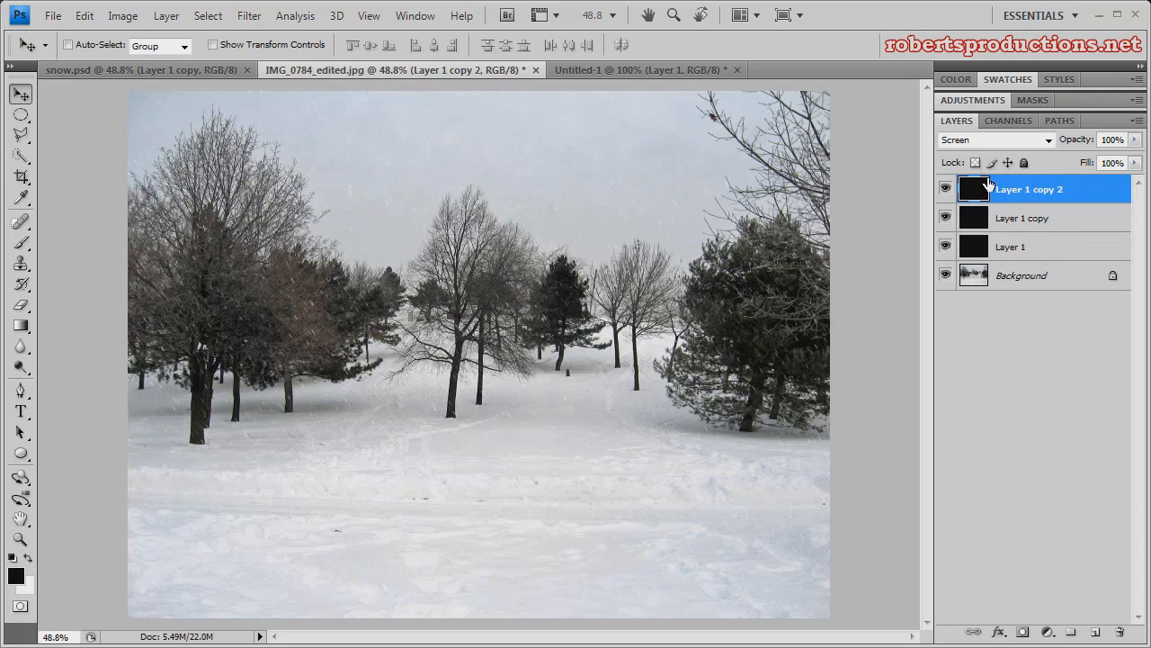
{"action": "mouse_move", "coordinate": [1066, 195]}
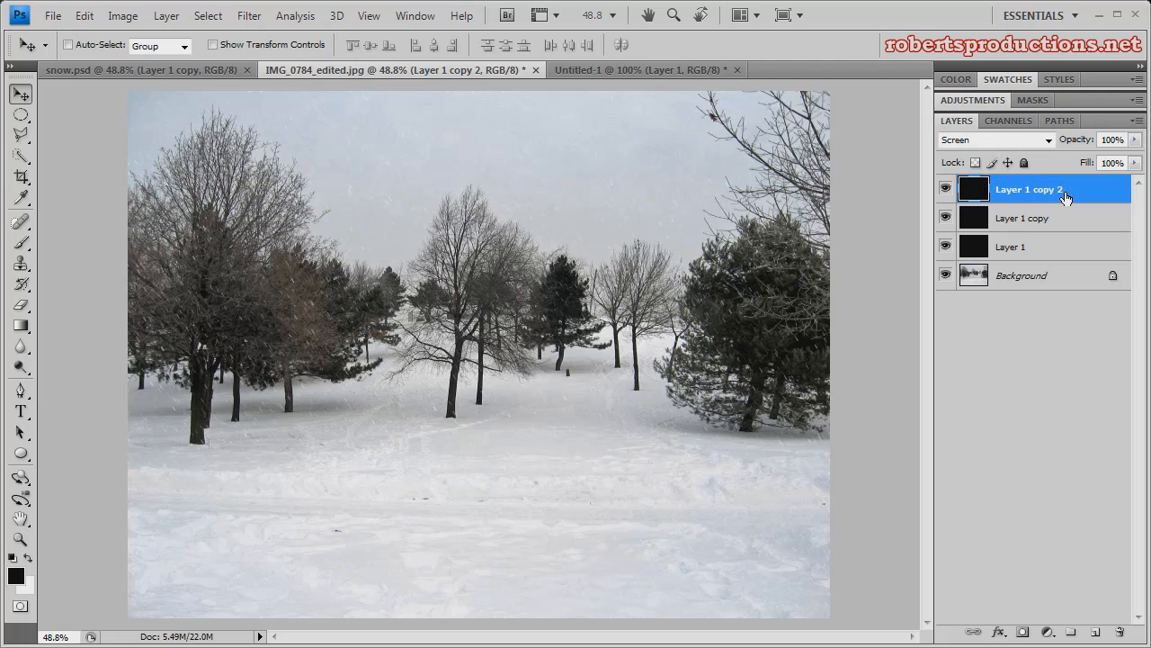
{"action": "mouse_move", "coordinate": [1087, 190]}
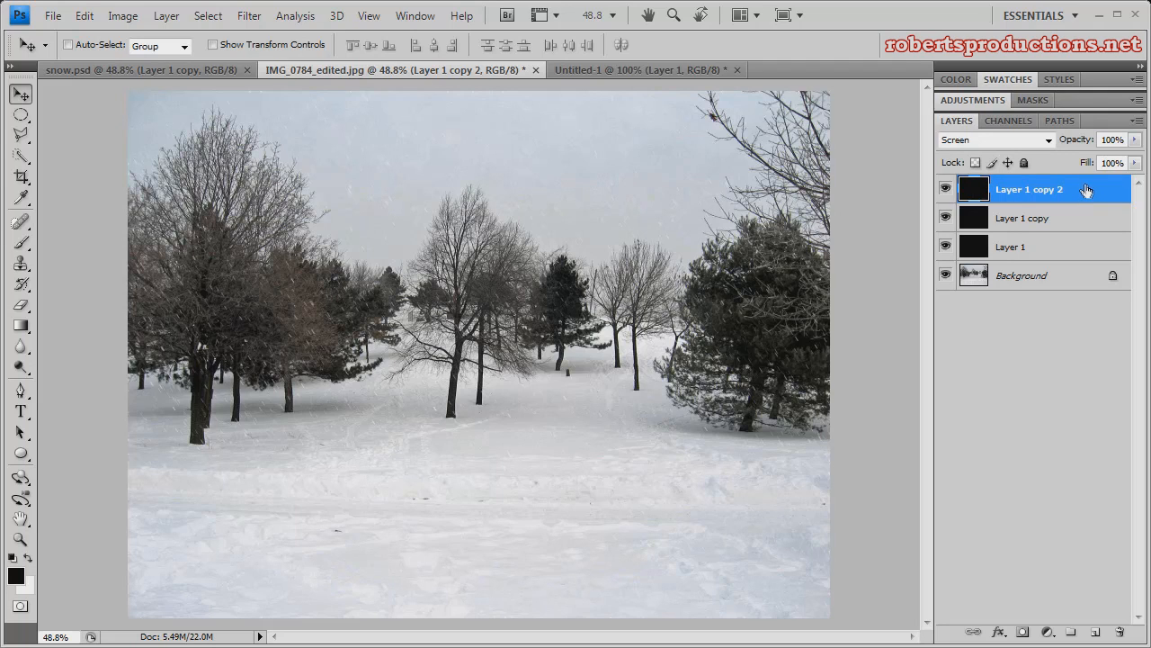
{"action": "mouse_move", "coordinate": [1003, 191]}
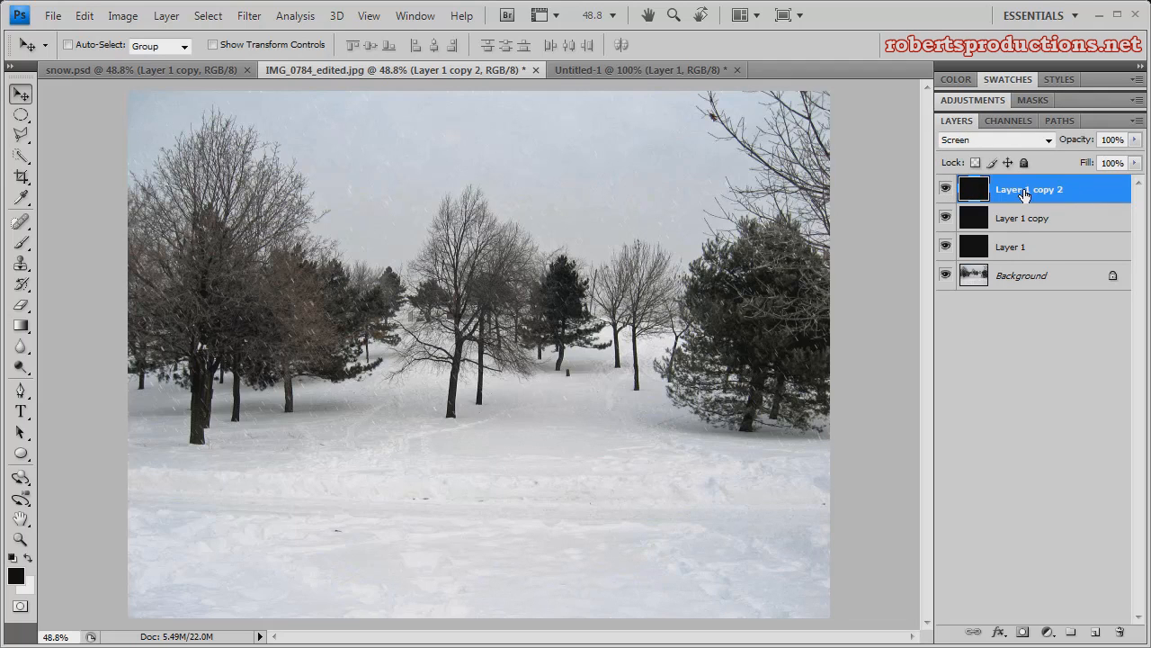
{"action": "mouse_move", "coordinate": [1016, 191]}
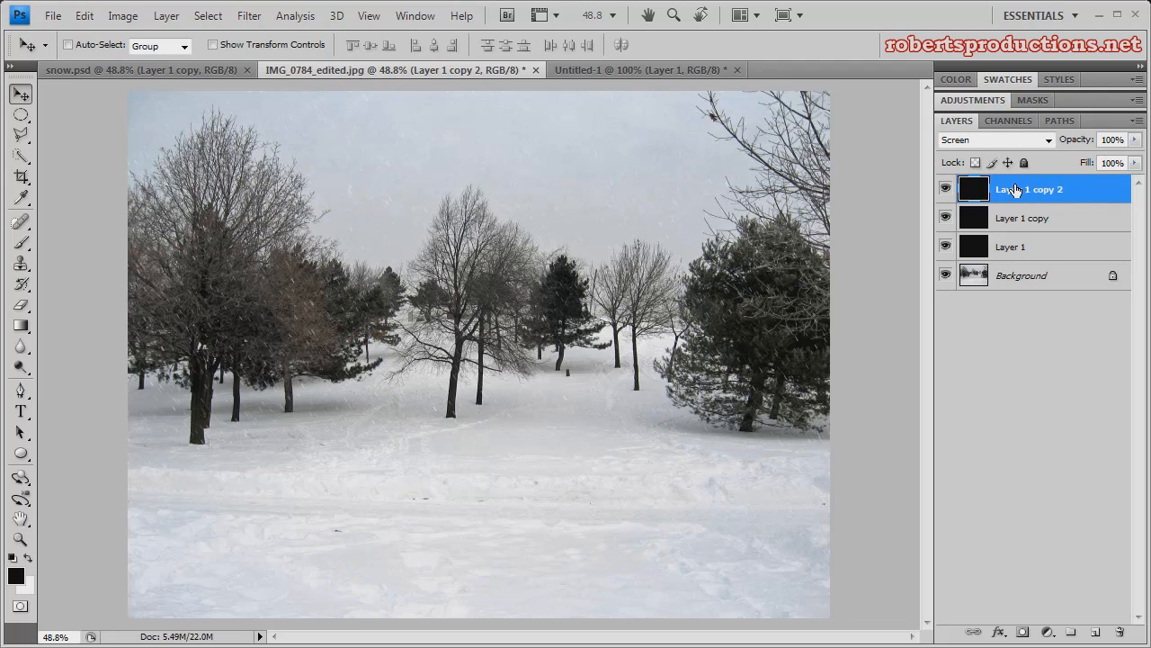
{"action": "mouse_move", "coordinate": [1021, 223]}
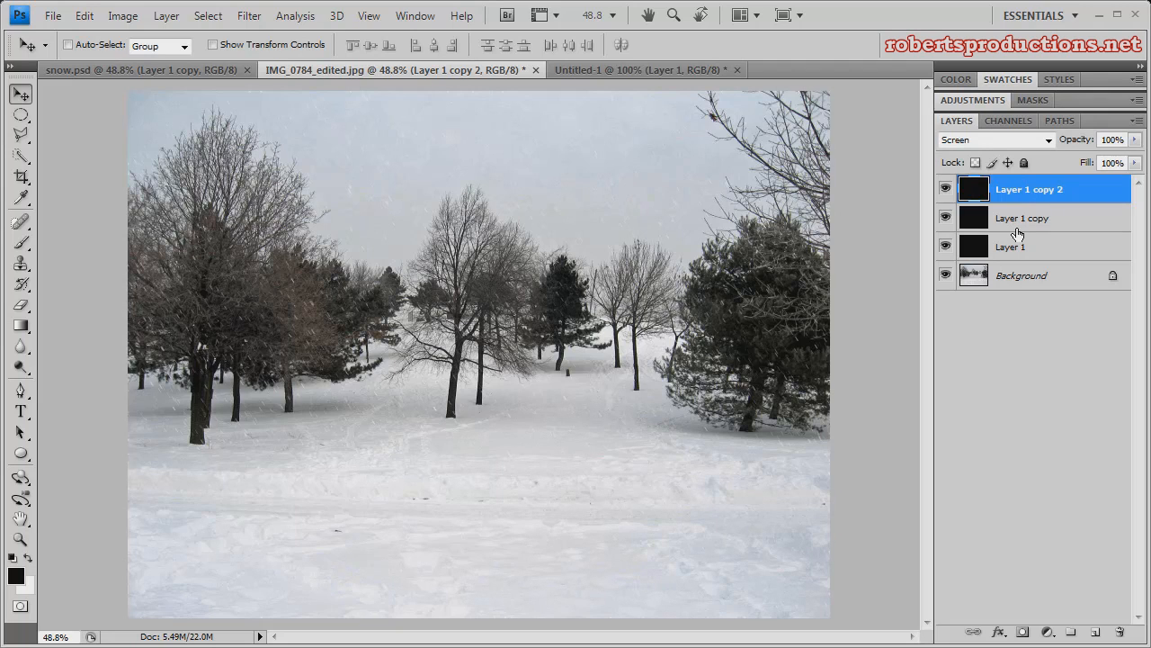
{"action": "mouse_move", "coordinate": [656, 174]}
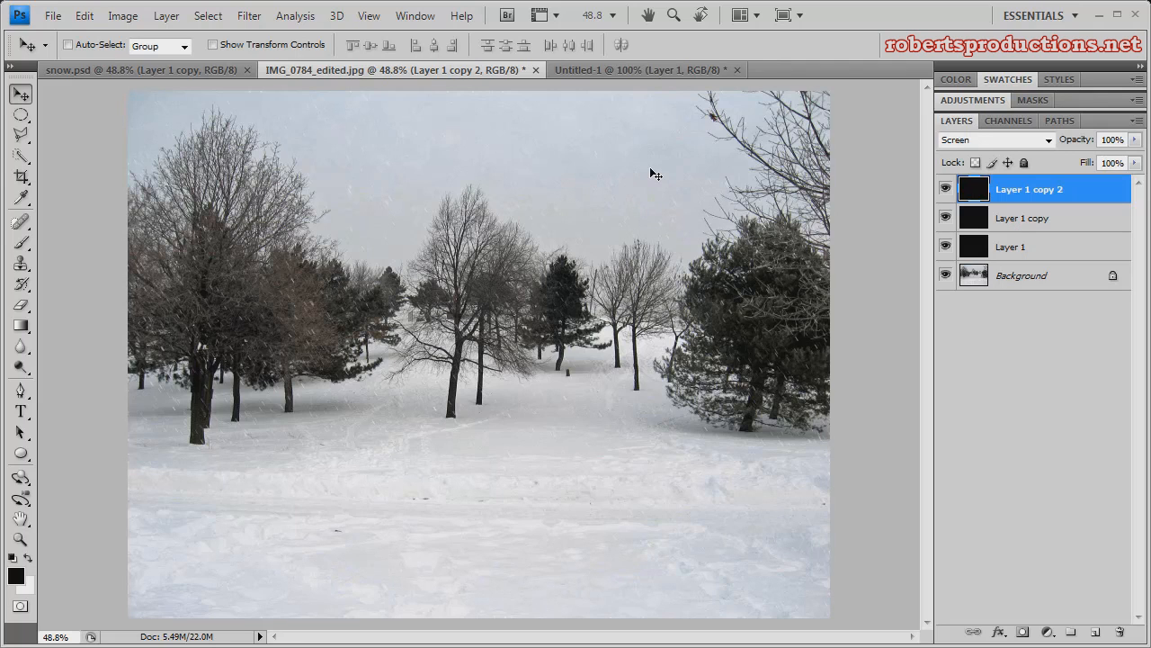
{"action": "mouse_move", "coordinate": [595, 187]}
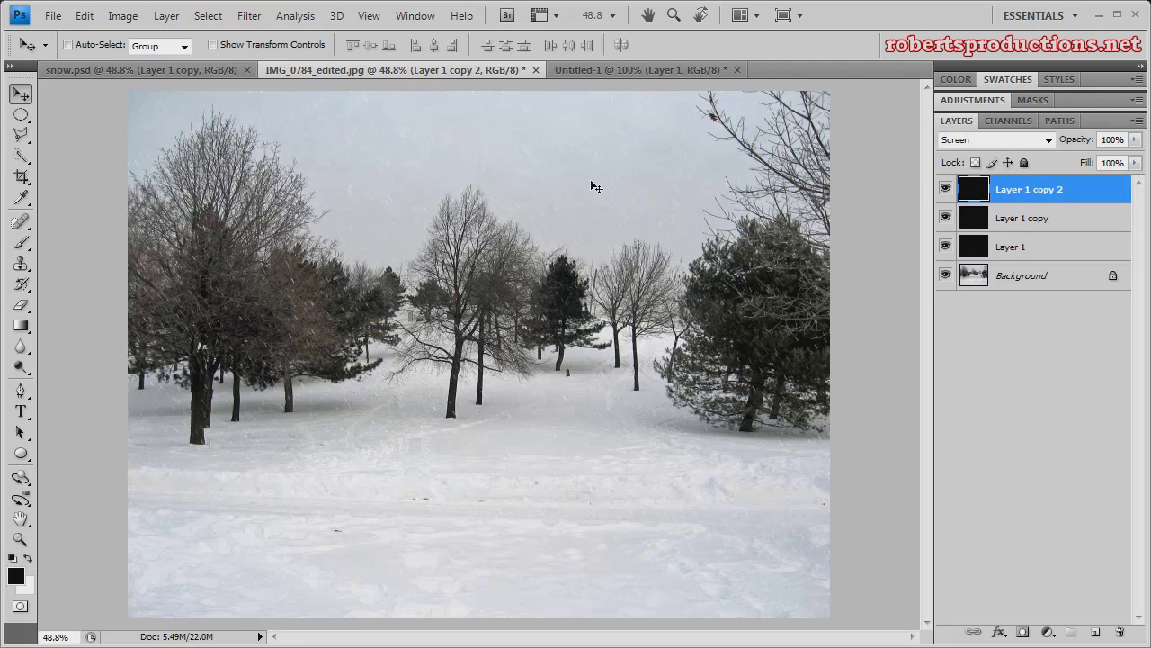
Start Edit > Free Transform on the top snow layer
{"action": "left_click", "coordinate": [83, 15]}
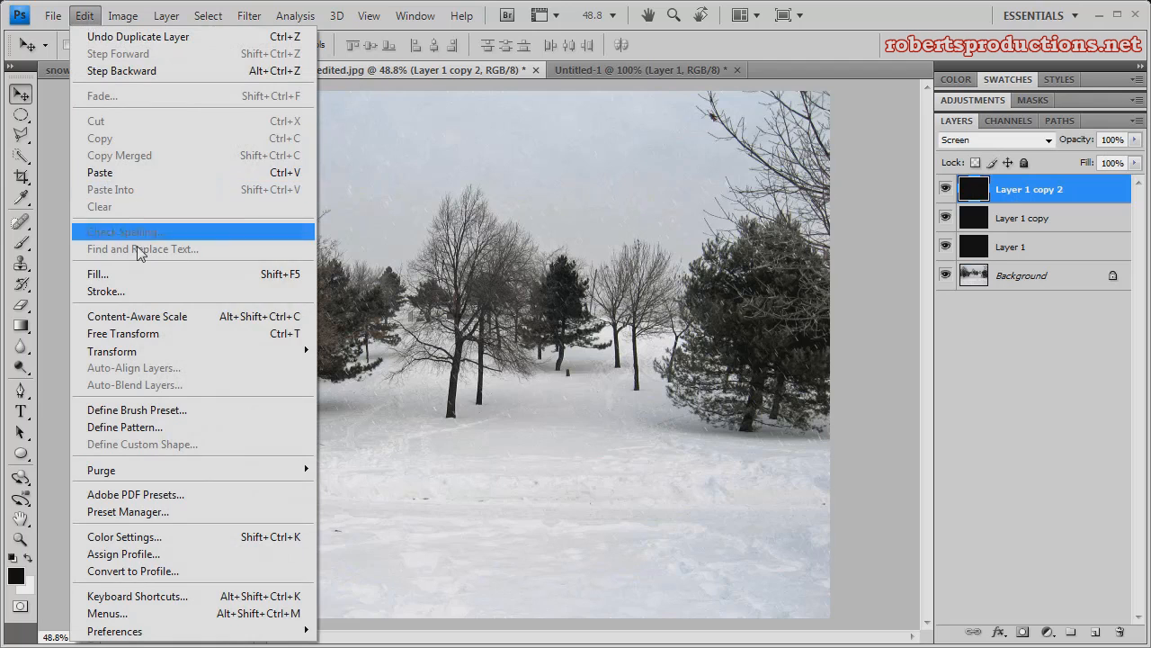
{"action": "left_click", "coordinate": [122, 333]}
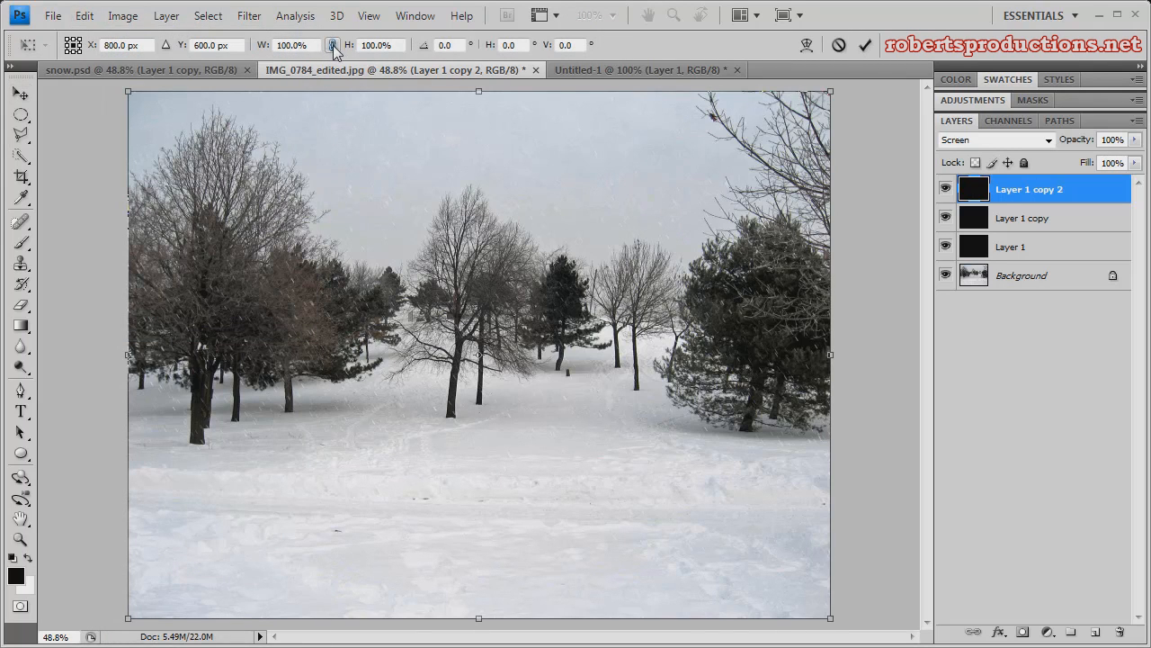
{"action": "mouse_move", "coordinate": [333, 45]}
{"action": "type", "text": "200"}
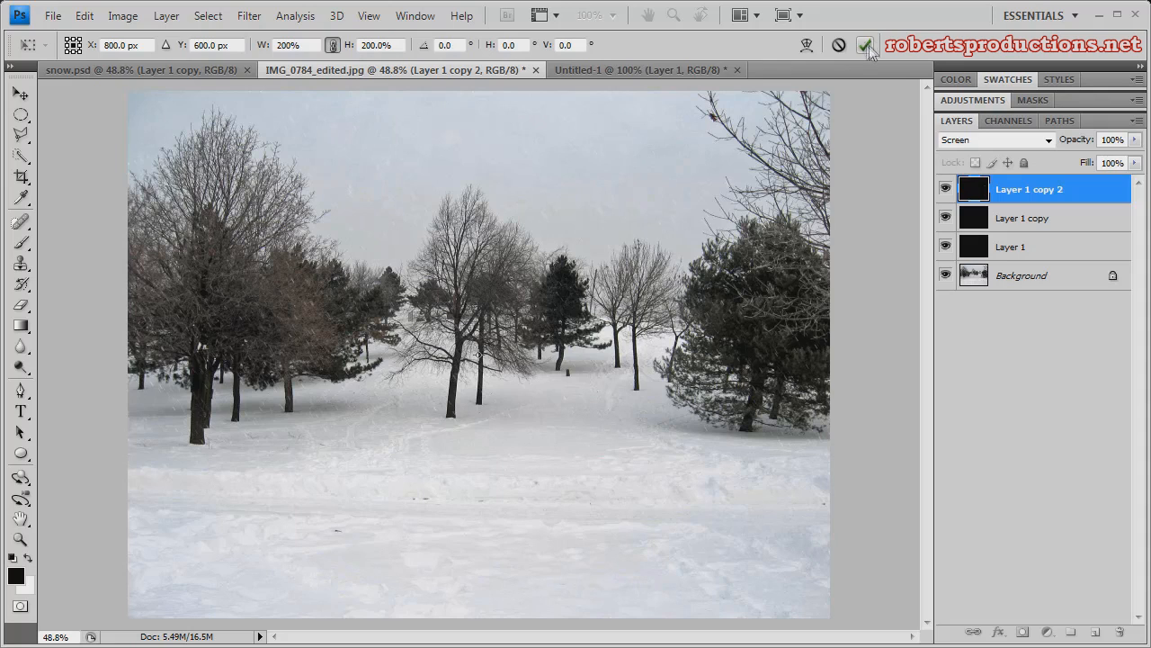
{"action": "mouse_move", "coordinate": [866, 45]}
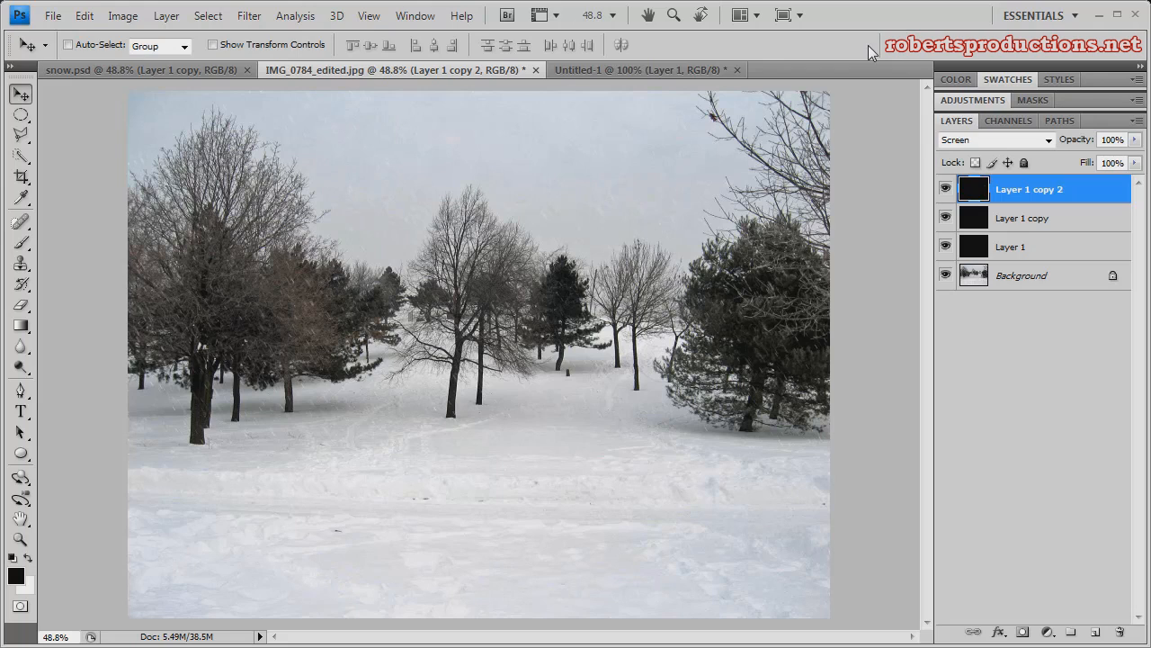
{"action": "mouse_move", "coordinate": [854, 50]}
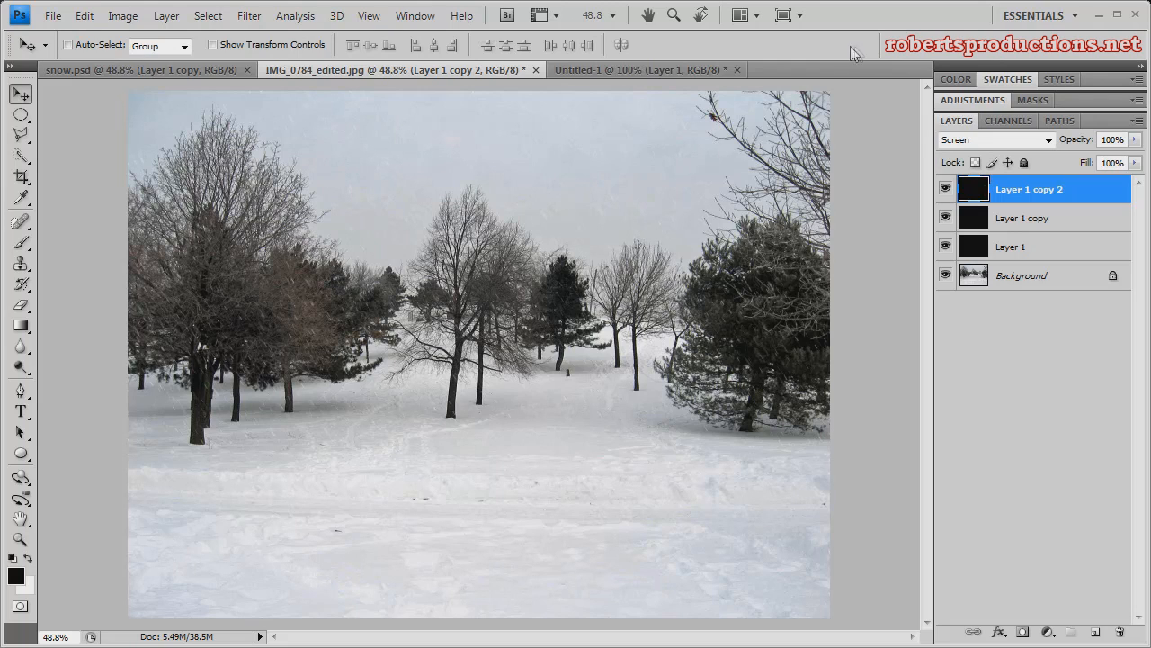
{"action": "mouse_move", "coordinate": [249, 16]}
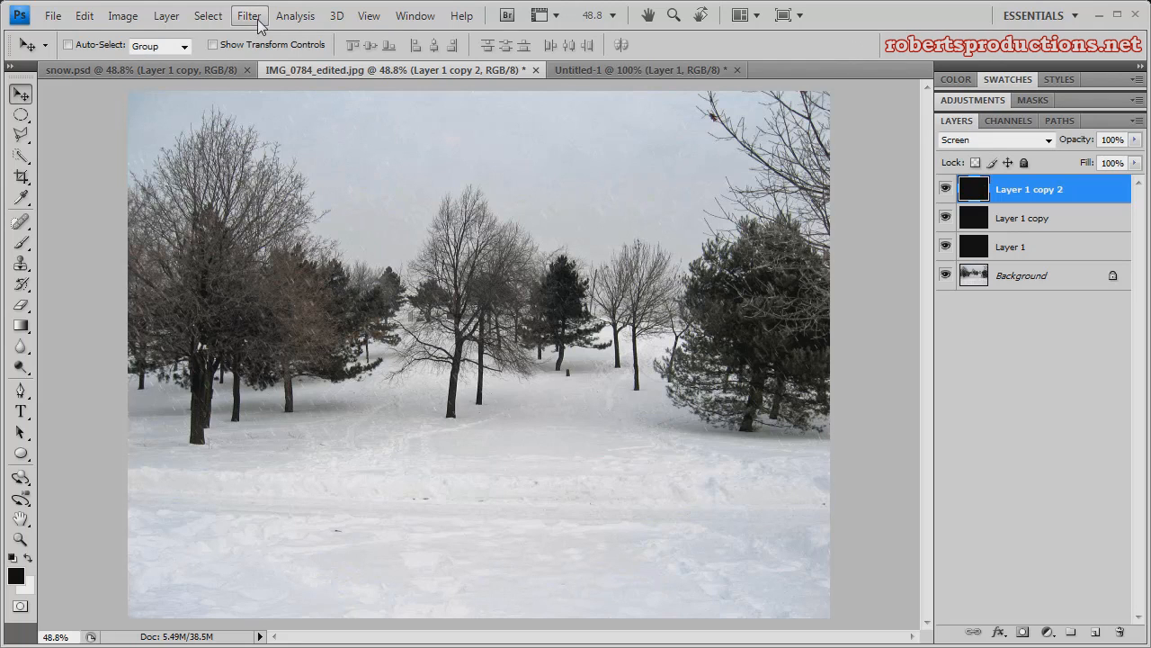
Apply Filter > Pixelate > Crystallize with Cell Size 10 to the top snow layer
{"action": "left_click", "coordinate": [249, 16]}
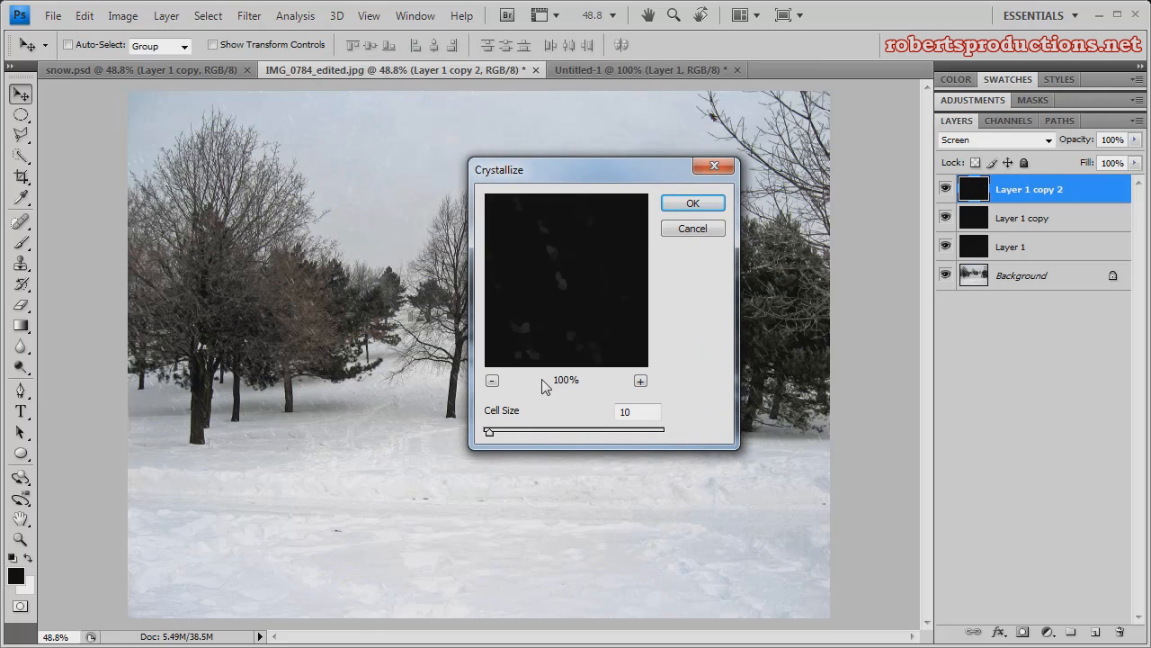
{"action": "mouse_move", "coordinate": [634, 255]}
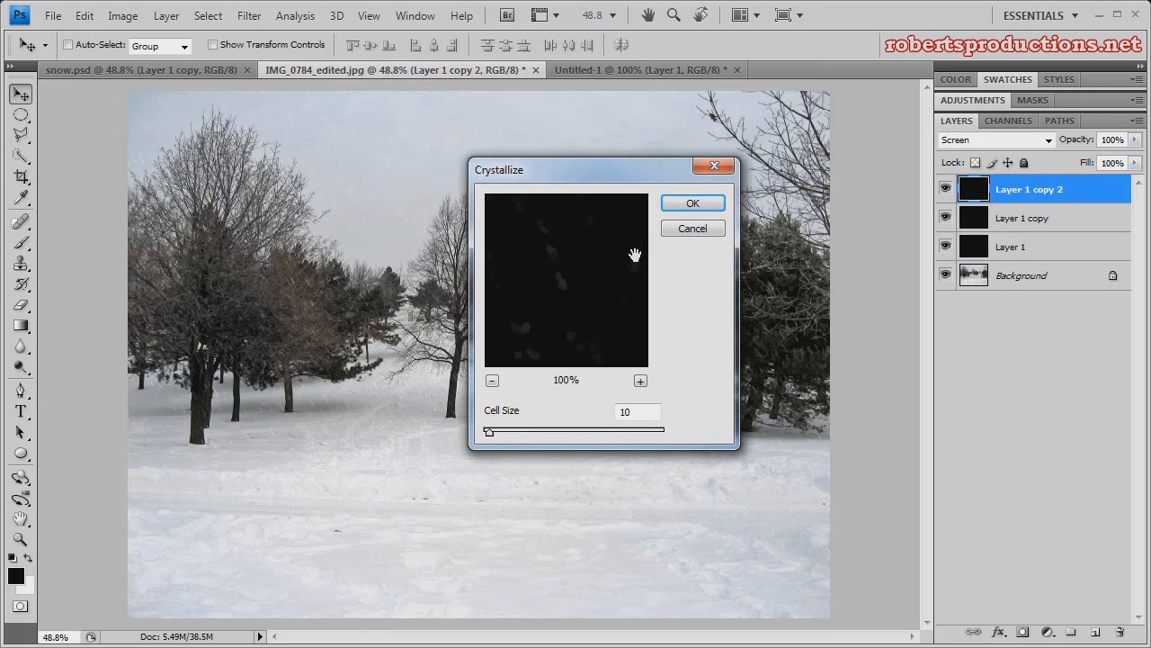
{"action": "left_click", "coordinate": [692, 203]}
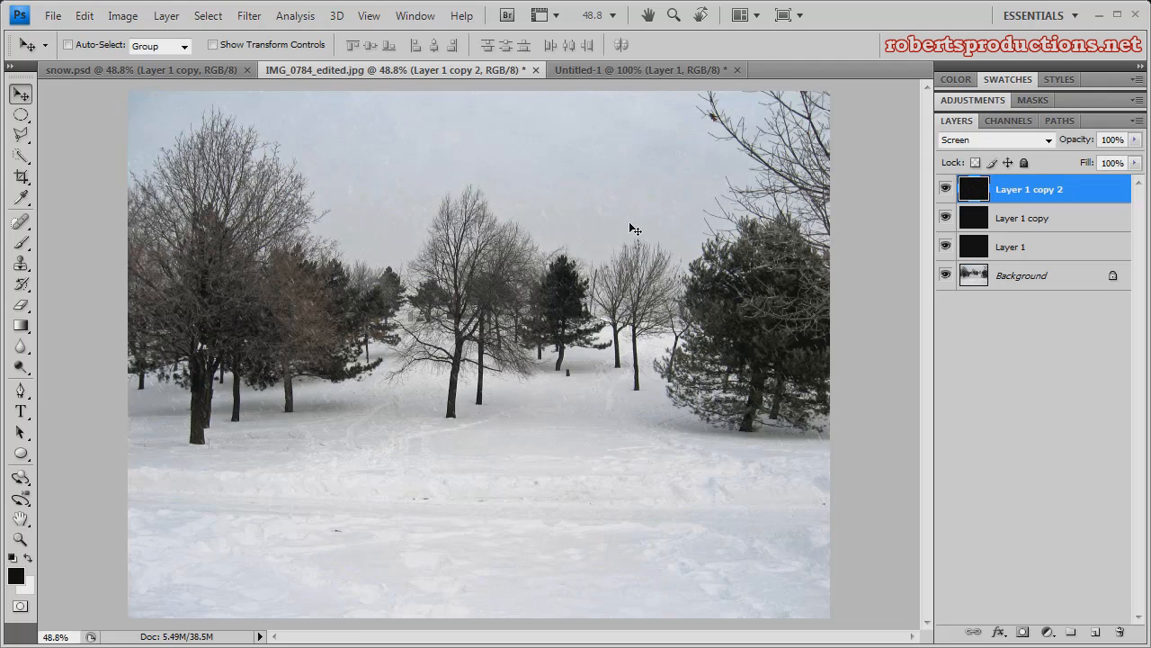
{"action": "mouse_move", "coordinate": [640, 259]}
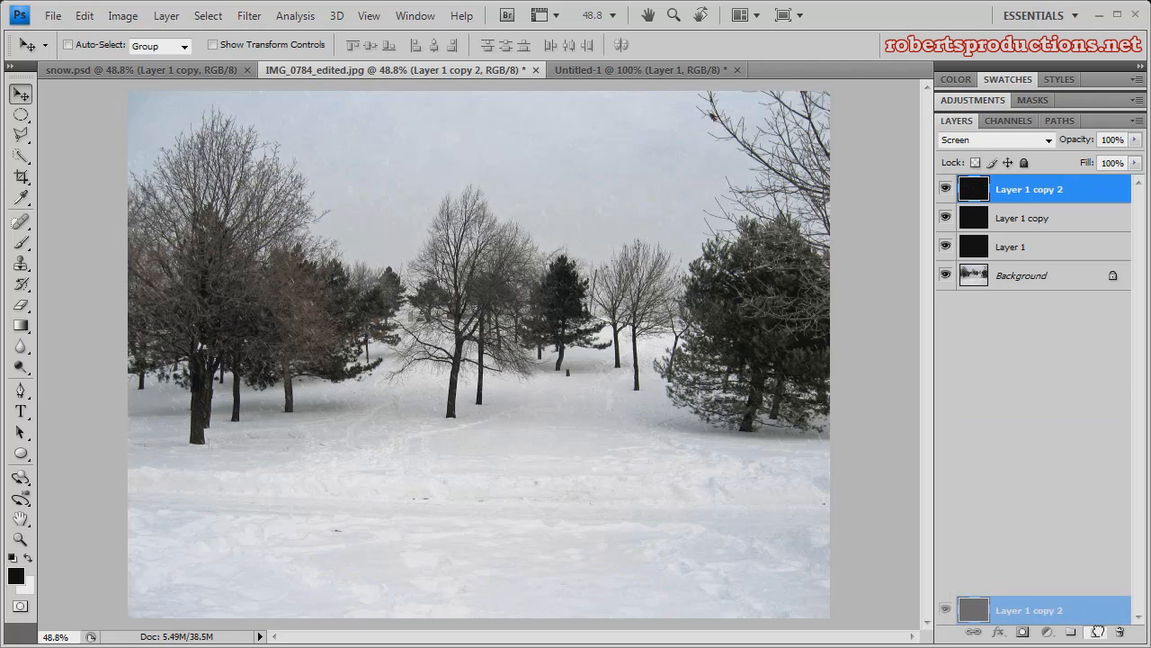
Duplicate the crystallized snow layer into Layer 1 copy 3 at the top of the stack
{"action": "key", "text": "ctrl+j"}
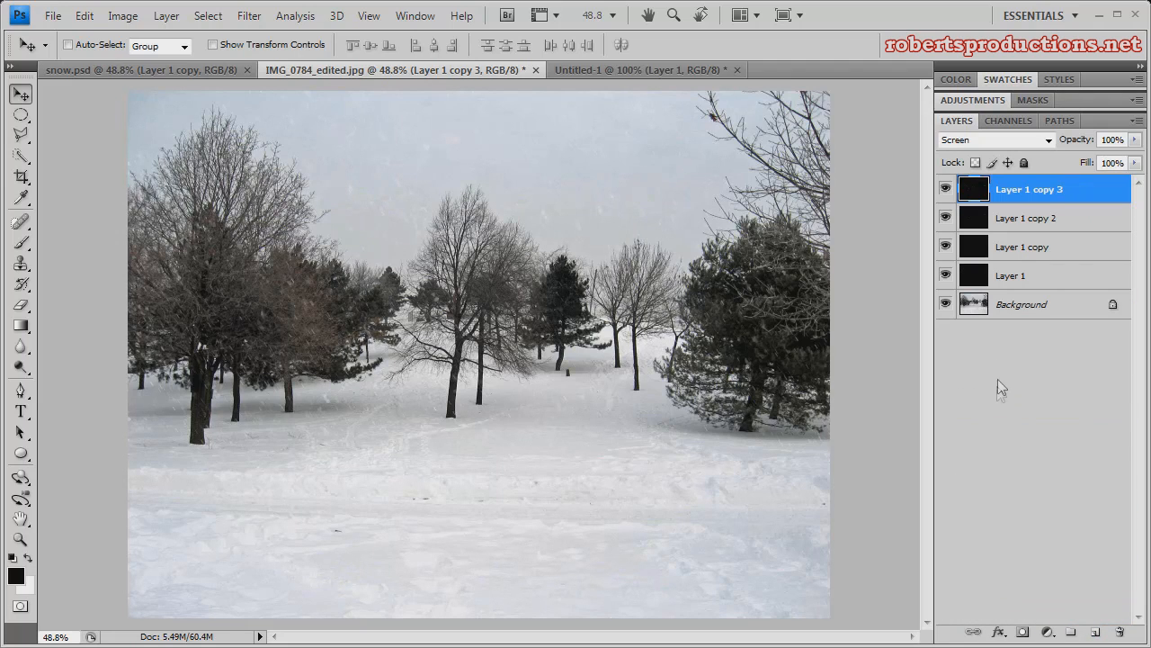
{"action": "mouse_move", "coordinate": [1077, 247]}
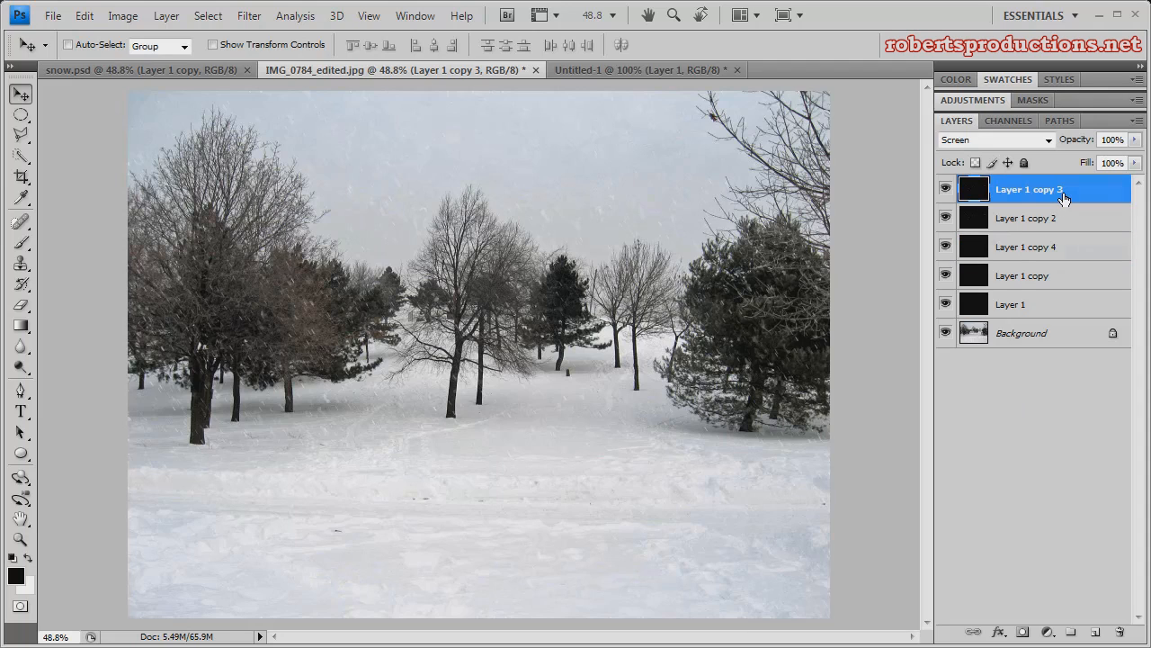
{"action": "mouse_move", "coordinate": [1049, 544]}
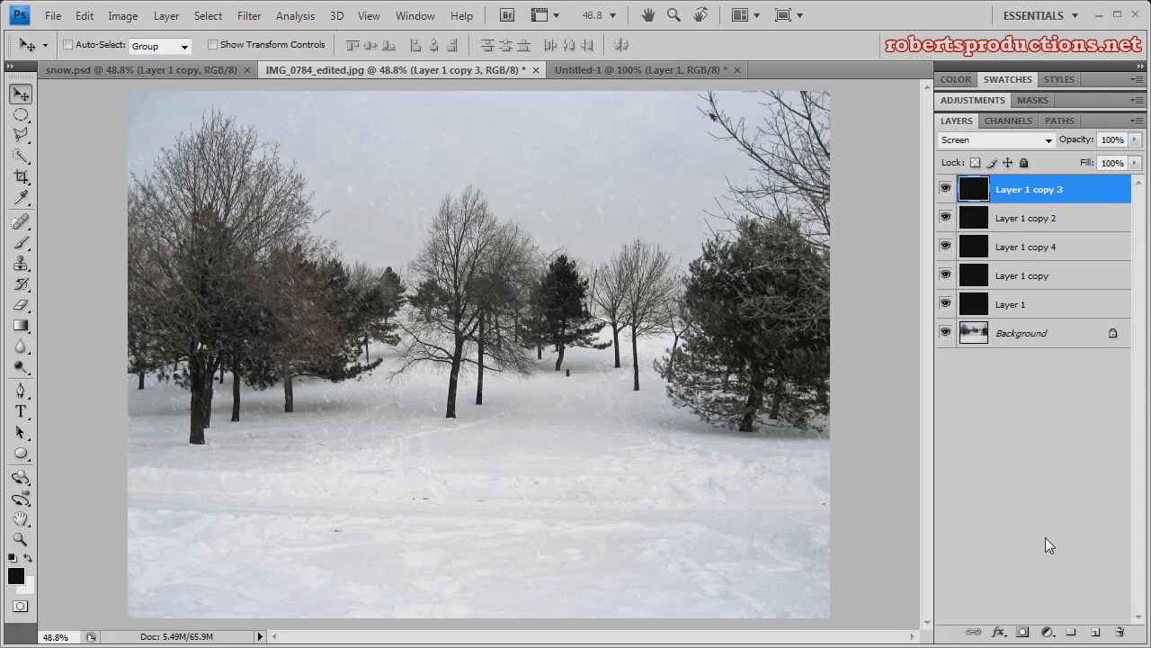
{"action": "mouse_move", "coordinate": [1023, 631]}
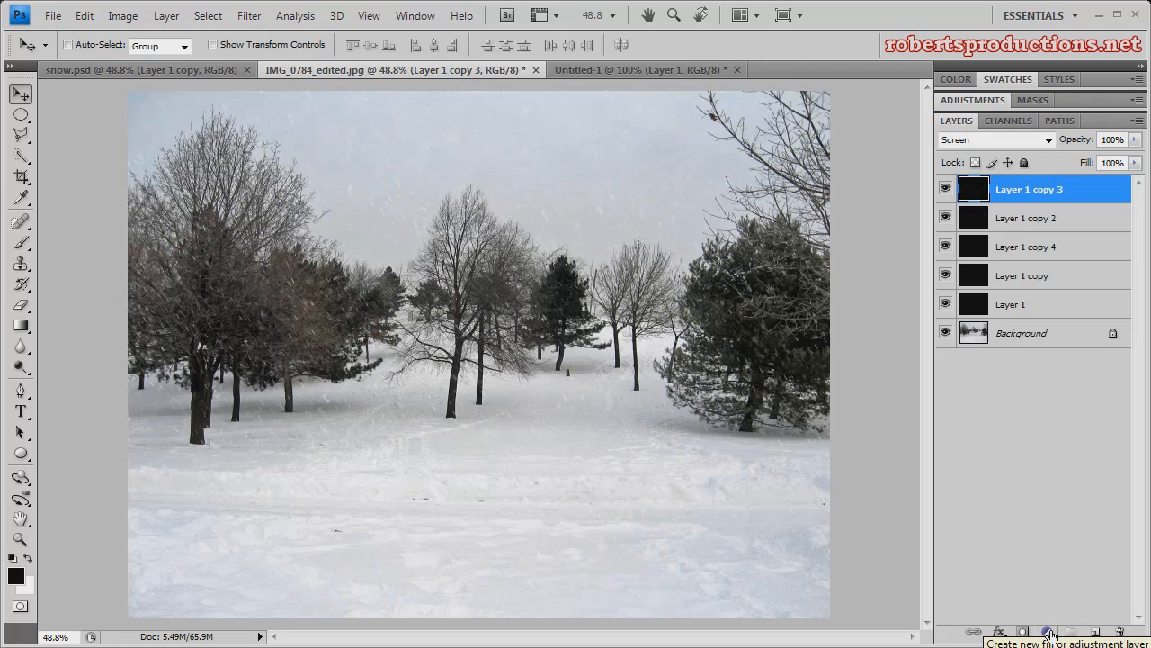
Add a Photo Filter adjustment layer using the Cooling Filter (82) preset at 25% density
{"action": "left_click", "coordinate": [1048, 633]}
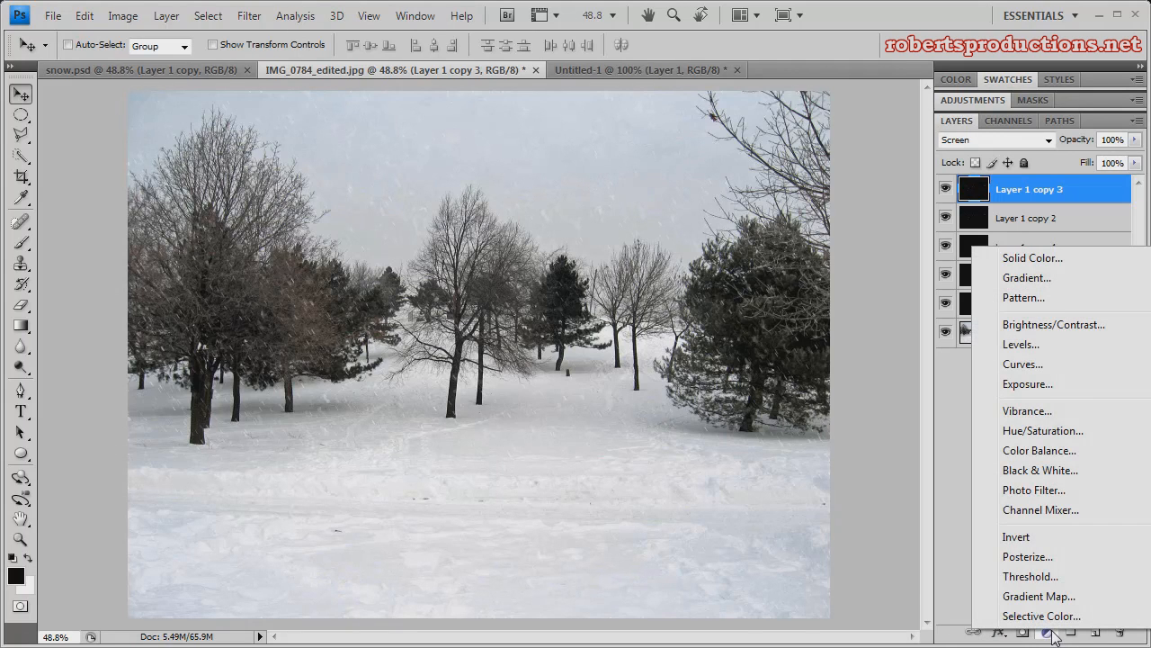
{"action": "left_click", "coordinate": [1033, 489]}
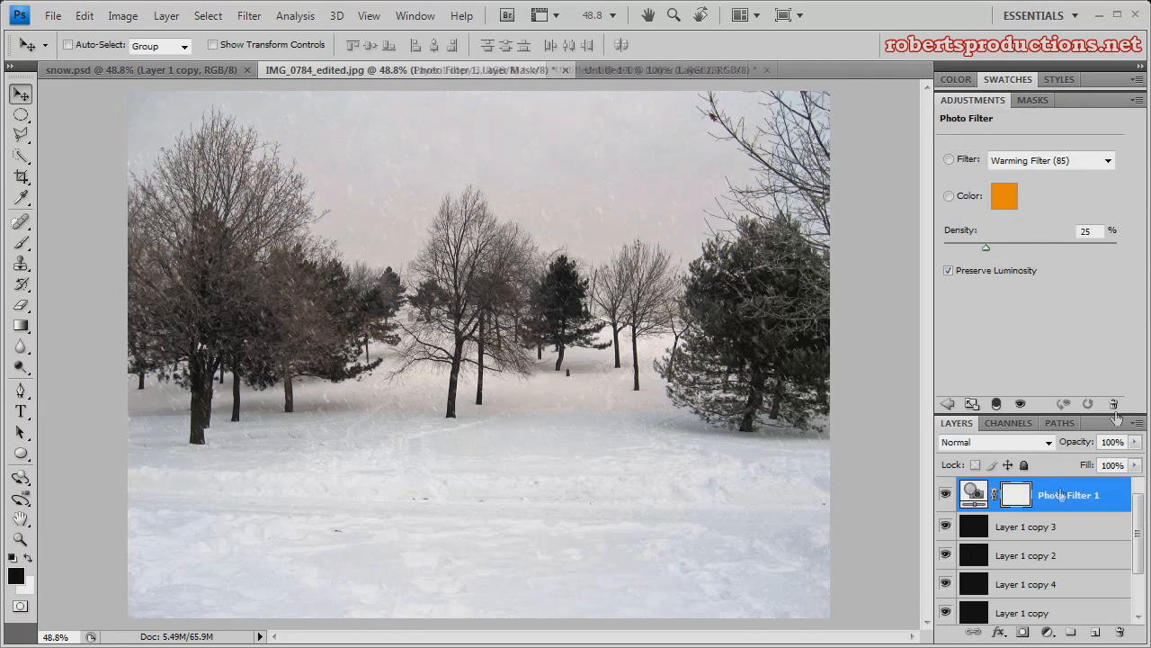
{"action": "left_click", "coordinate": [1106, 159]}
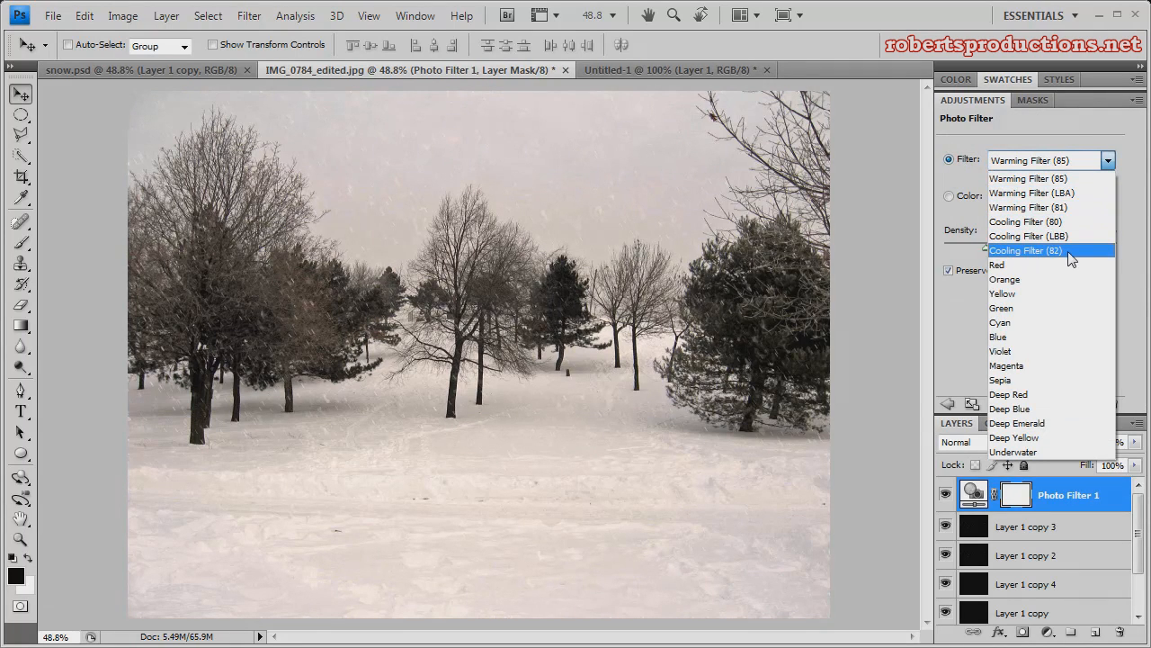
{"action": "mouse_move", "coordinate": [1066, 259]}
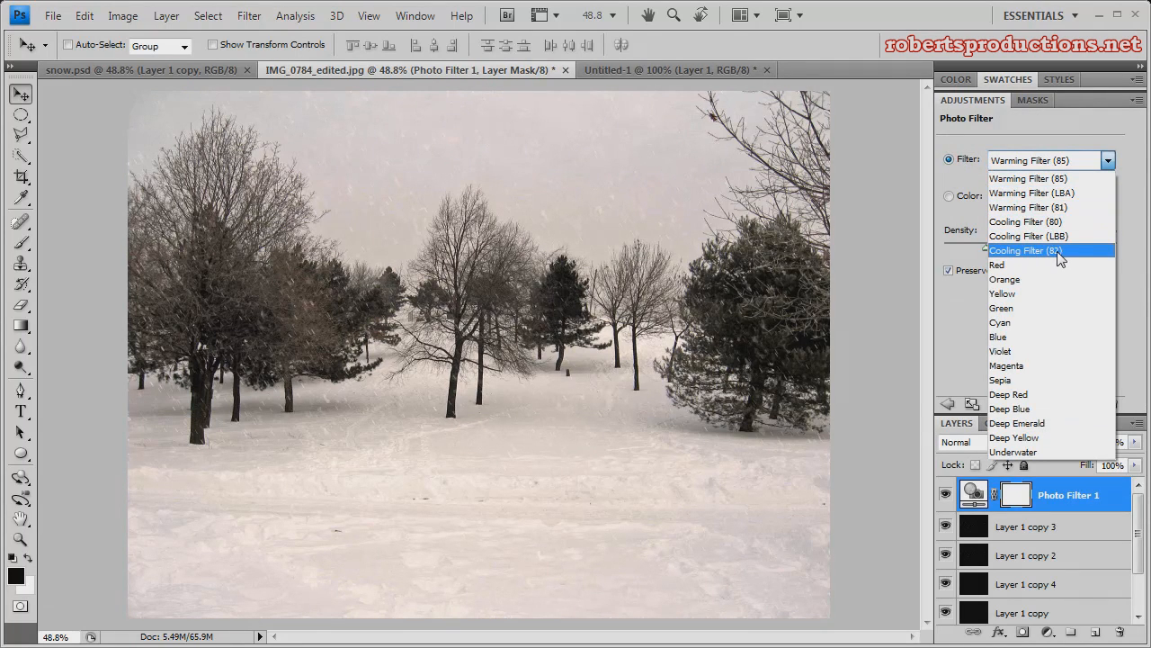
{"action": "left_click", "coordinate": [1024, 250]}
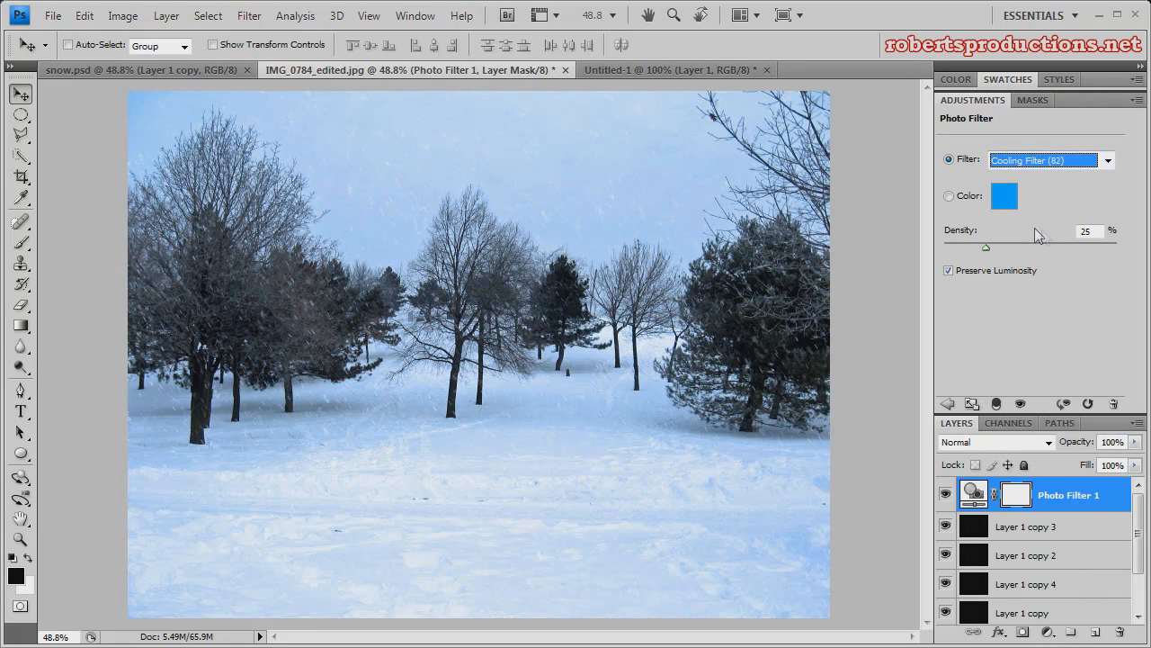
{"action": "mouse_move", "coordinate": [1029, 243]}
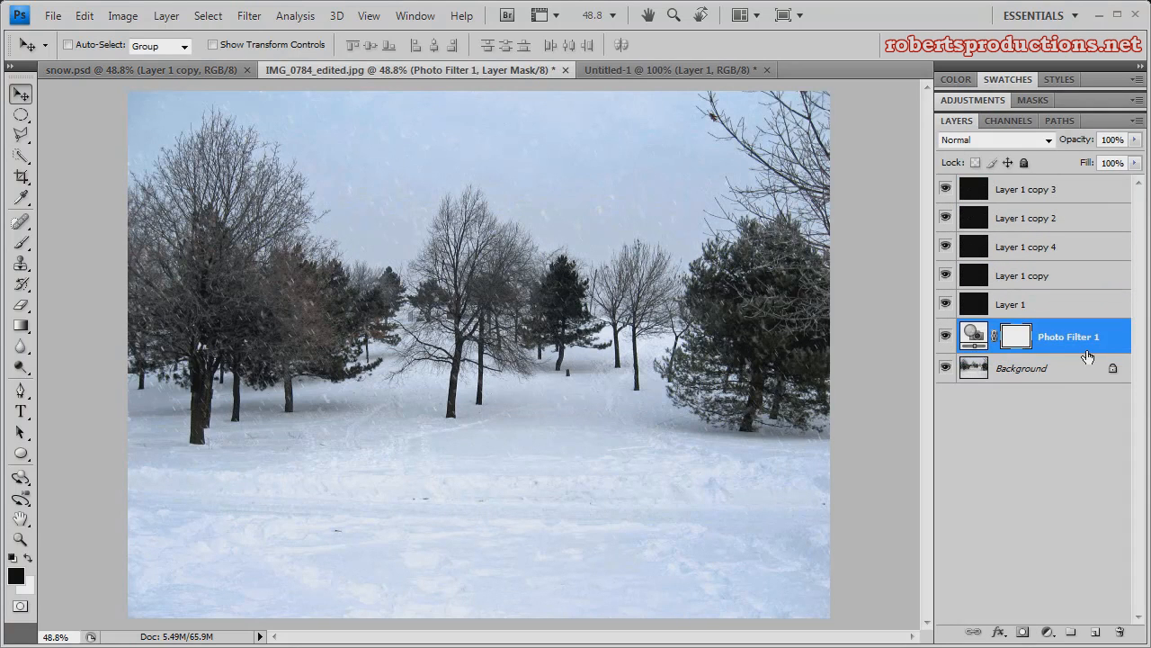
{"action": "mouse_move", "coordinate": [1023, 216]}
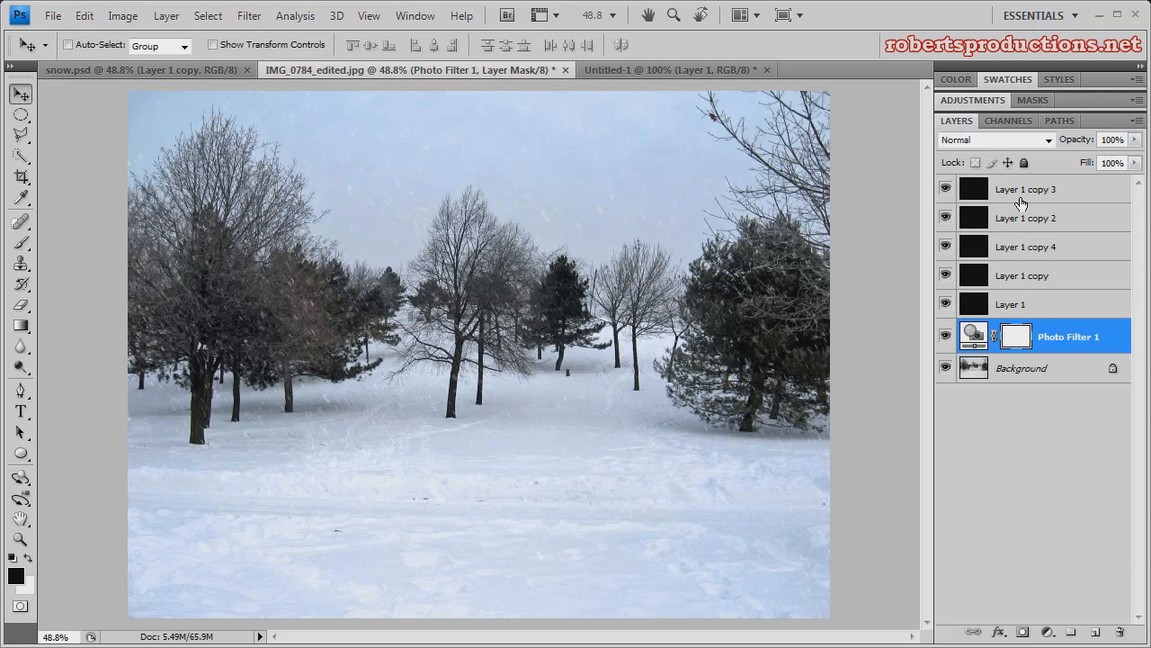
Select the Layer 1 copy 3 snow layer in the Layers panel
{"action": "left_click", "coordinate": [1025, 188]}
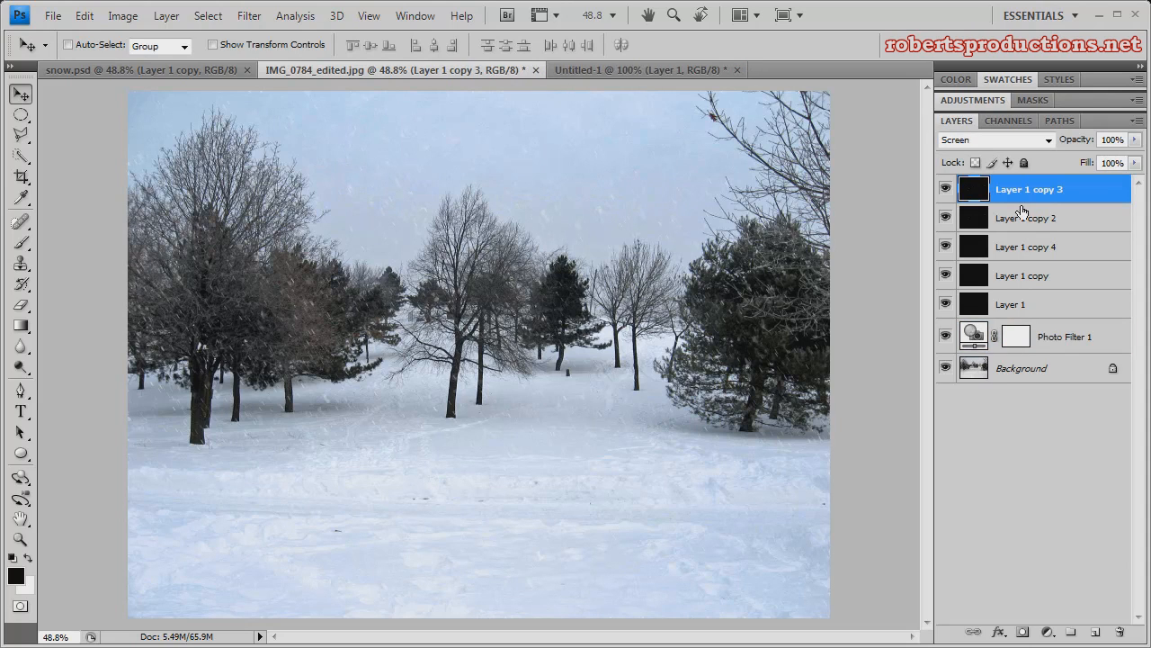
{"action": "mouse_move", "coordinate": [807, 223]}
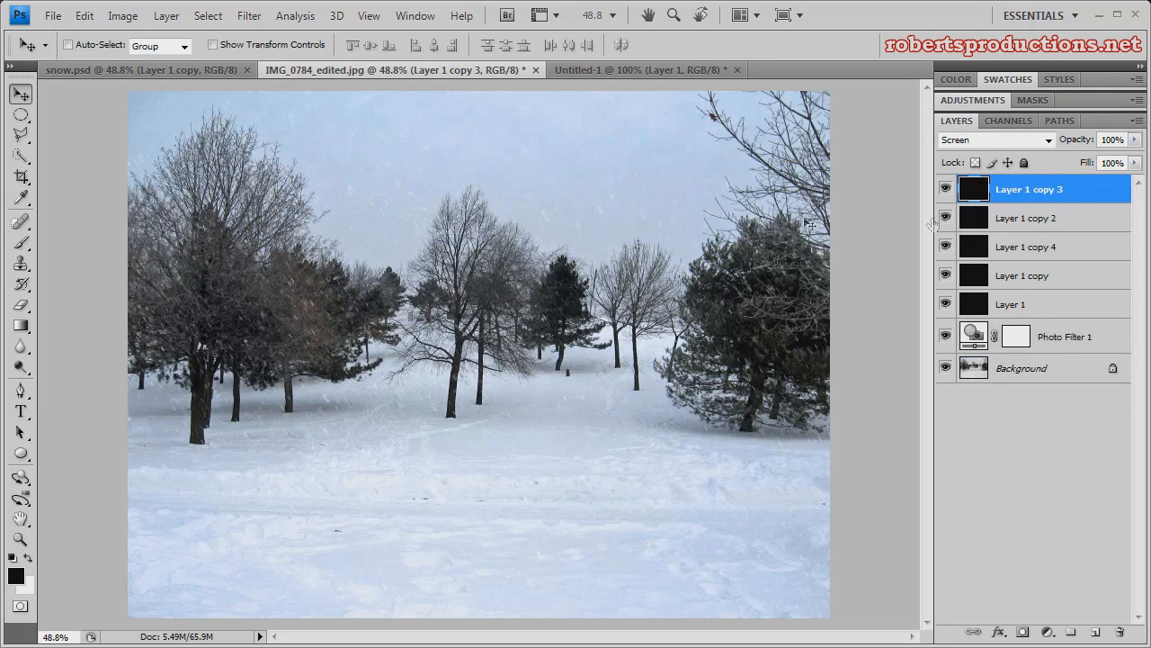
{"action": "mouse_move", "coordinate": [230, 260]}
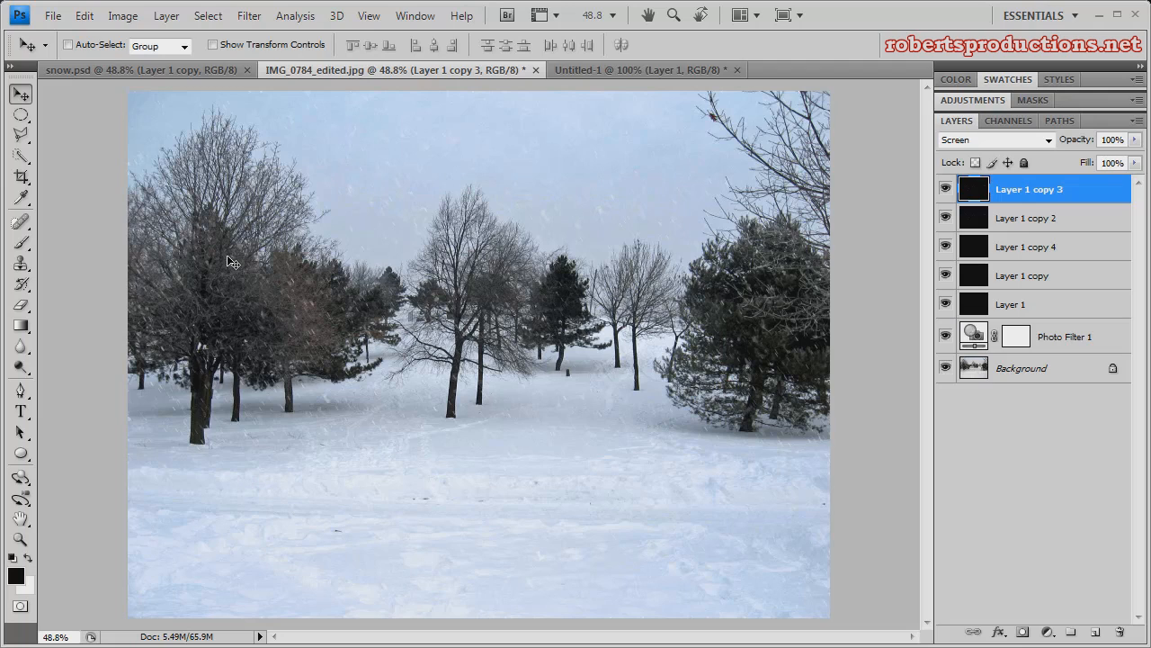
{"action": "mouse_move", "coordinate": [243, 261]}
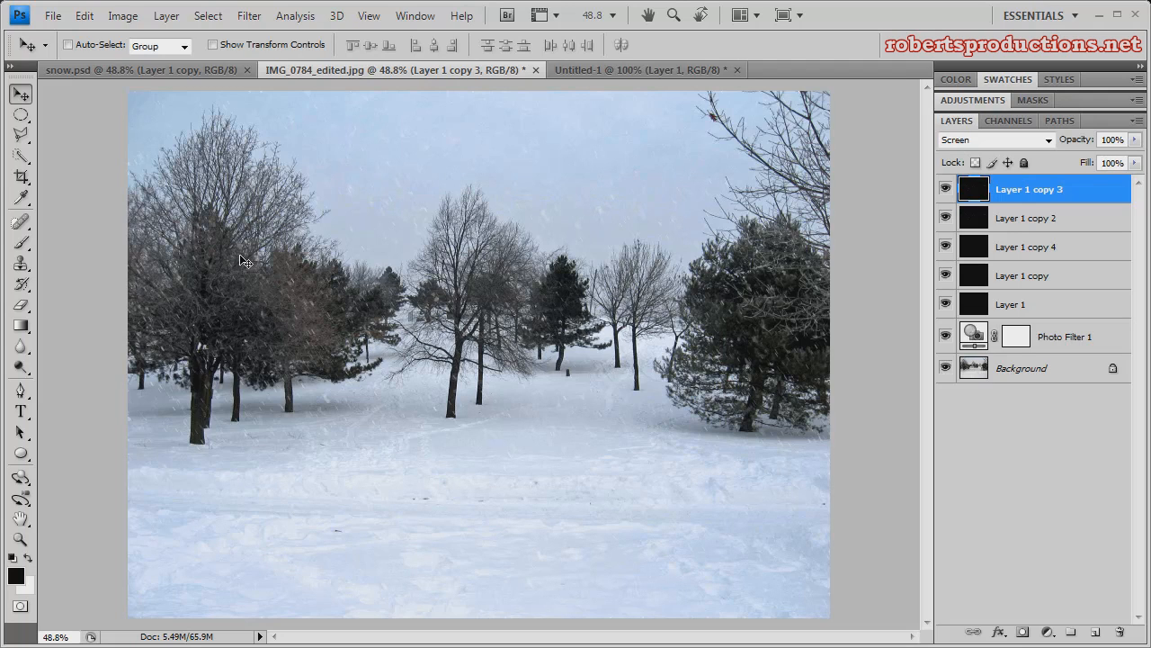
{"action": "mouse_move", "coordinate": [775, 371]}
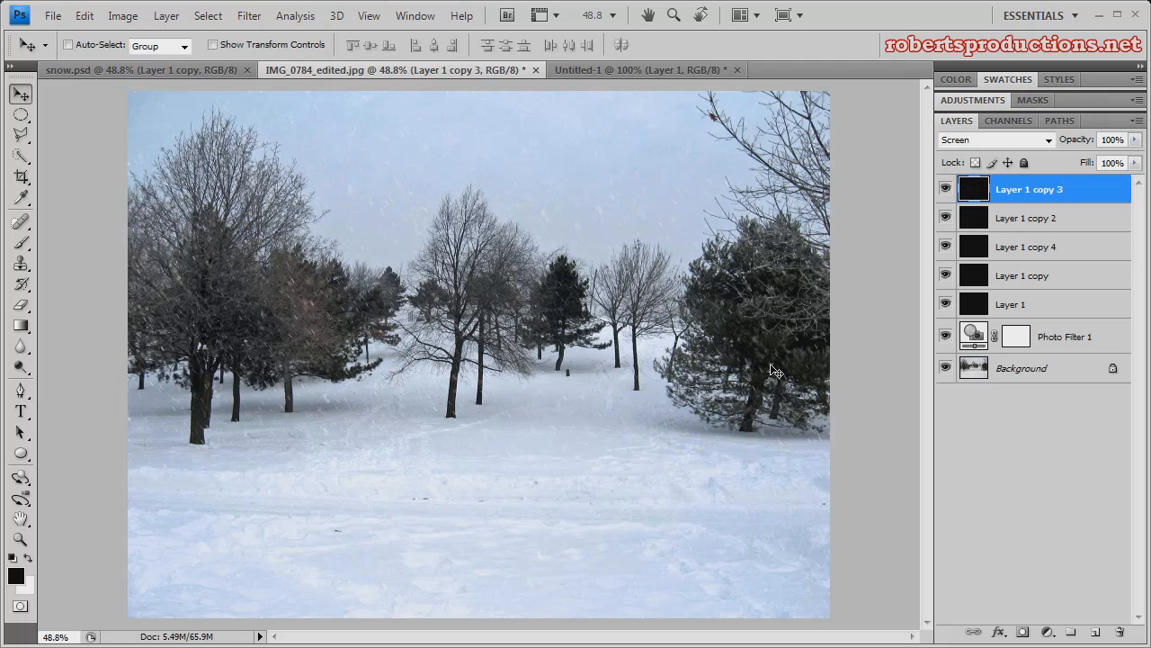
{"action": "mouse_move", "coordinate": [1055, 248]}
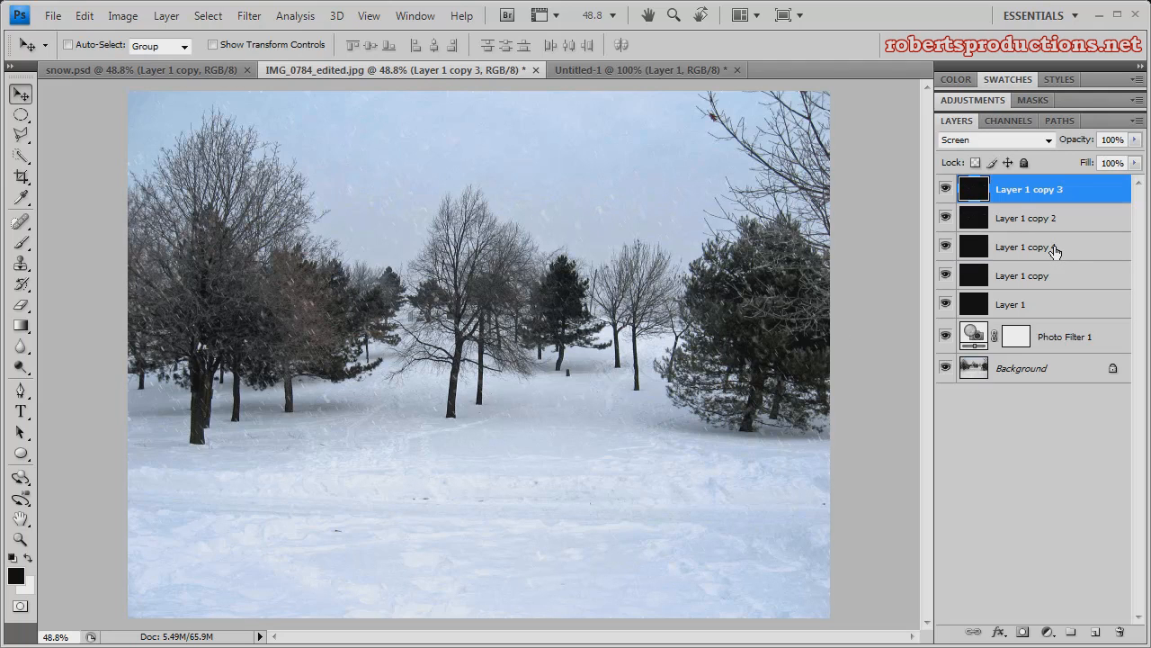
{"action": "left_click", "coordinate": [1025, 275]}
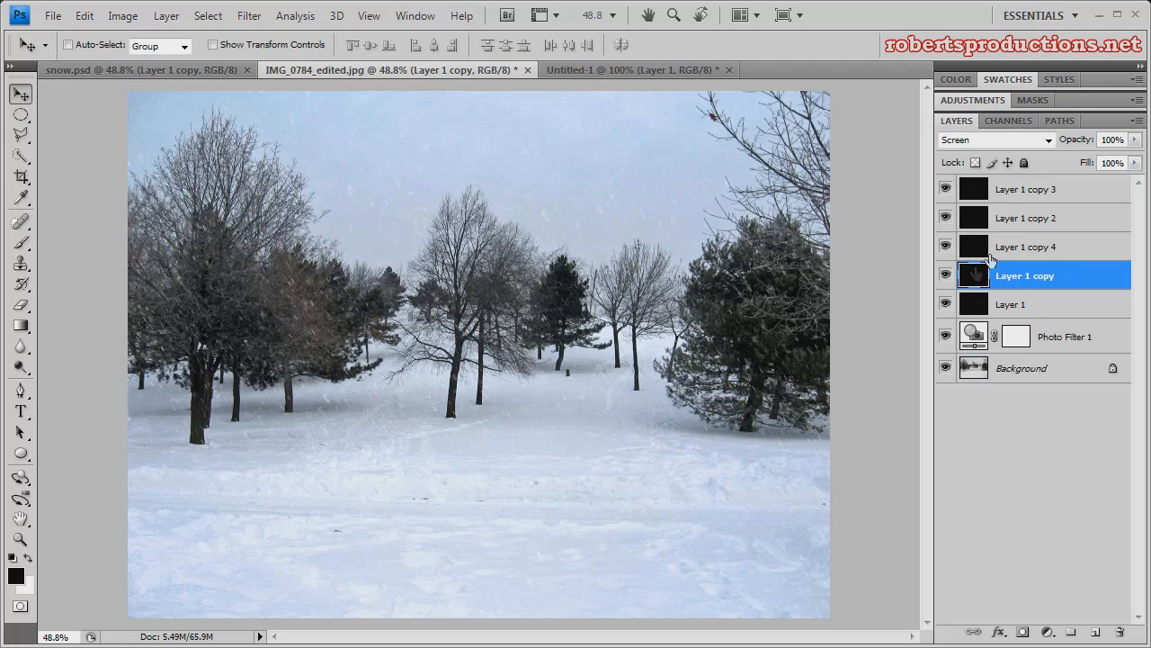
{"action": "left_click", "coordinate": [83, 15]}
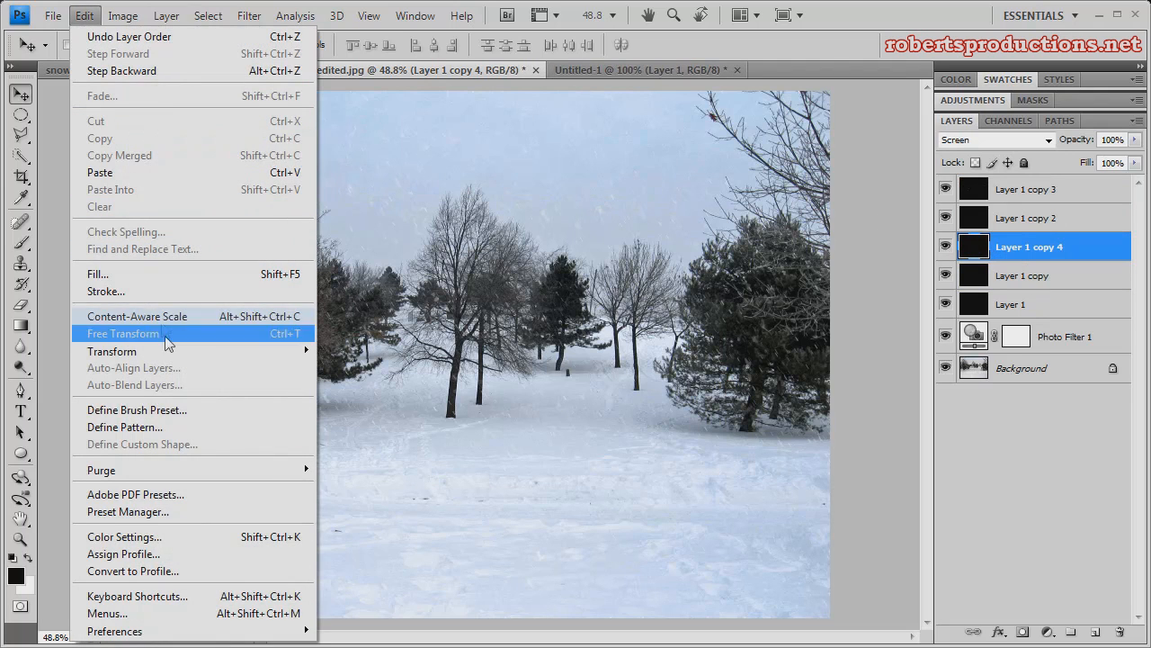
{"action": "mouse_move", "coordinate": [113, 351]}
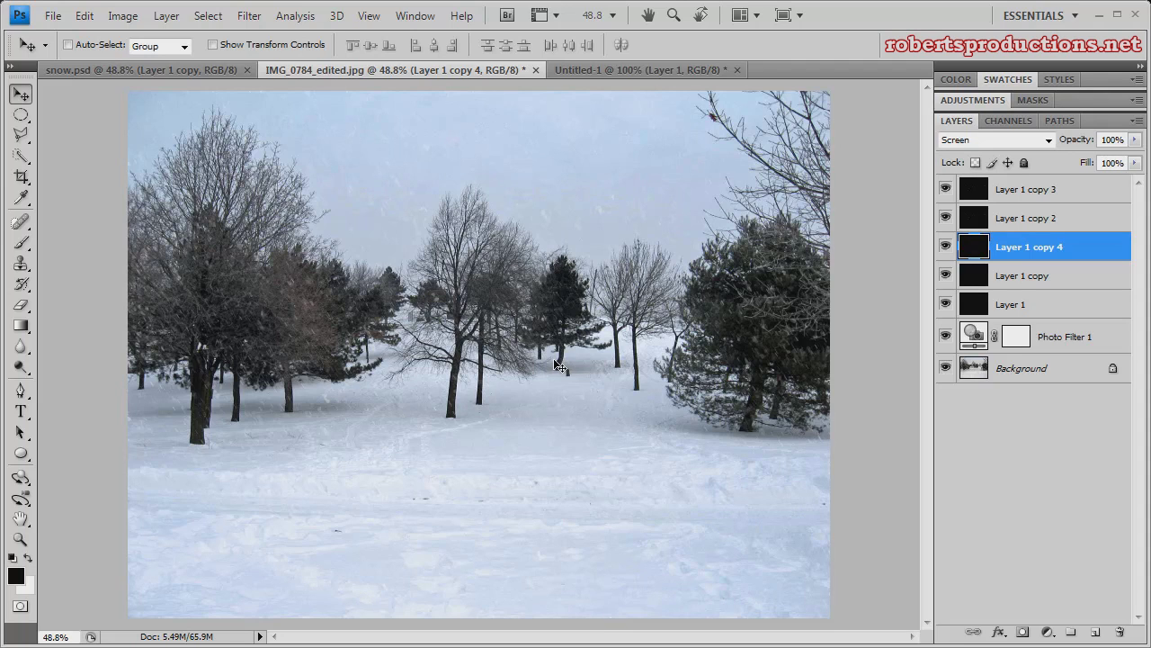
{"action": "mouse_move", "coordinate": [542, 378]}
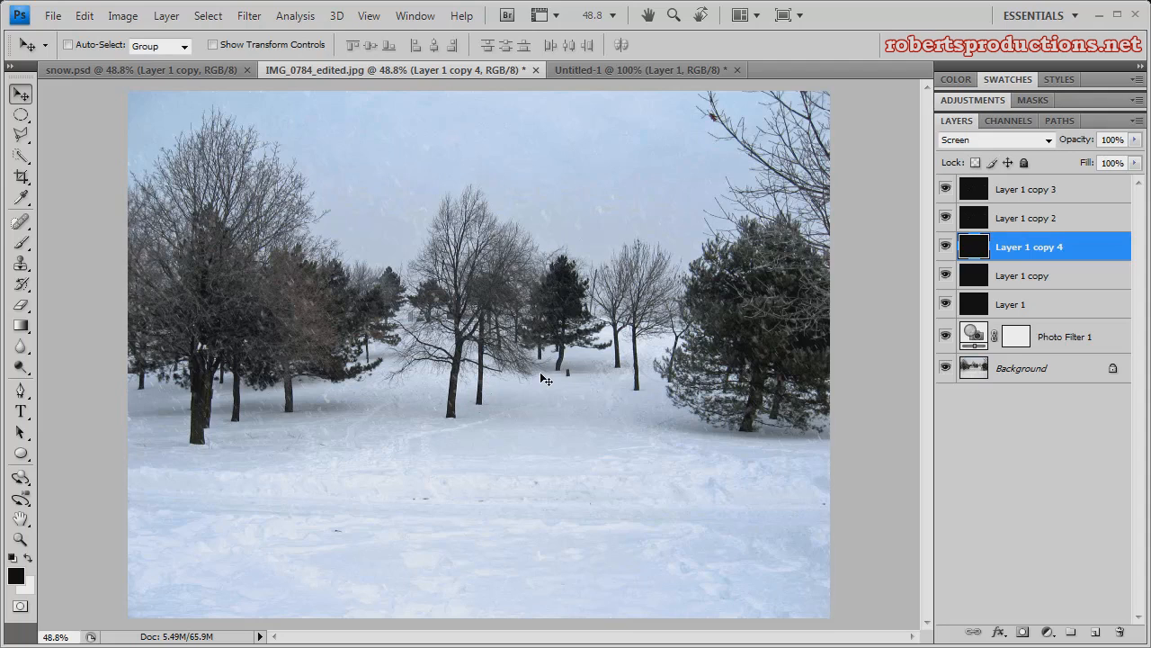
{"action": "mouse_move", "coordinate": [540, 387]}
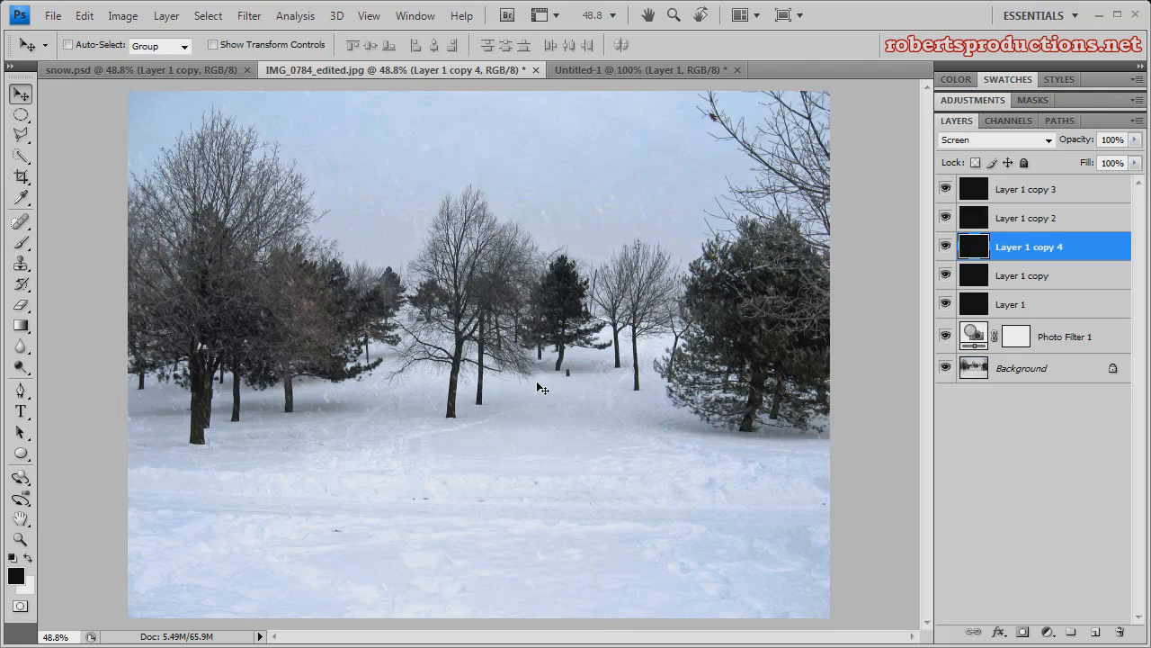
{"action": "mouse_move", "coordinate": [551, 378]}
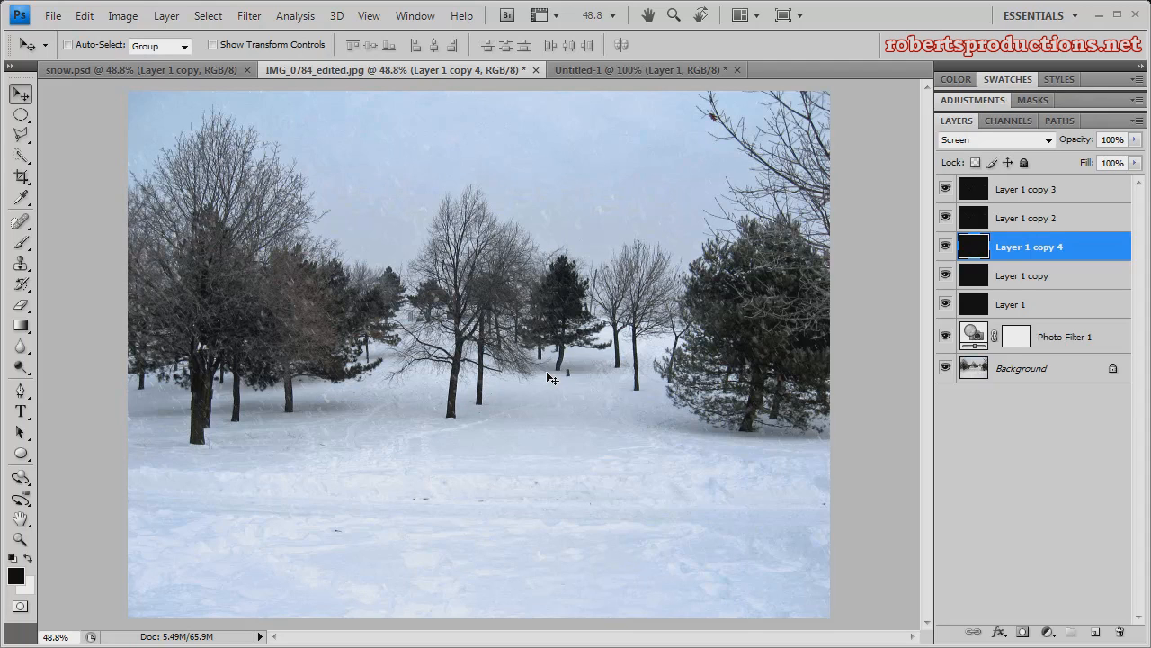
{"action": "mouse_move", "coordinate": [454, 528]}
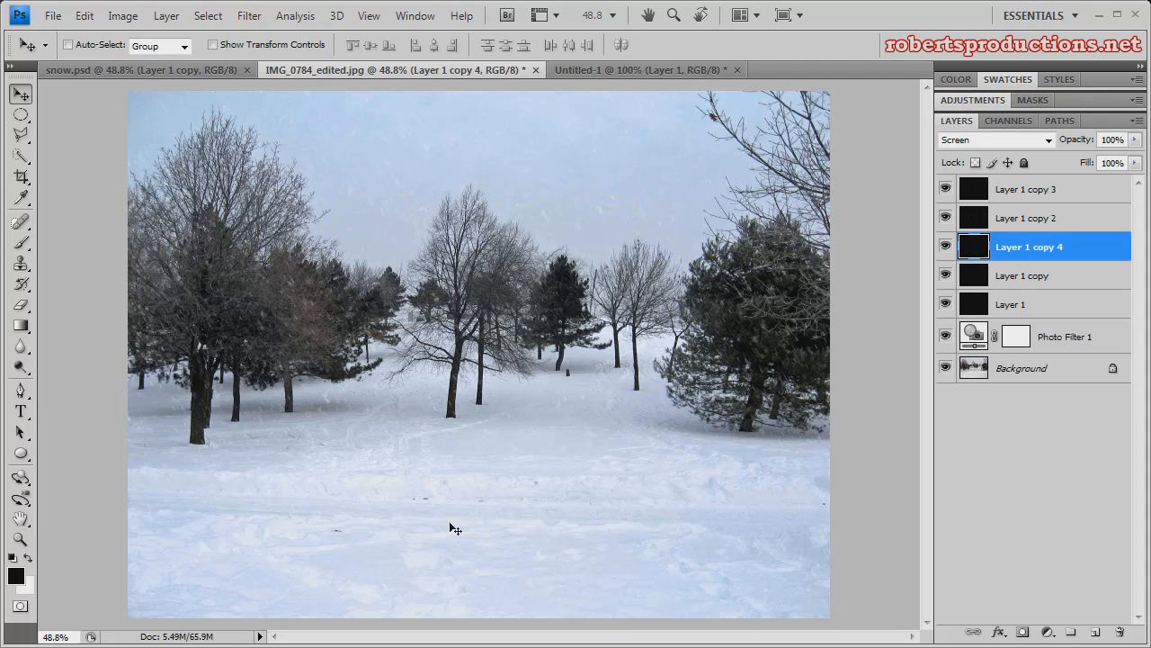
{"action": "mouse_move", "coordinate": [643, 461]}
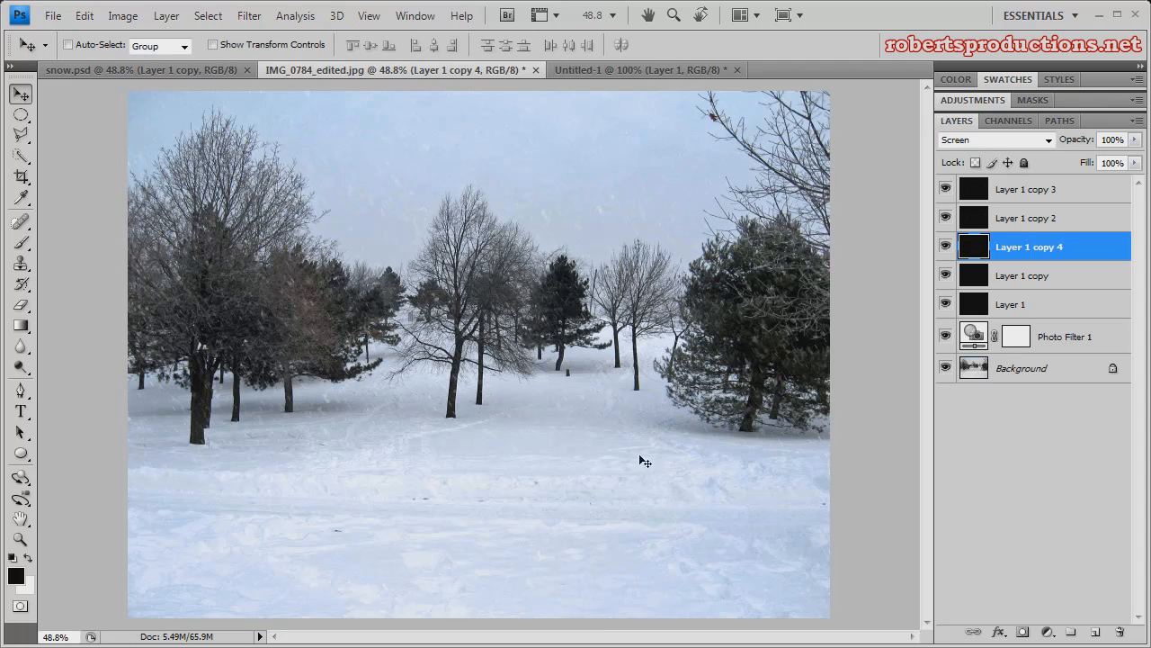
{"action": "mouse_move", "coordinate": [490, 533]}
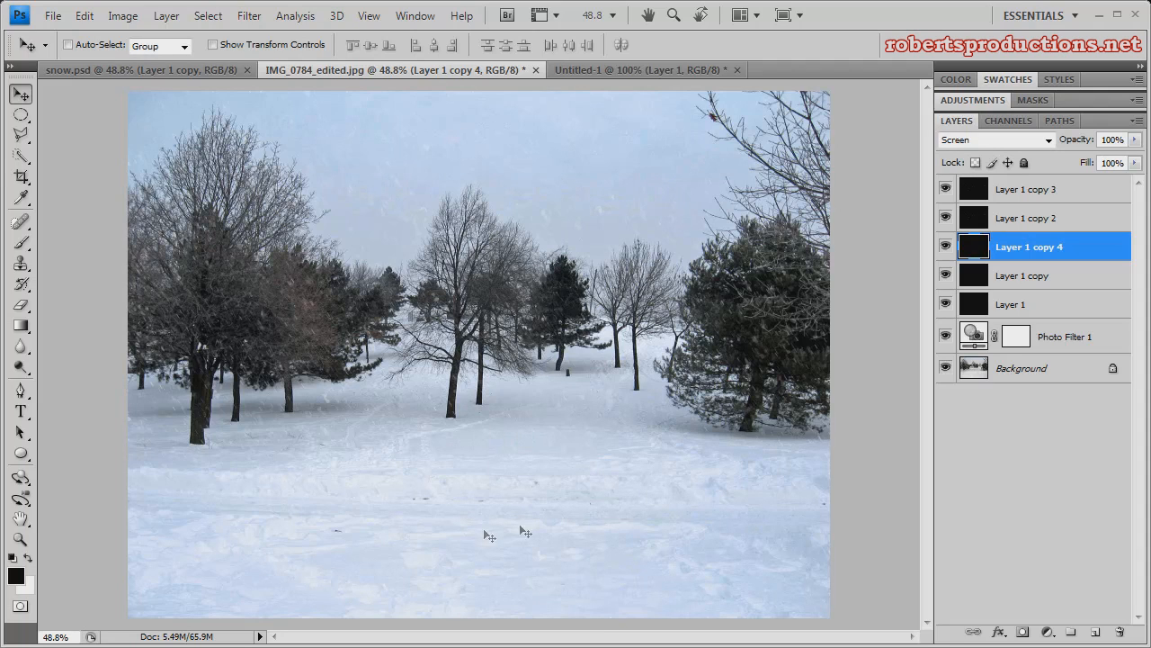
{"action": "mouse_move", "coordinate": [487, 244]}
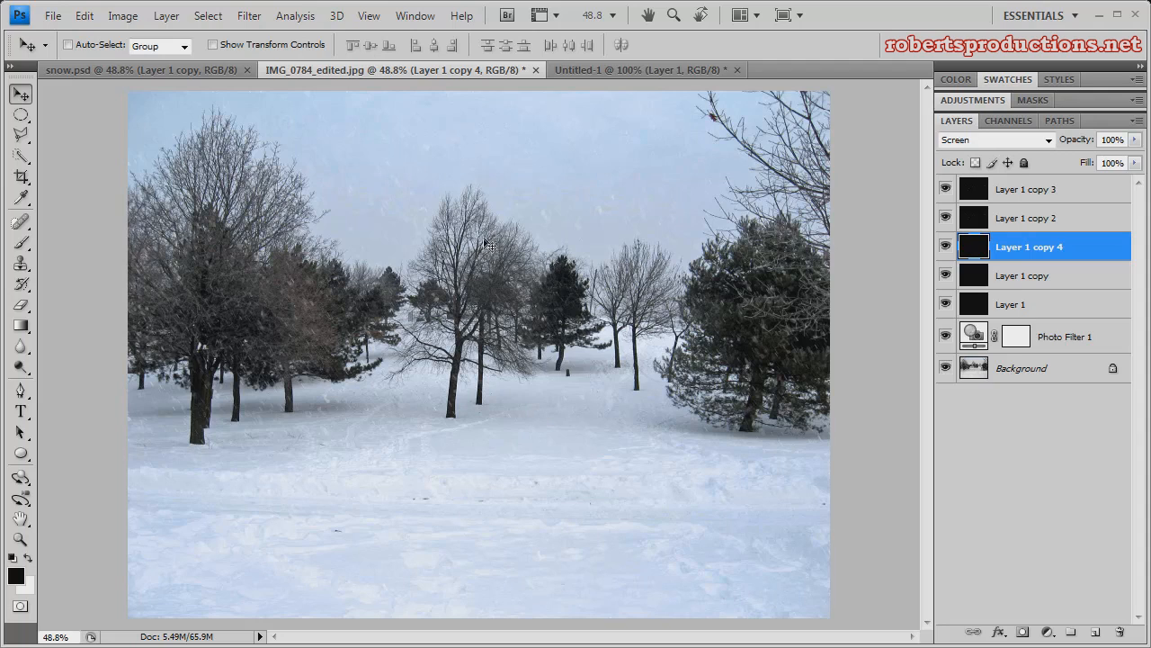
{"action": "mouse_move", "coordinate": [517, 365]}
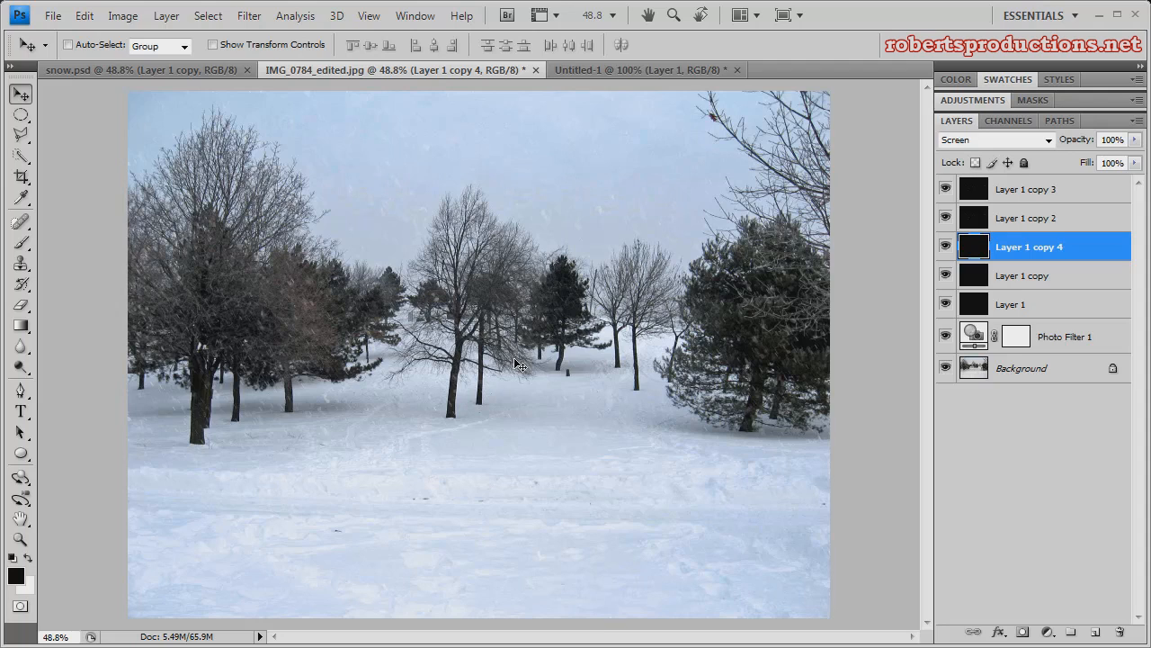
{"action": "mouse_move", "coordinate": [504, 363]}
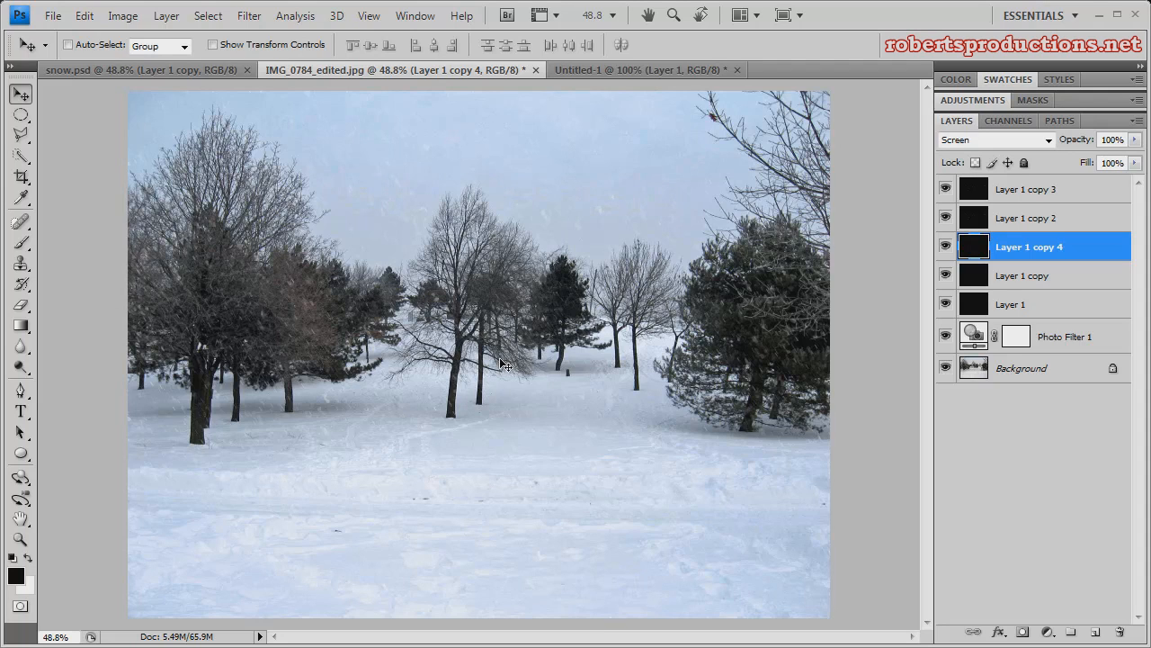